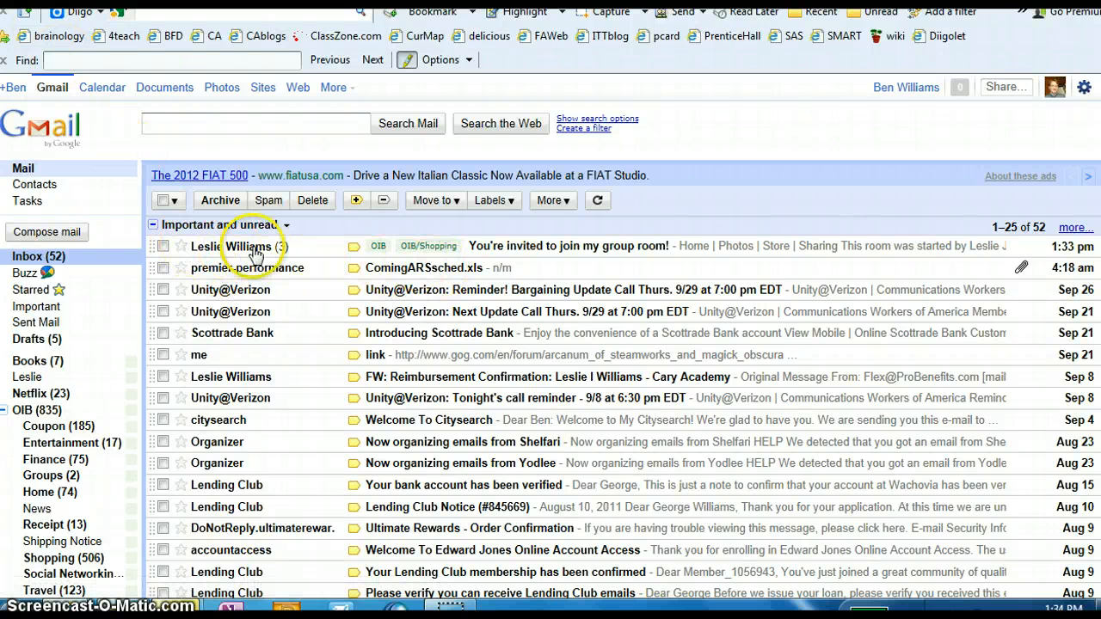
pyautogui.moveTo(705, 250)
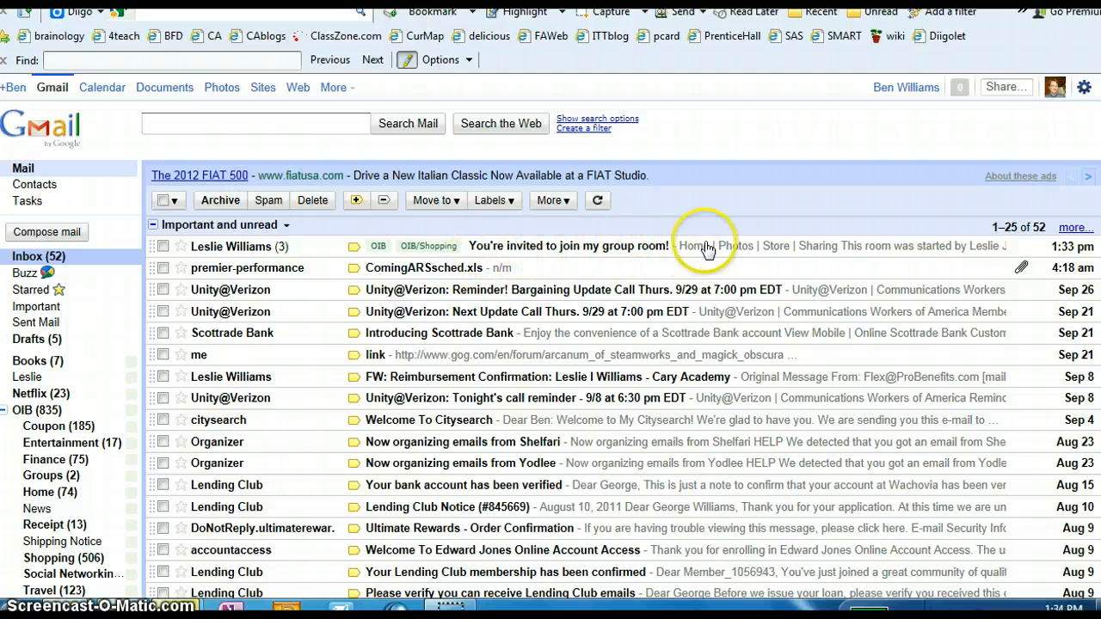
pyautogui.moveTo(433, 258)
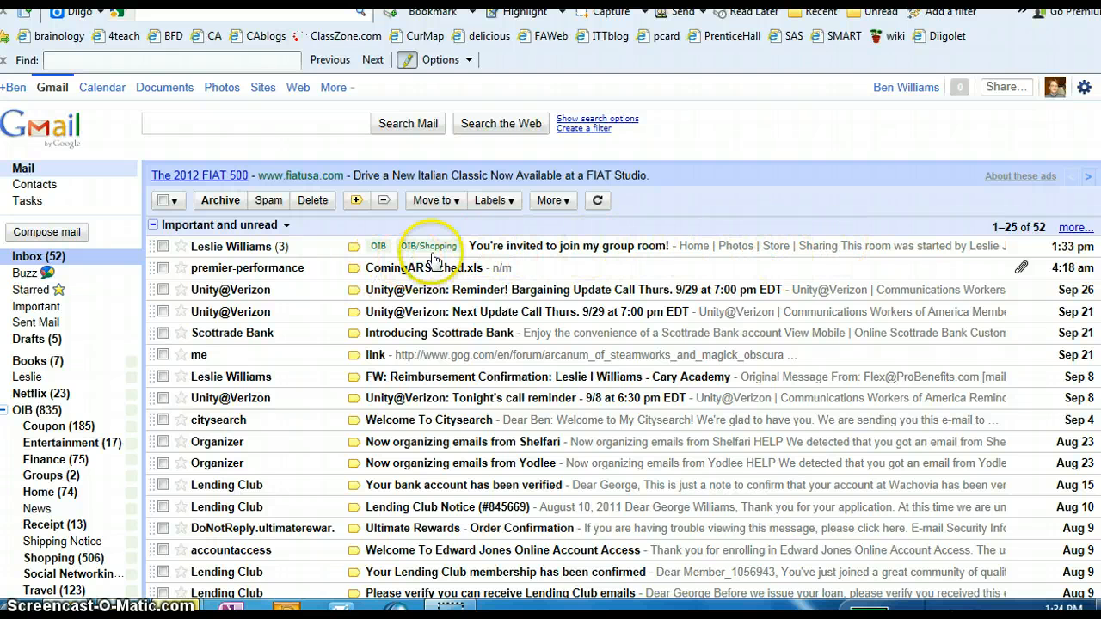
pyautogui.moveTo(602, 254)
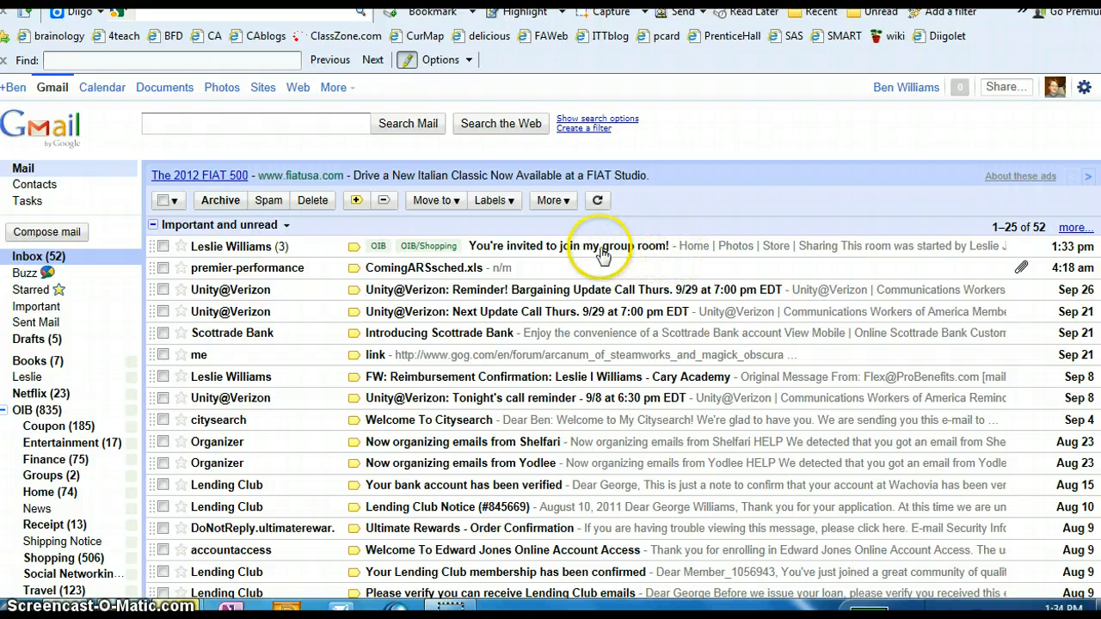
pyautogui.moveTo(428, 246)
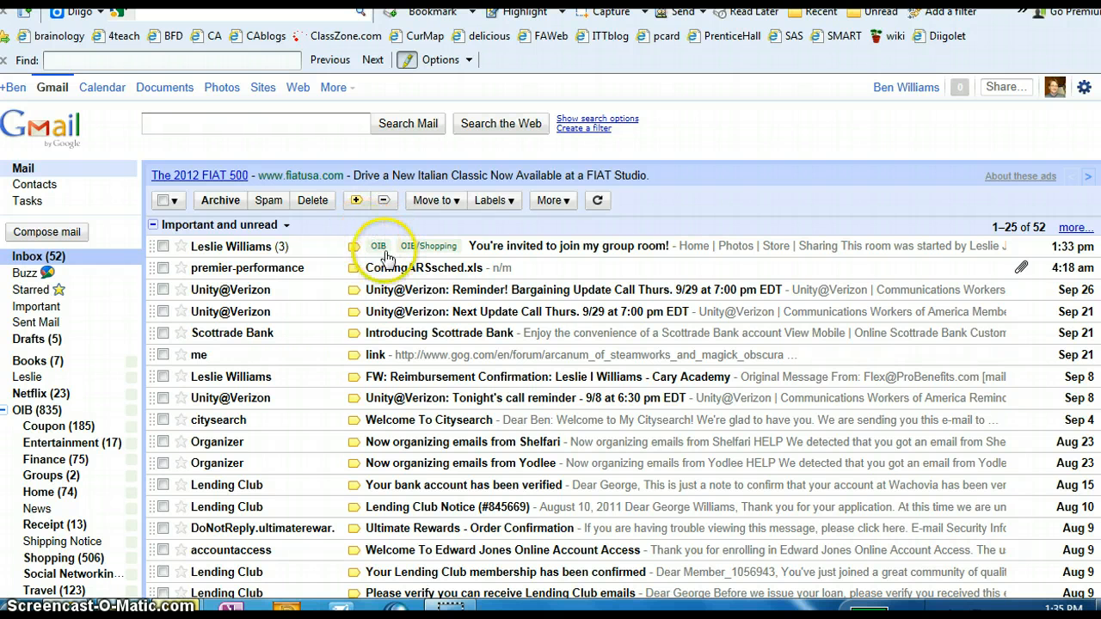
# Open the Snapfish invitation email and display its images to reveal the WilliamsStroud Family invite.
pyautogui.click(568, 246)
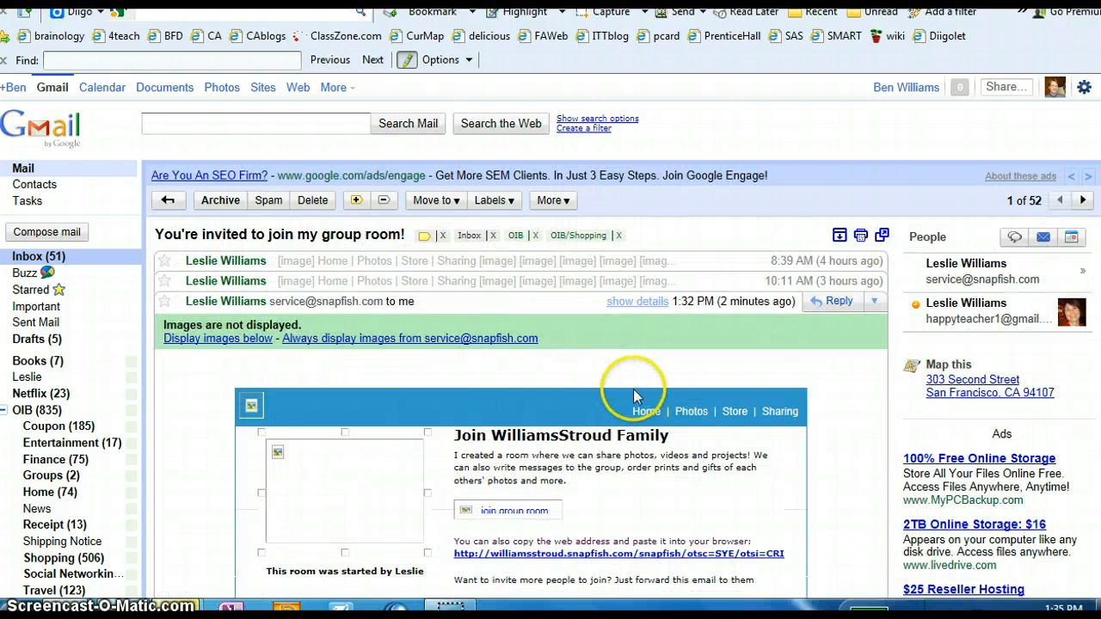
pyautogui.moveTo(224, 344)
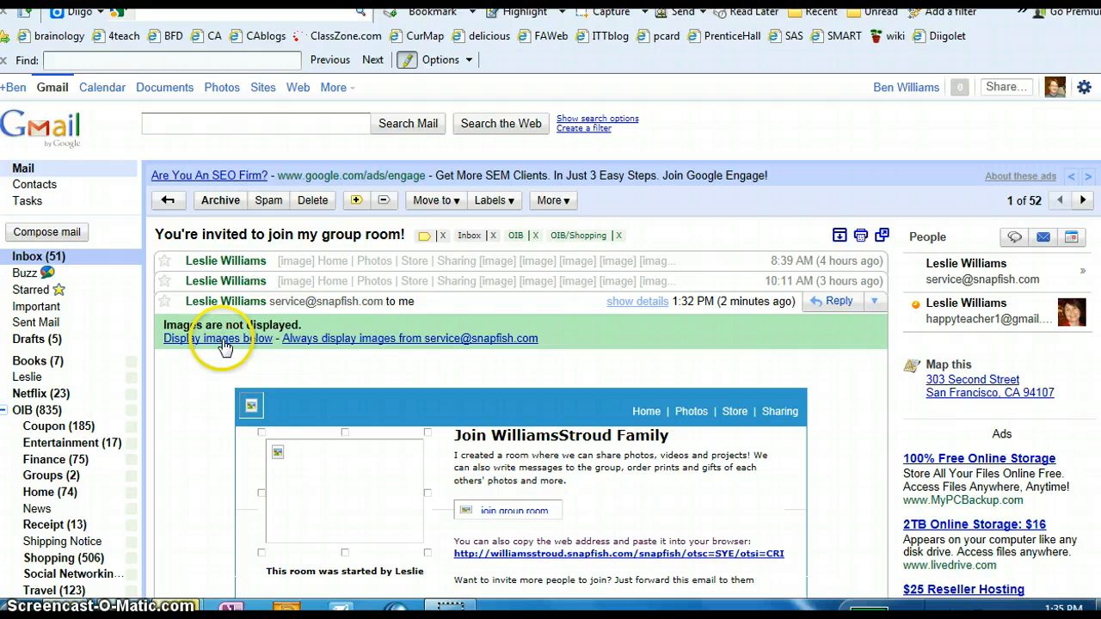
pyautogui.click(215, 337)
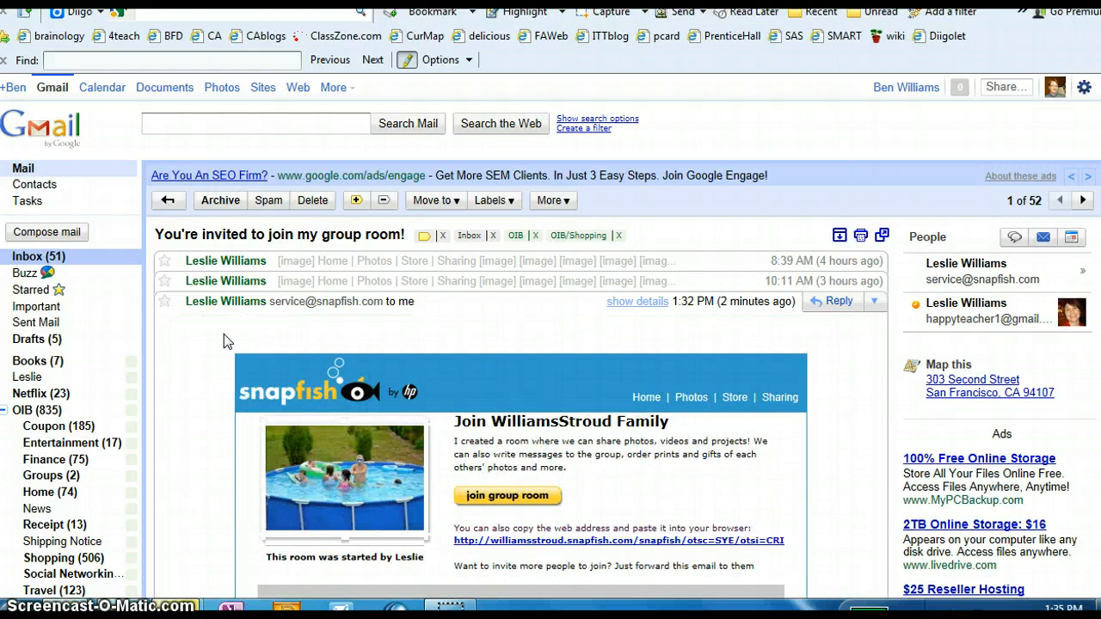
pyautogui.scroll(-3)
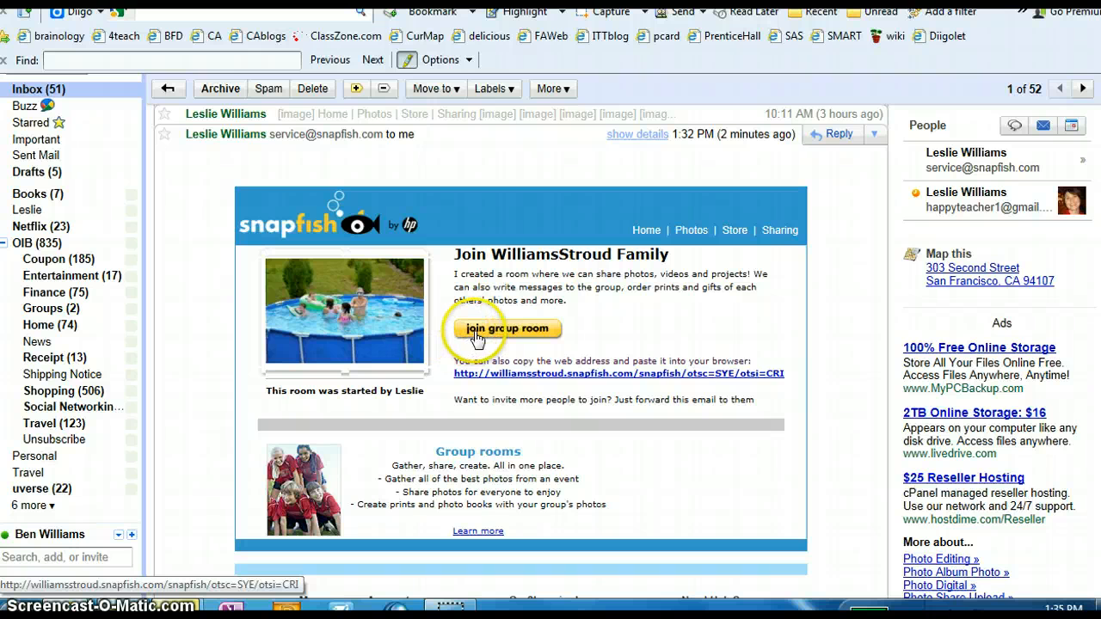
pyautogui.moveTo(633, 389)
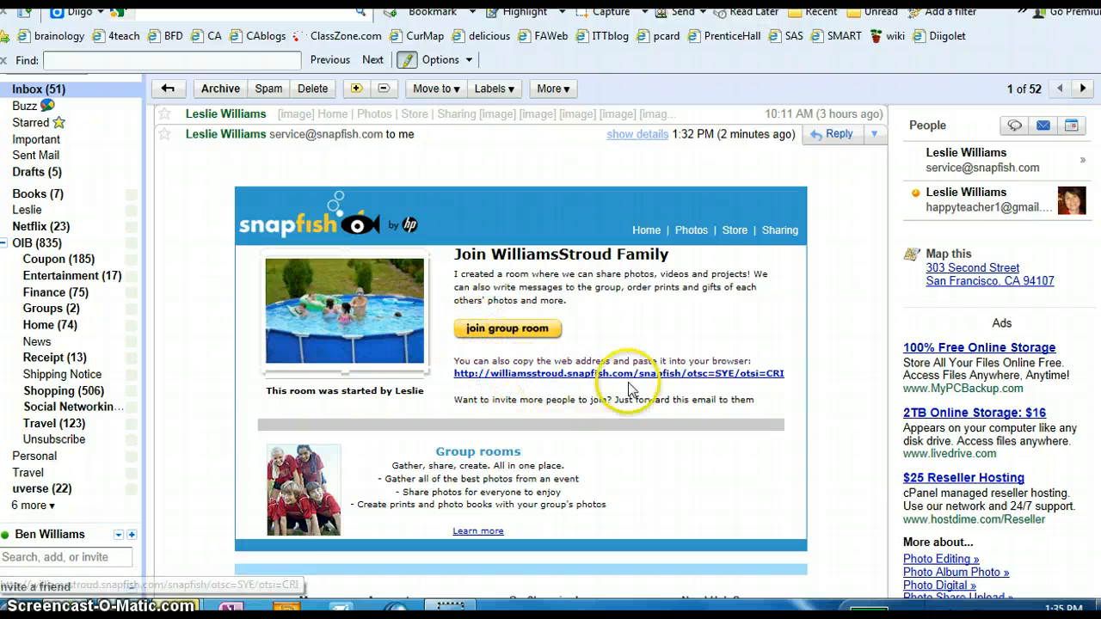
pyautogui.moveTo(729, 375)
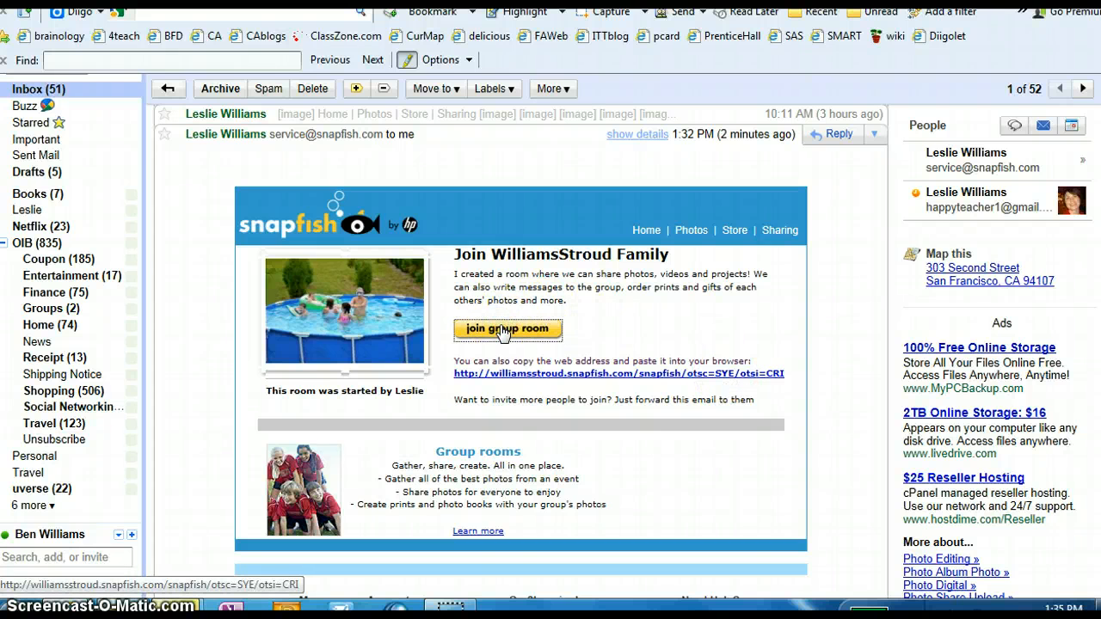
# Join the WilliamsStroud Family group room from the email's 'join group room' button.
pyautogui.click(508, 330)
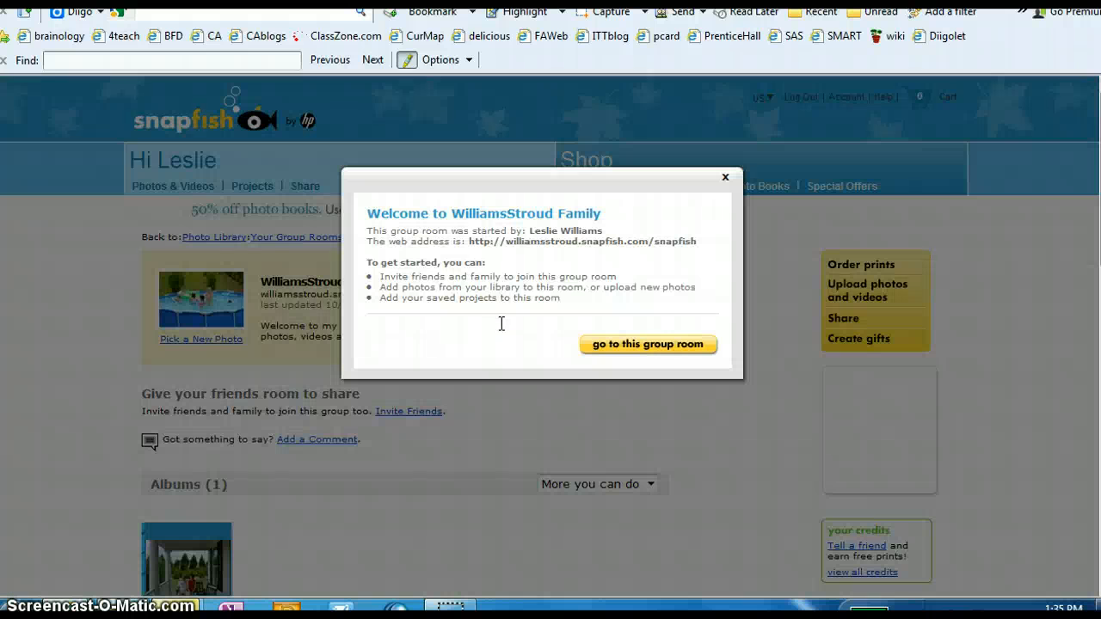
pyautogui.moveTo(481, 189)
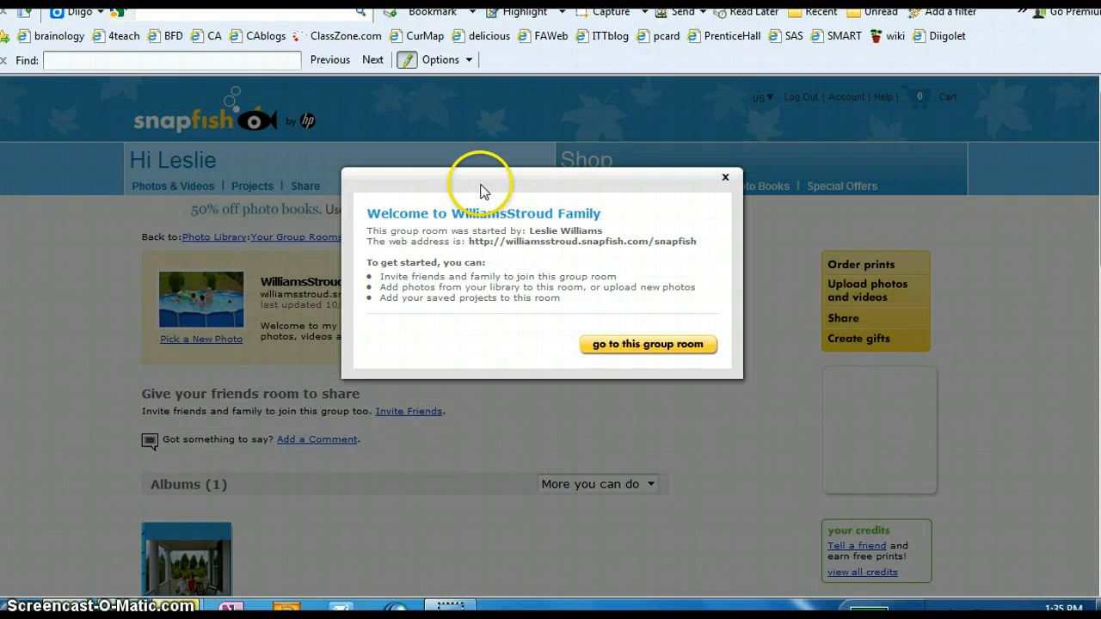
pyautogui.moveTo(416, 227)
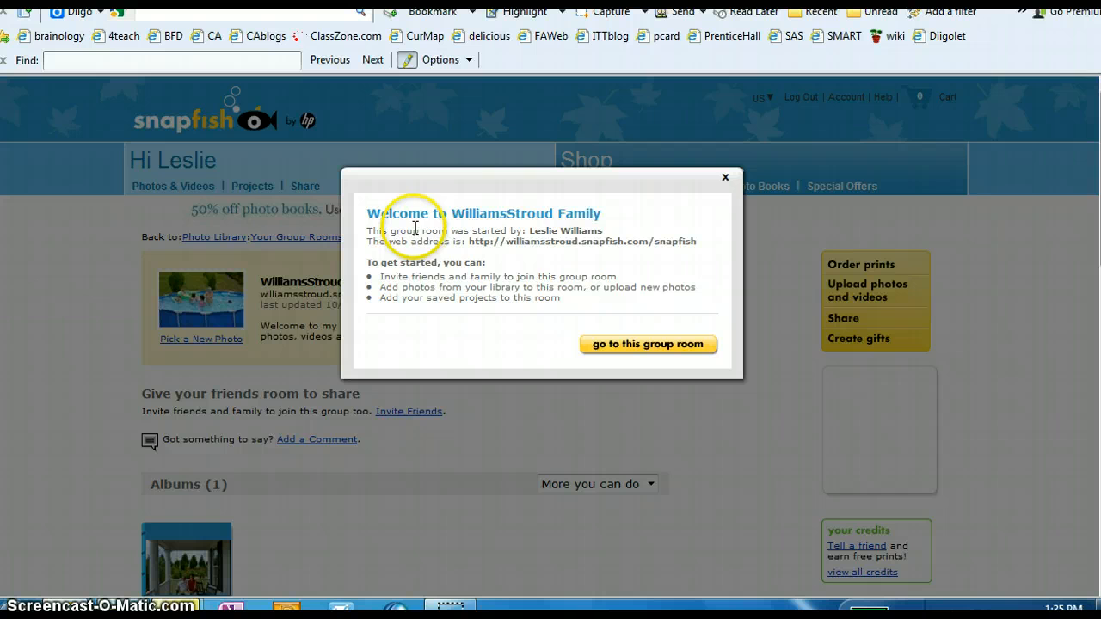
pyautogui.moveTo(609, 234)
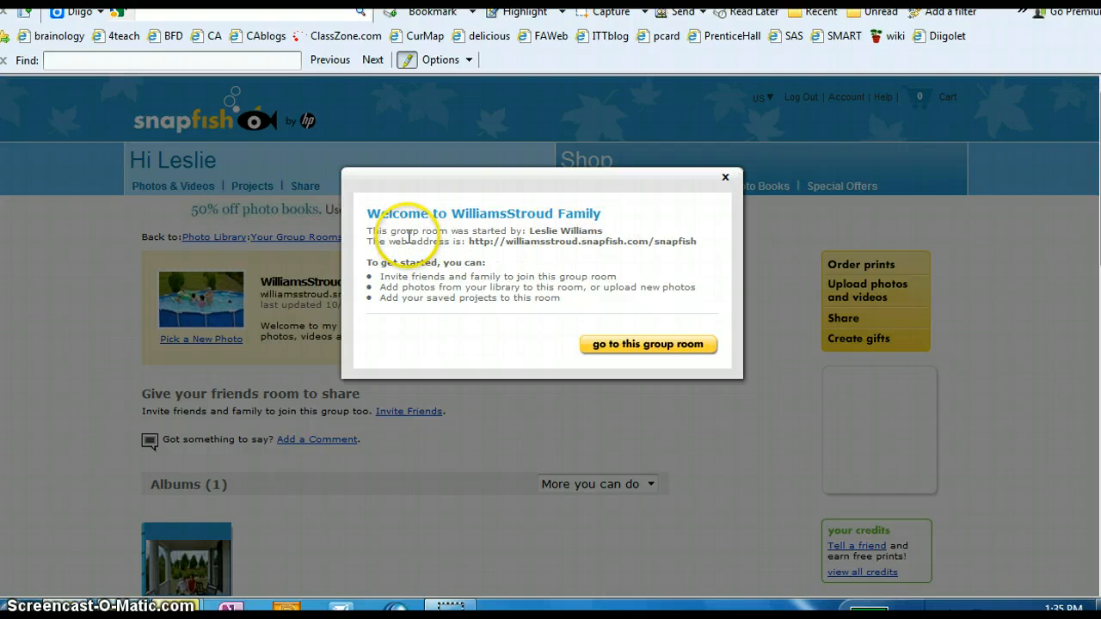
pyautogui.moveTo(413, 318)
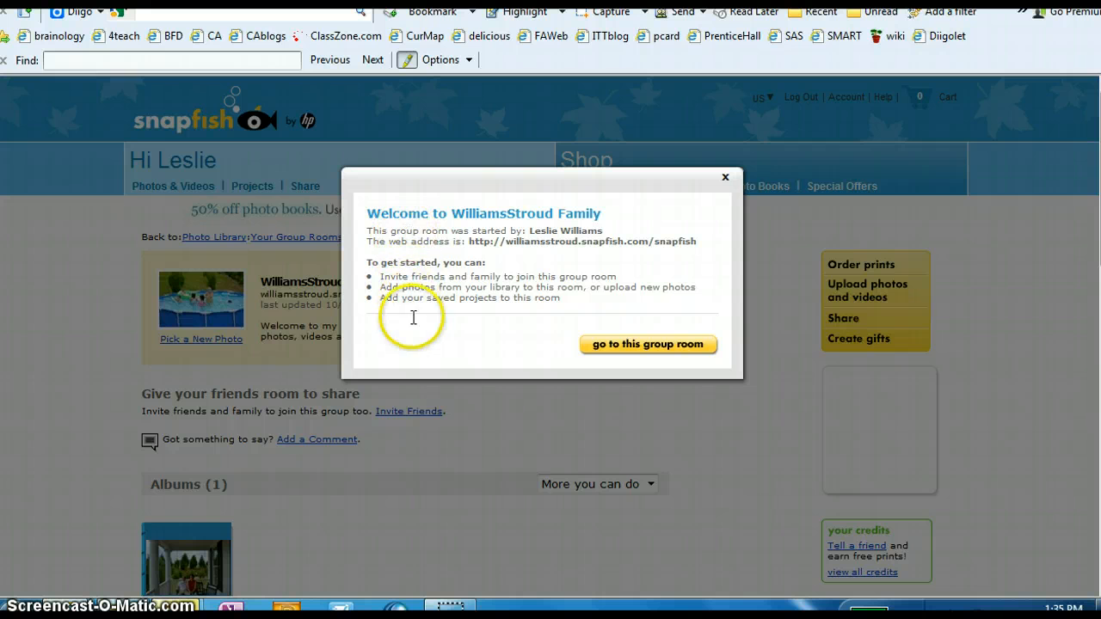
pyautogui.moveTo(626, 344)
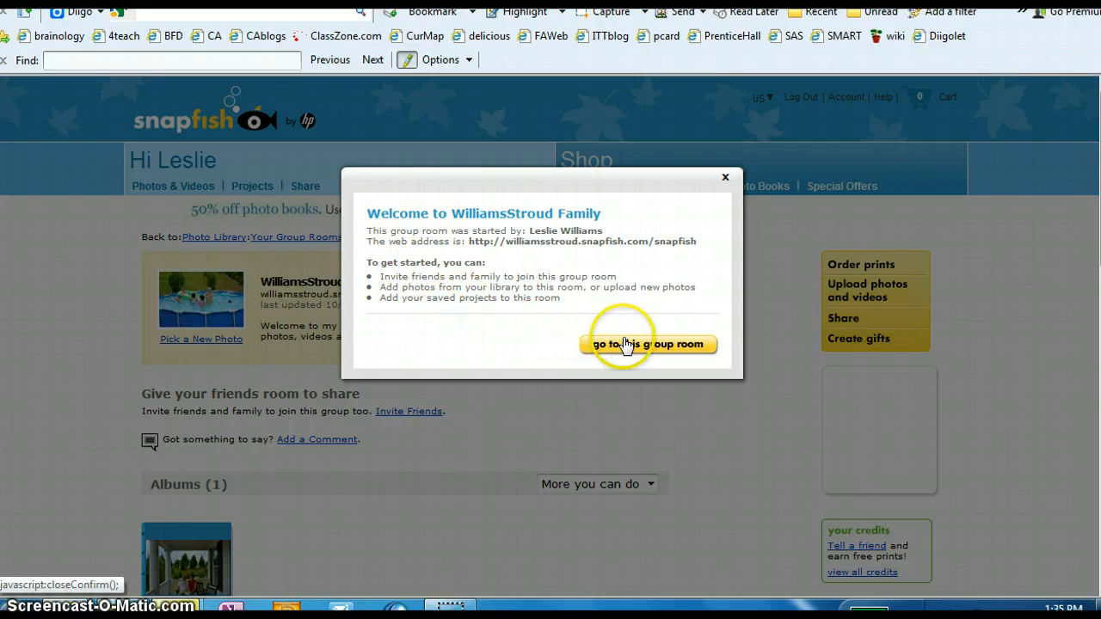
pyautogui.click(646, 344)
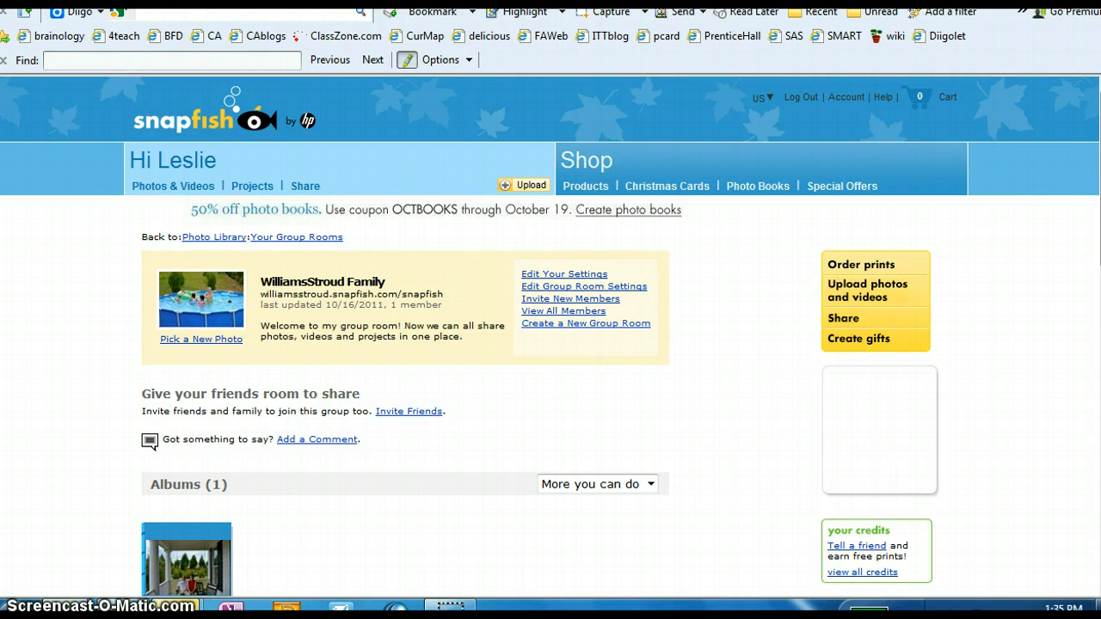
pyautogui.scroll(-3)
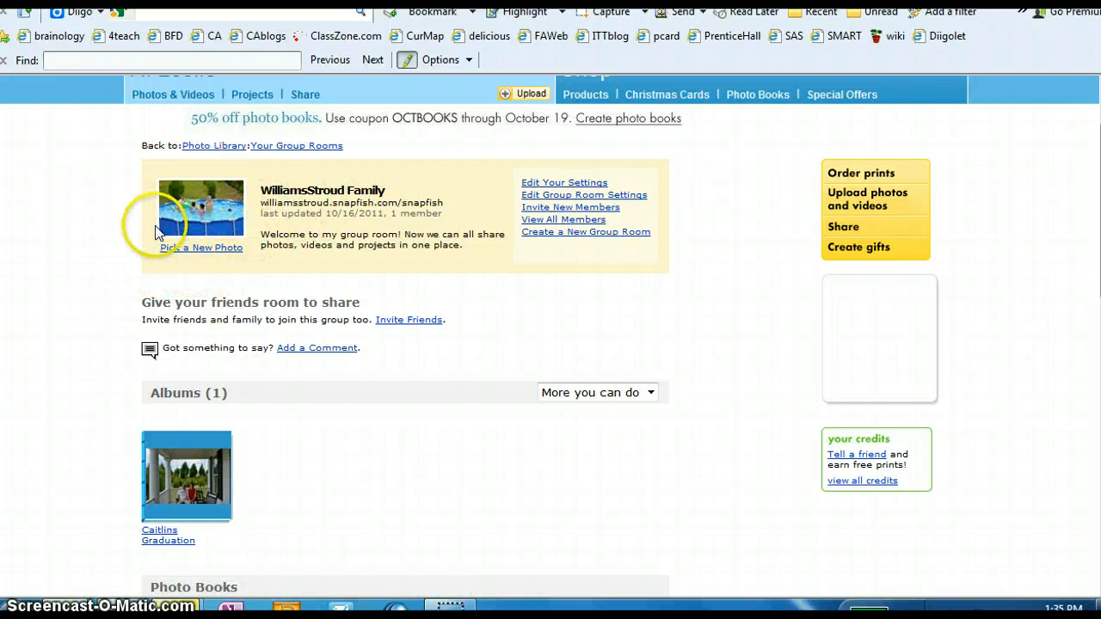
pyautogui.moveTo(197, 258)
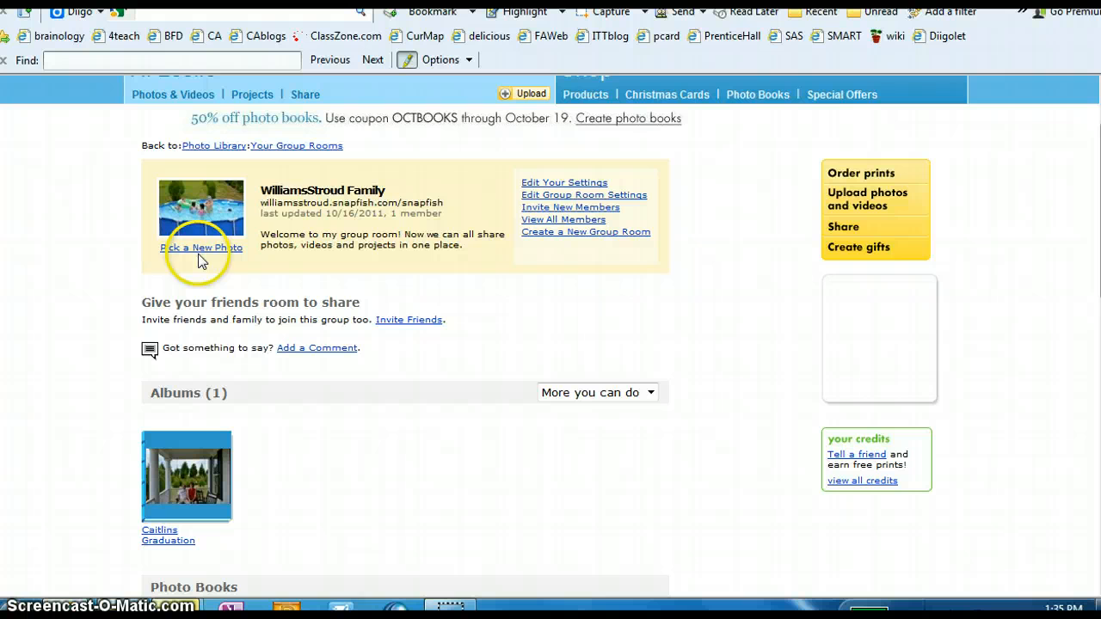
pyautogui.moveTo(250, 258)
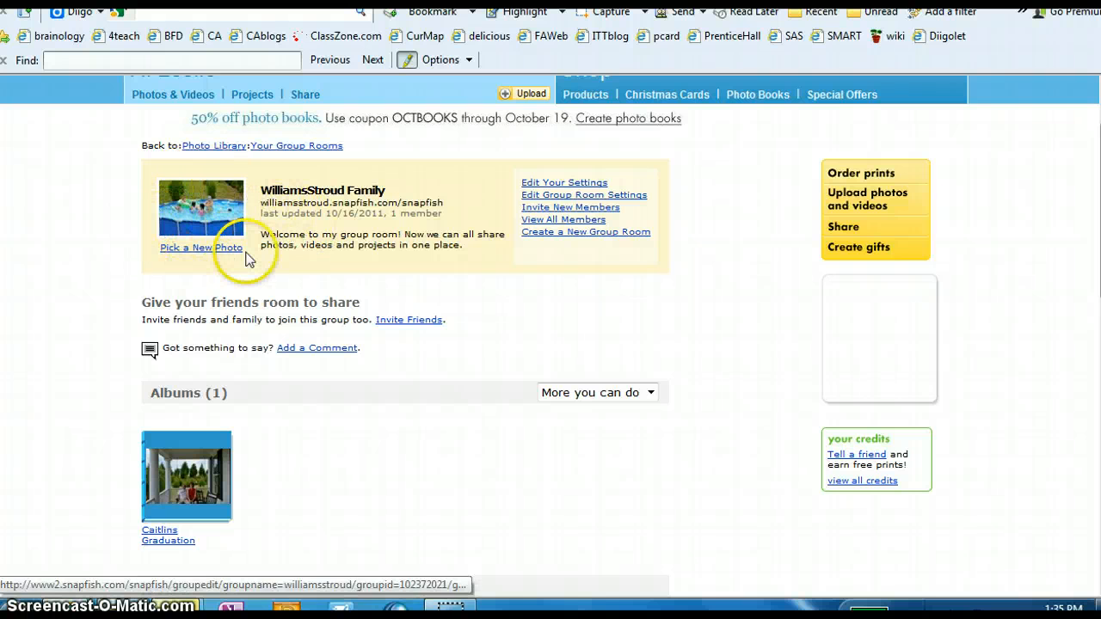
pyautogui.moveTo(232, 206)
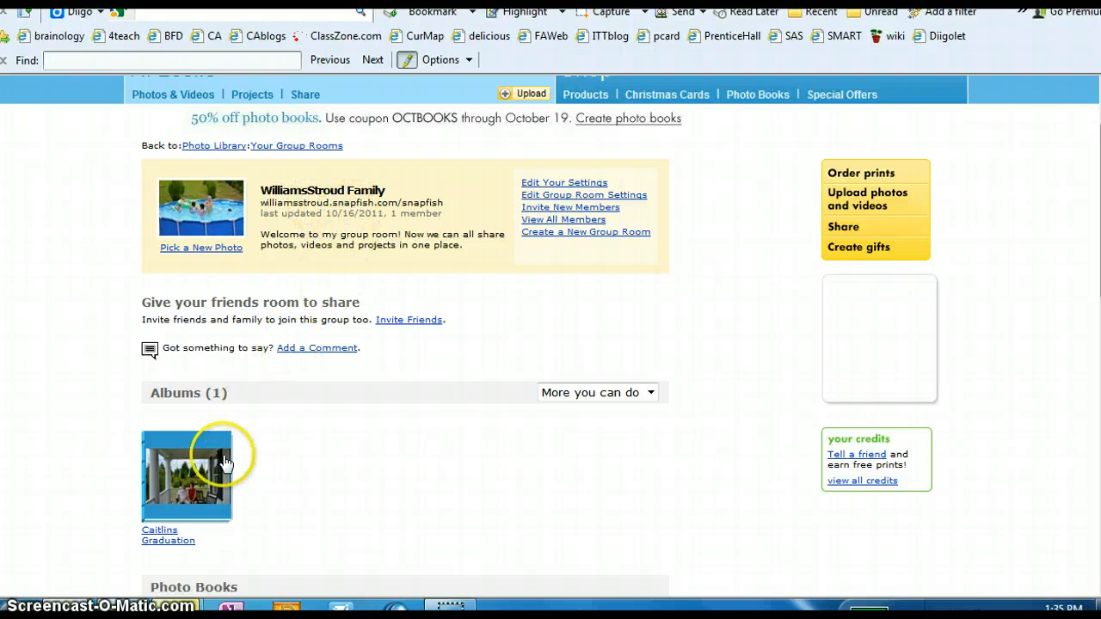
pyautogui.scroll(-3)
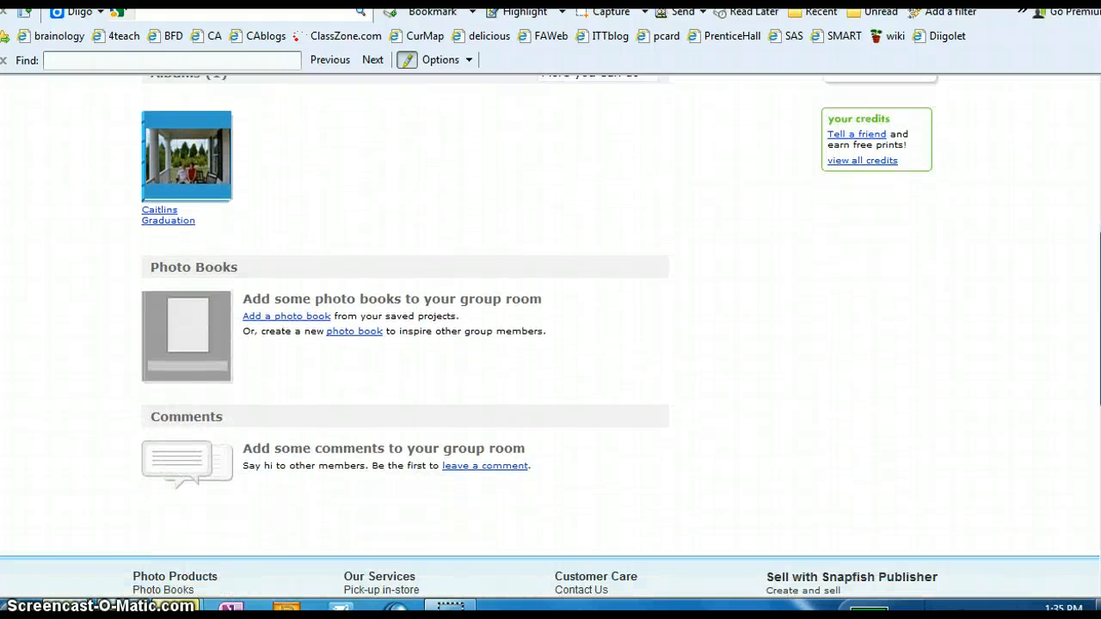
pyautogui.scroll(3)
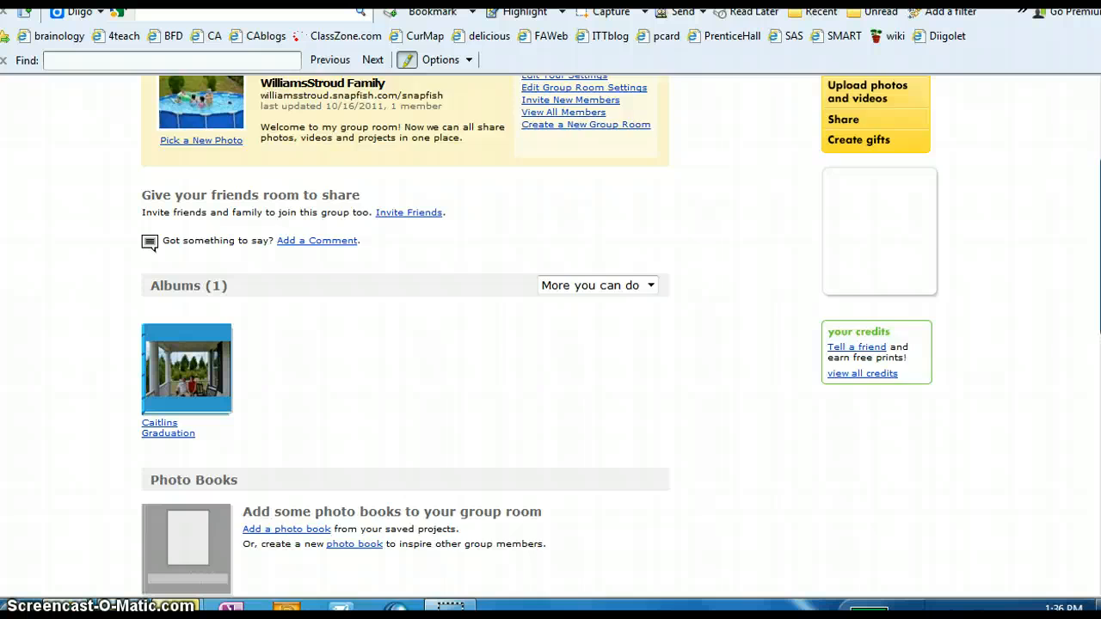
pyautogui.scroll(-3)
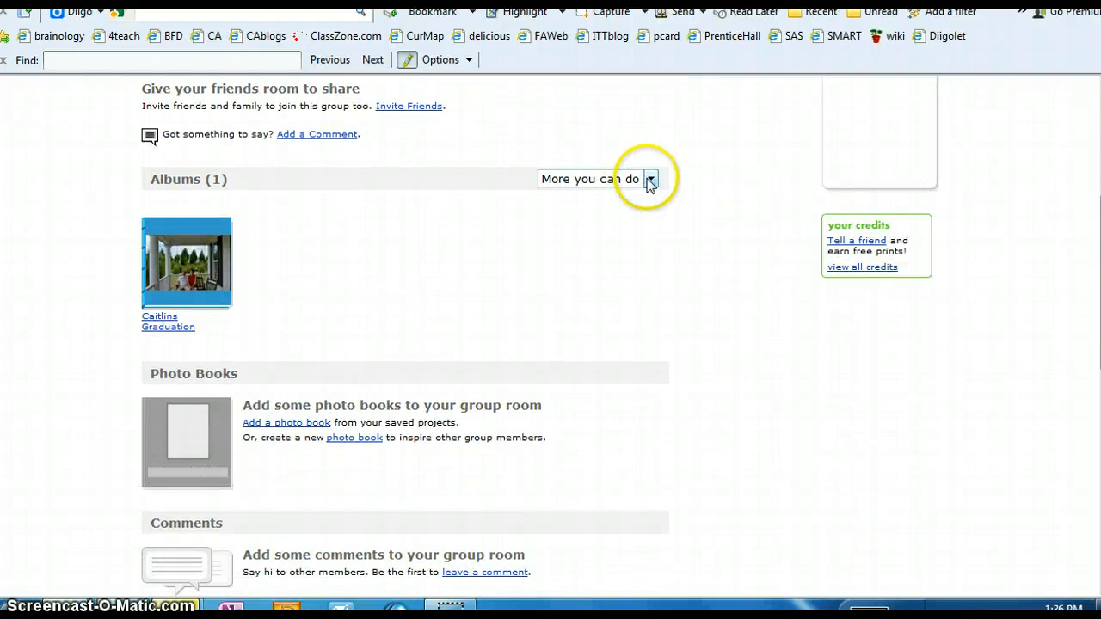
# Bring up the albums' action list with order prints, add photos, upload, share and remove choices.
pyautogui.click(650, 177)
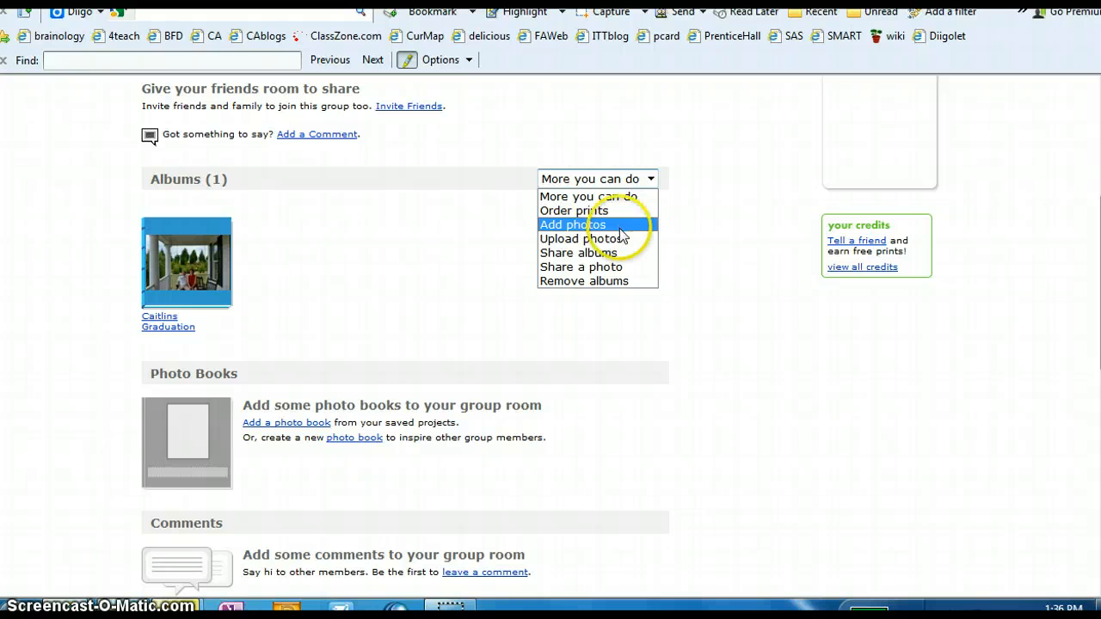
pyautogui.moveTo(615, 239)
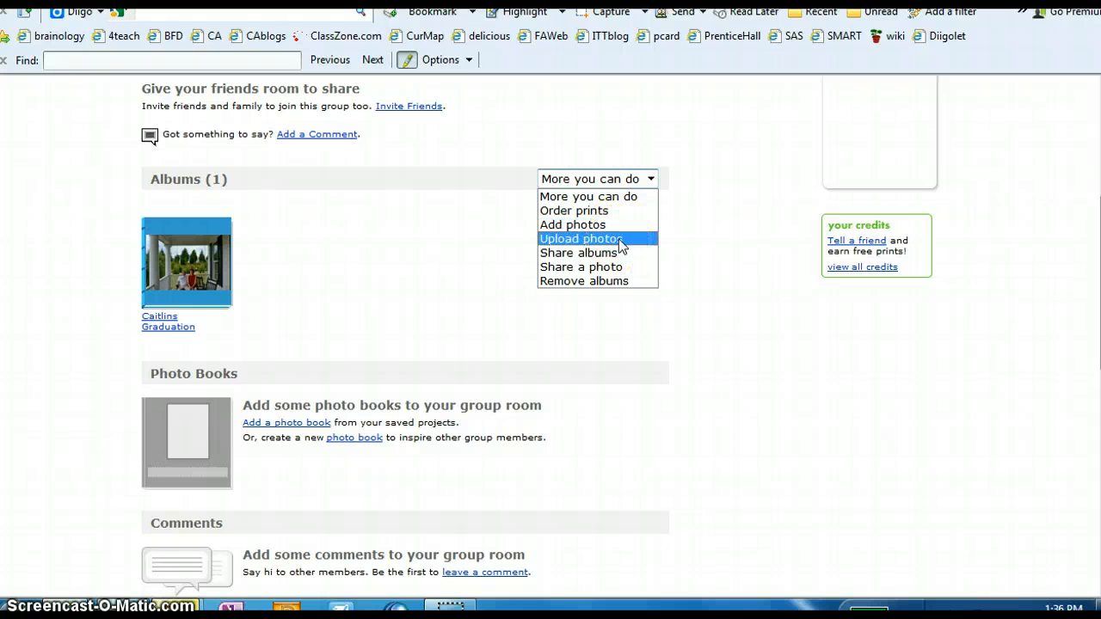
pyautogui.moveTo(593, 251)
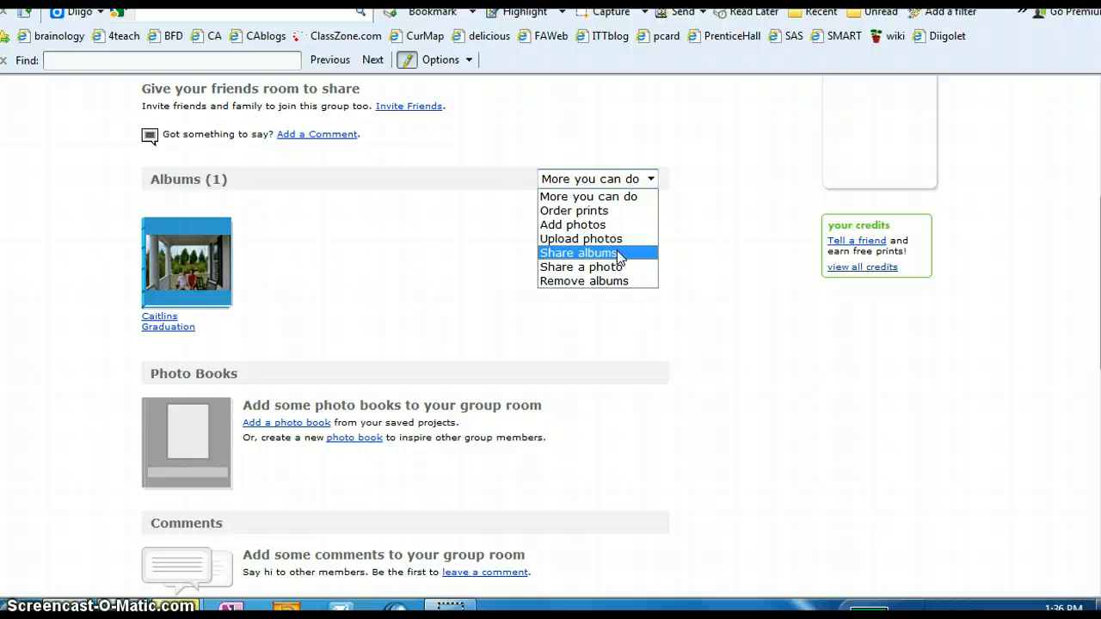
pyautogui.moveTo(599, 267)
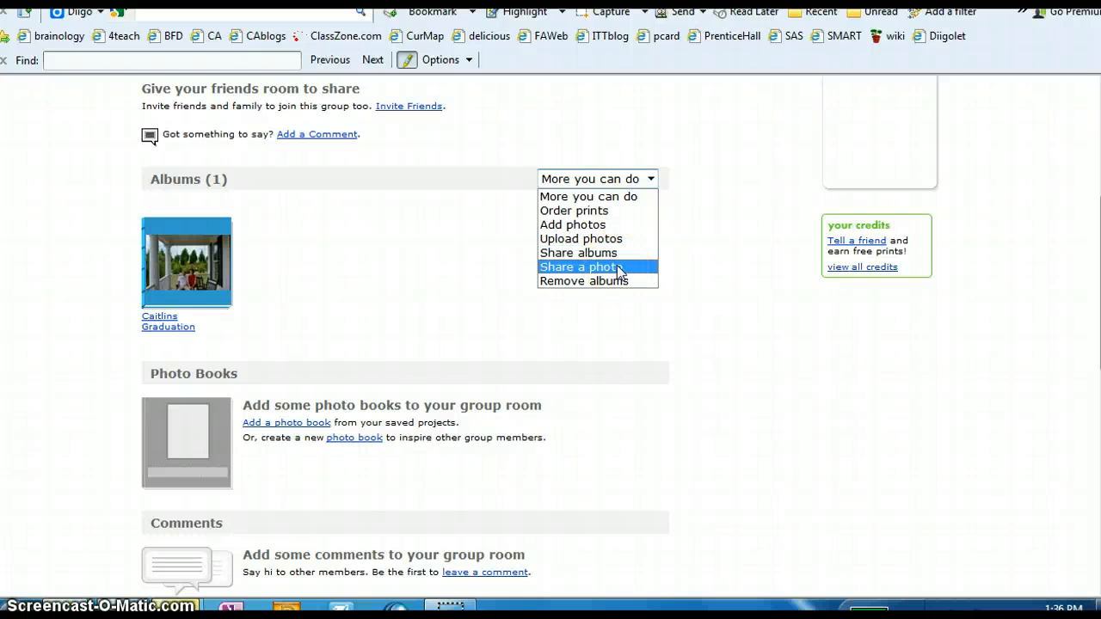
pyautogui.moveTo(571, 223)
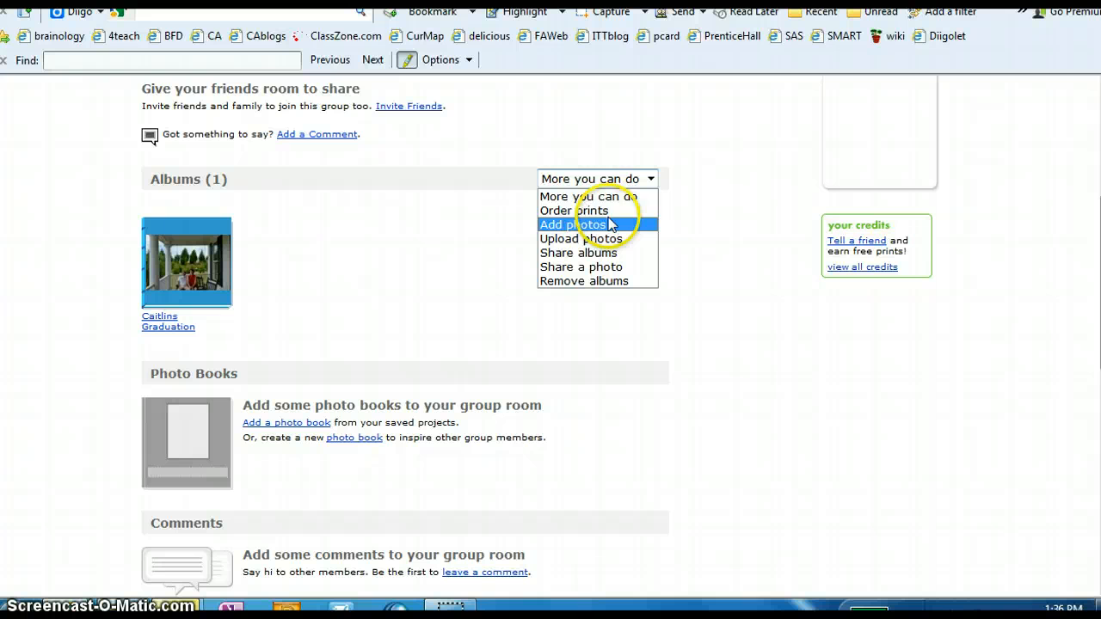
pyautogui.moveTo(602, 209)
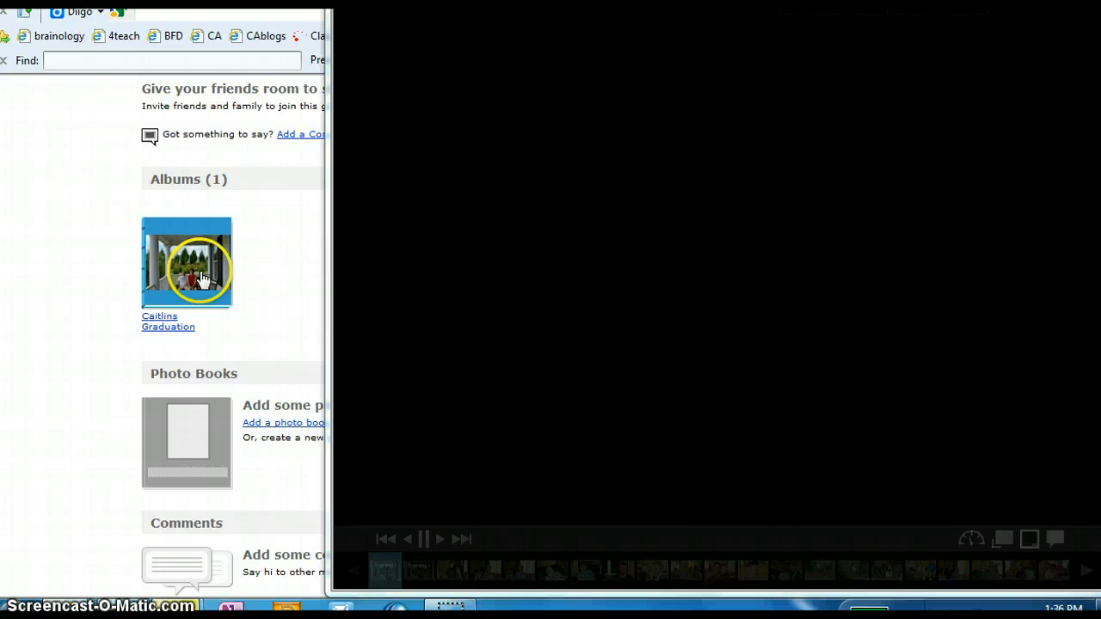
# Browse the Caitlins Graduation photos with the filmstrip and play/pause, then close the slideshow.
pyautogui.click(199, 275)
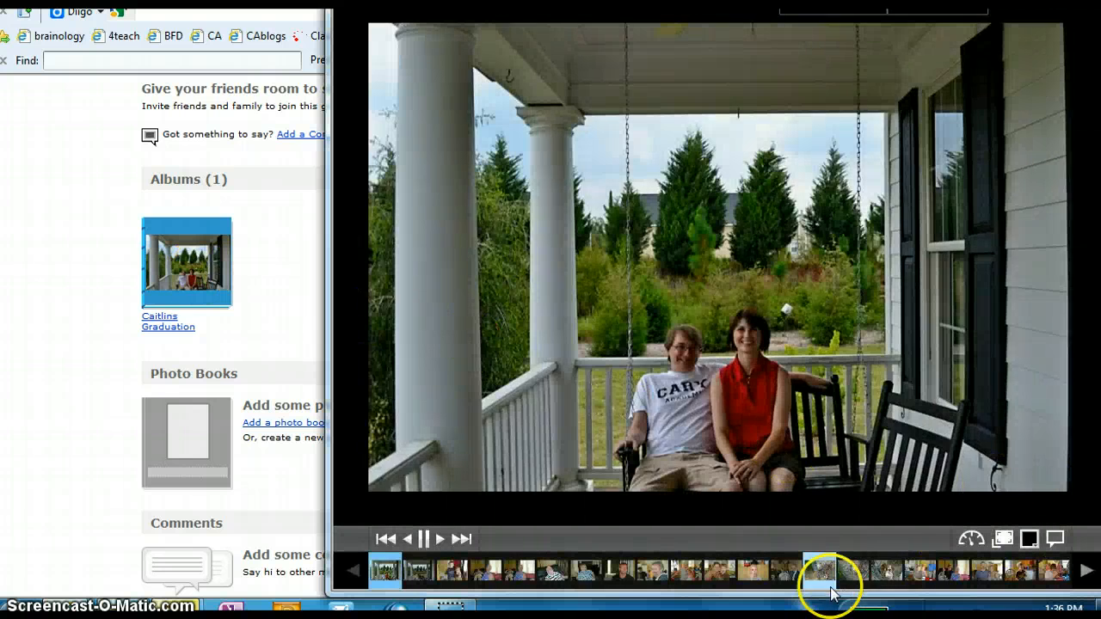
pyautogui.click(920, 570)
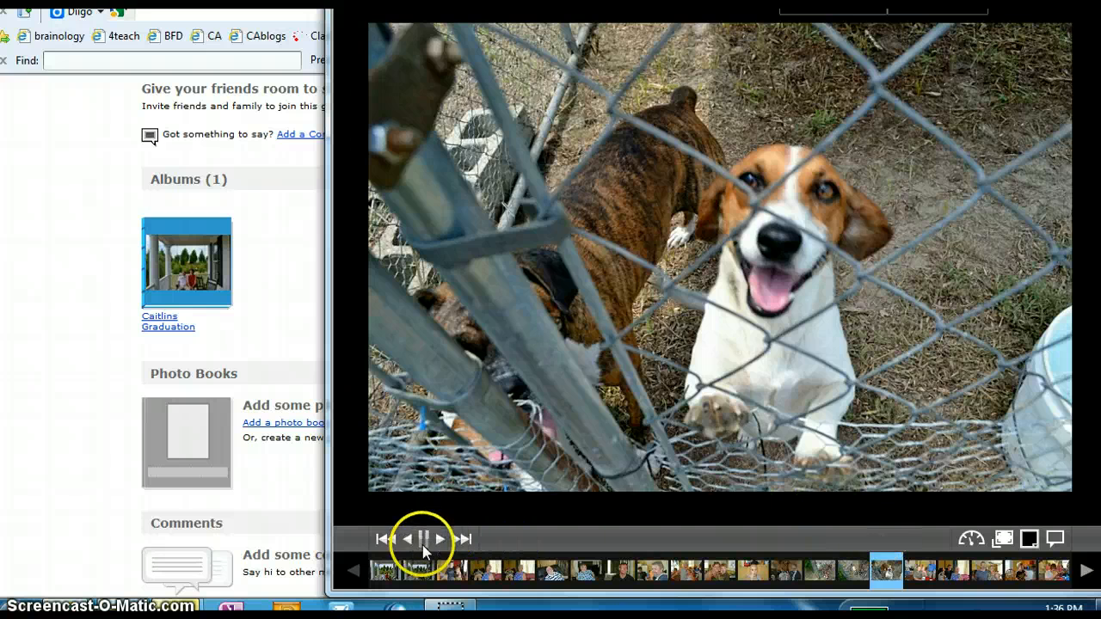
pyautogui.click(423, 540)
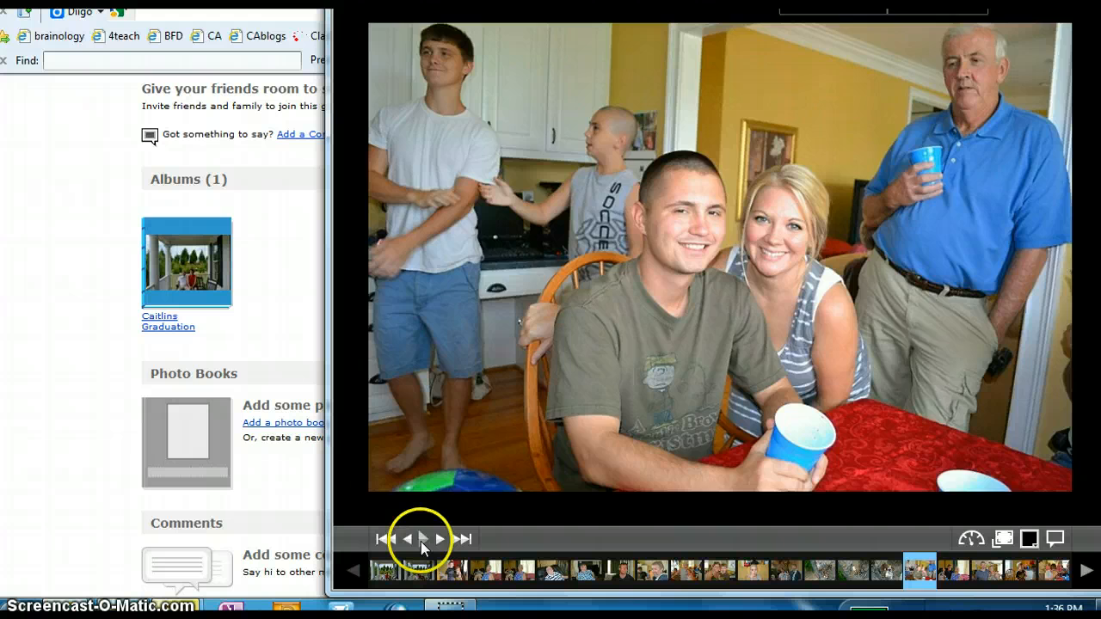
pyautogui.click(423, 540)
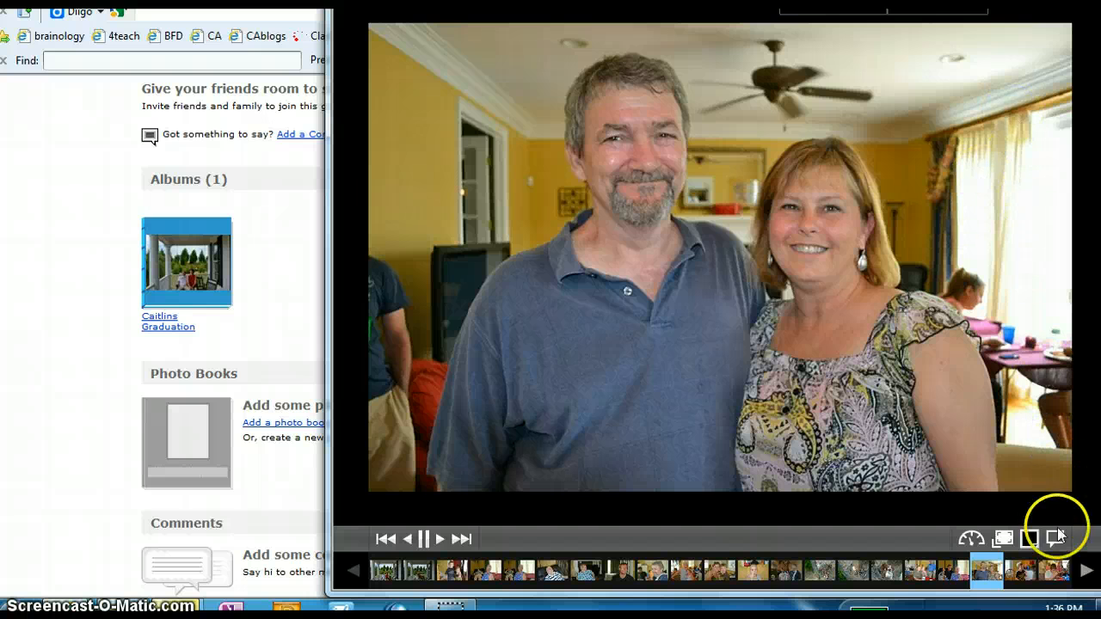
pyautogui.click(1056, 536)
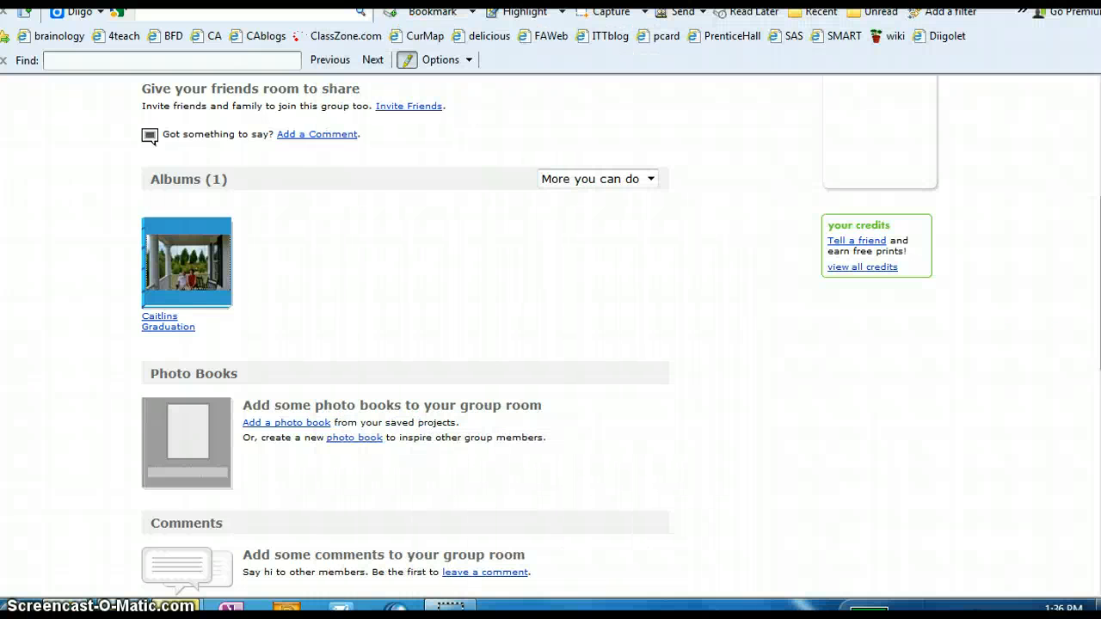
pyautogui.moveTo(200, 244)
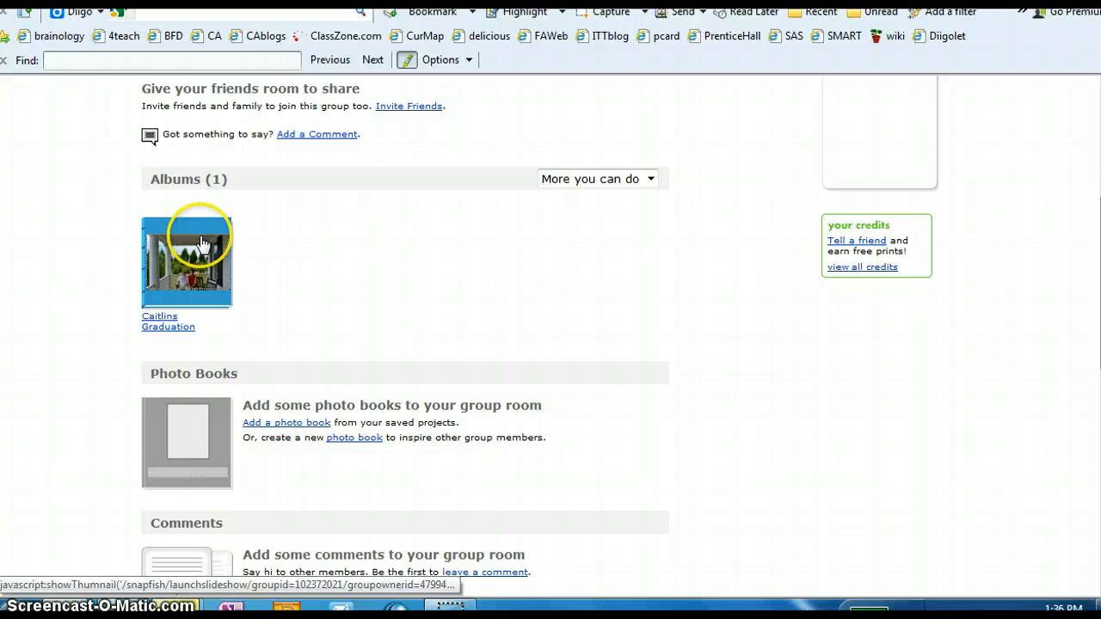
# Scroll the group room page to review its room details, members, settings and share options.
pyautogui.scroll(3)
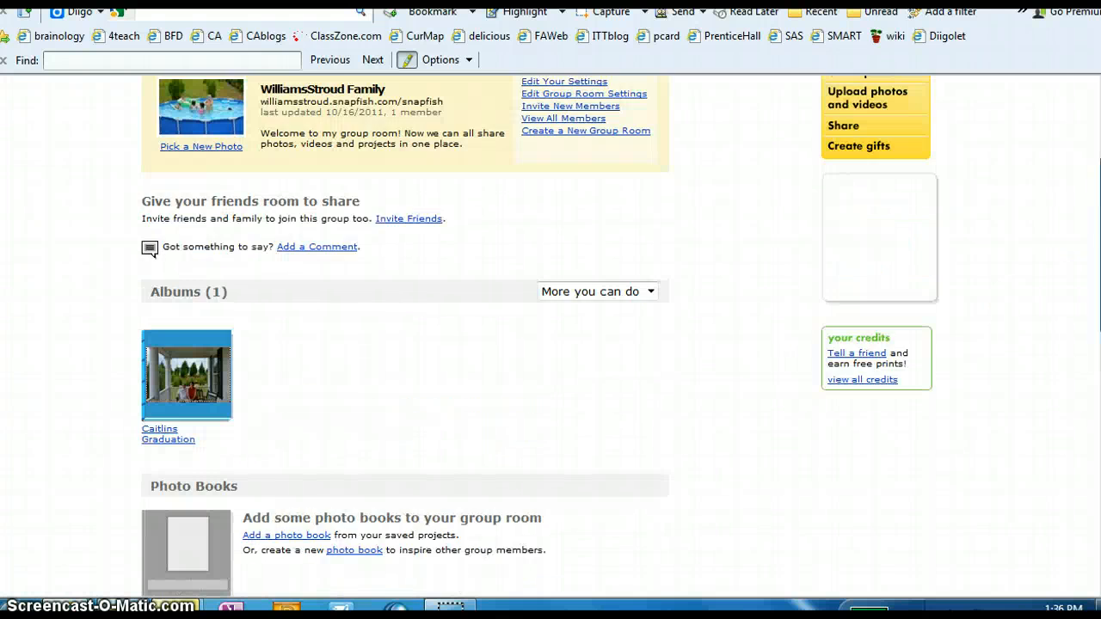
pyautogui.scroll(-3)
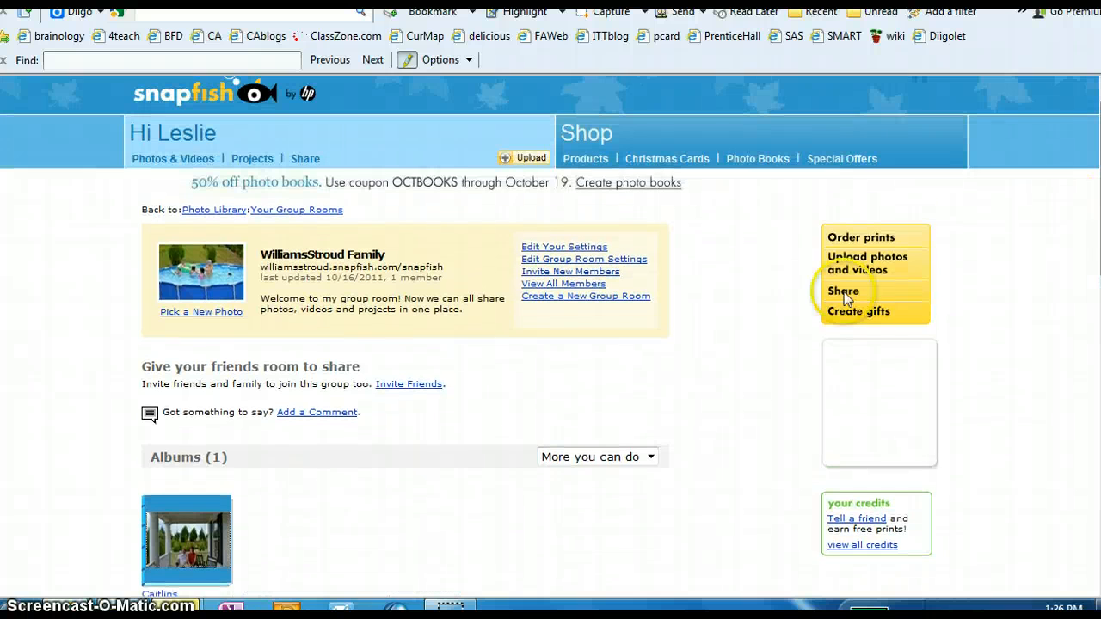
pyautogui.moveTo(399, 213)
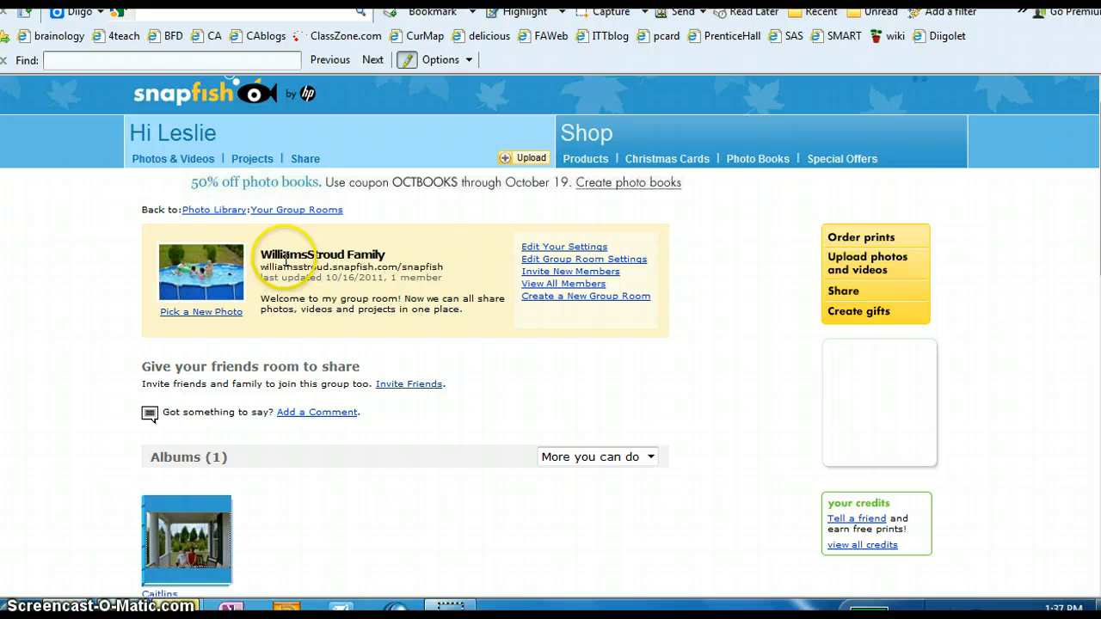
pyautogui.moveTo(371, 249)
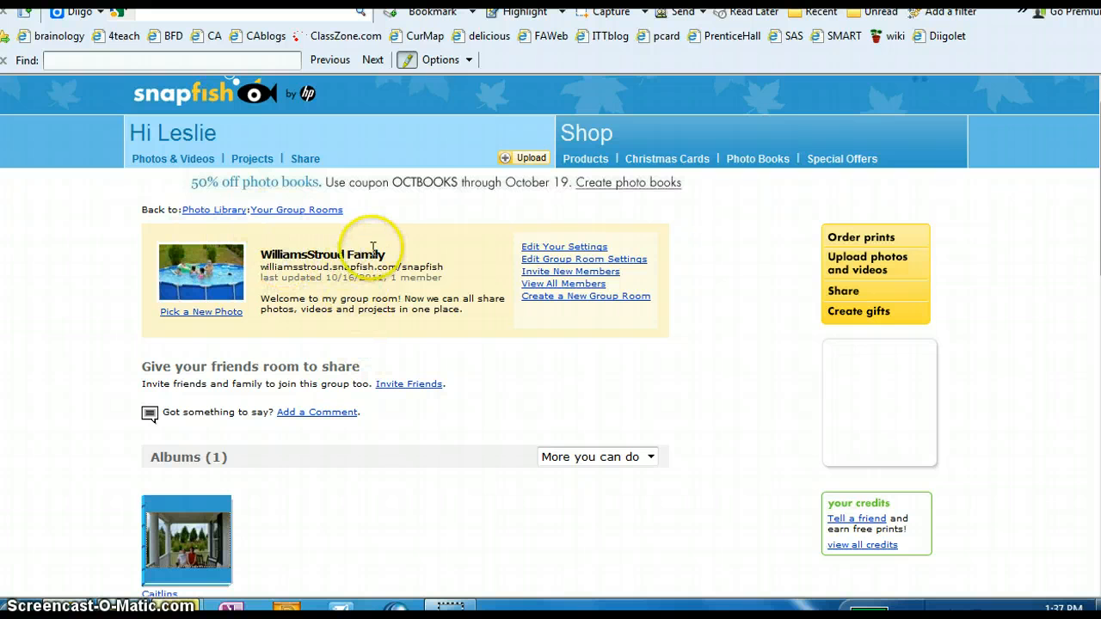
pyautogui.moveTo(461, 265)
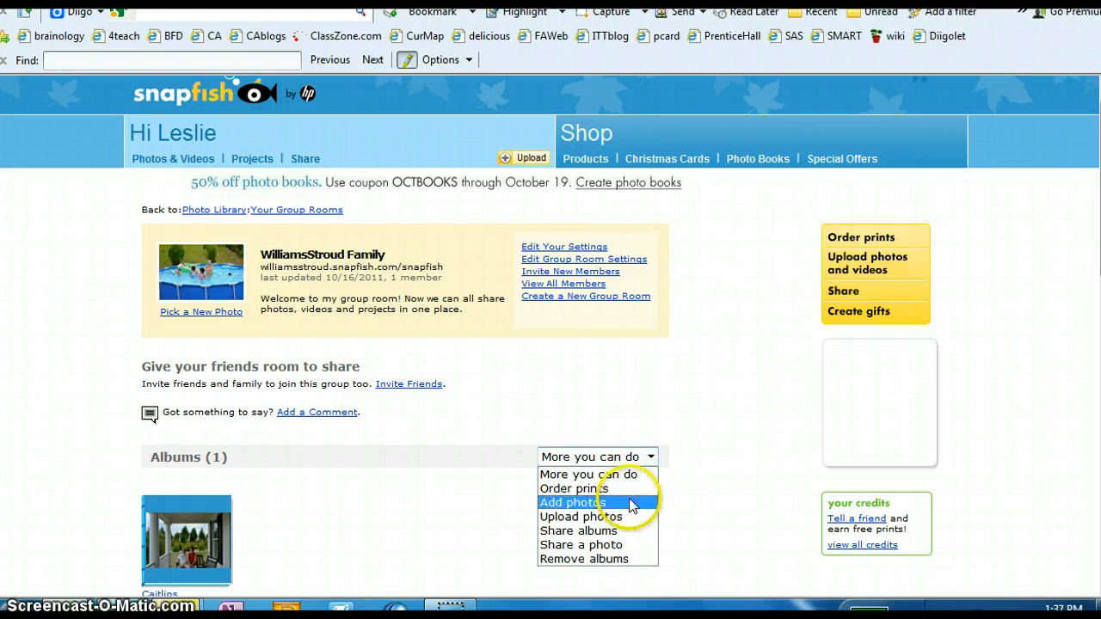
# Start adding photos to the room and tick the second 'album 07/29/09' in the picker.
pyautogui.click(571, 502)
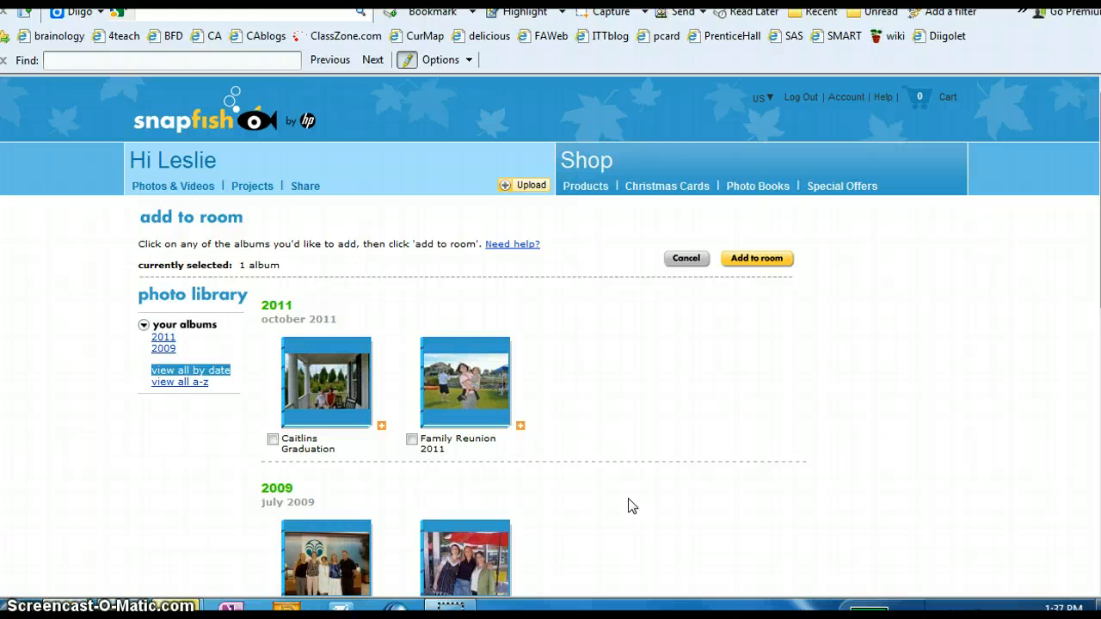
pyautogui.moveTo(379, 380)
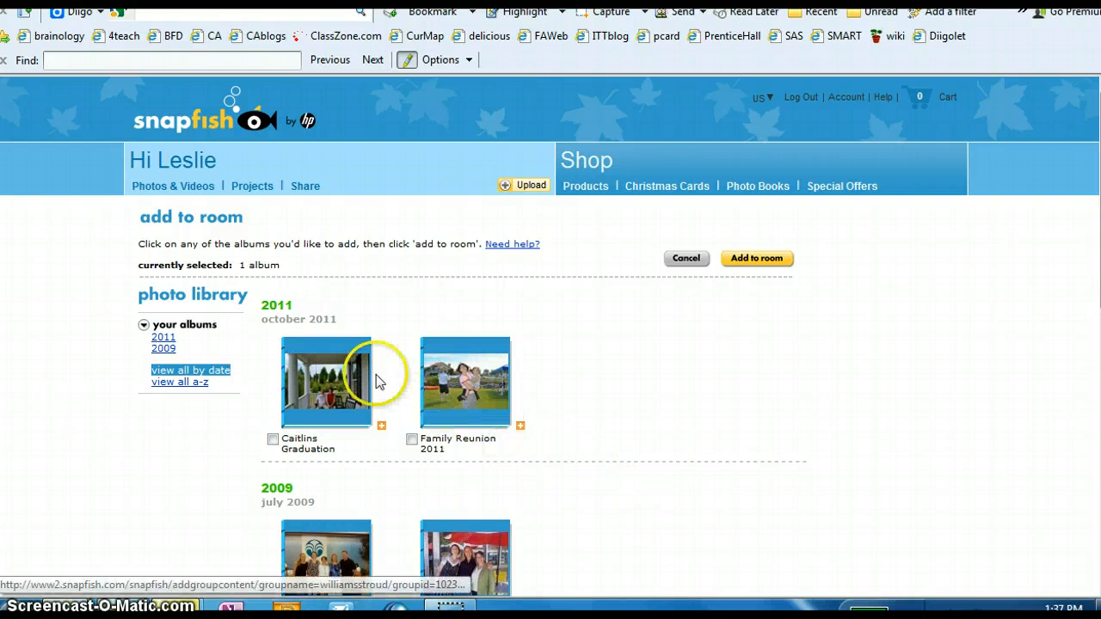
pyautogui.moveTo(1067, 434)
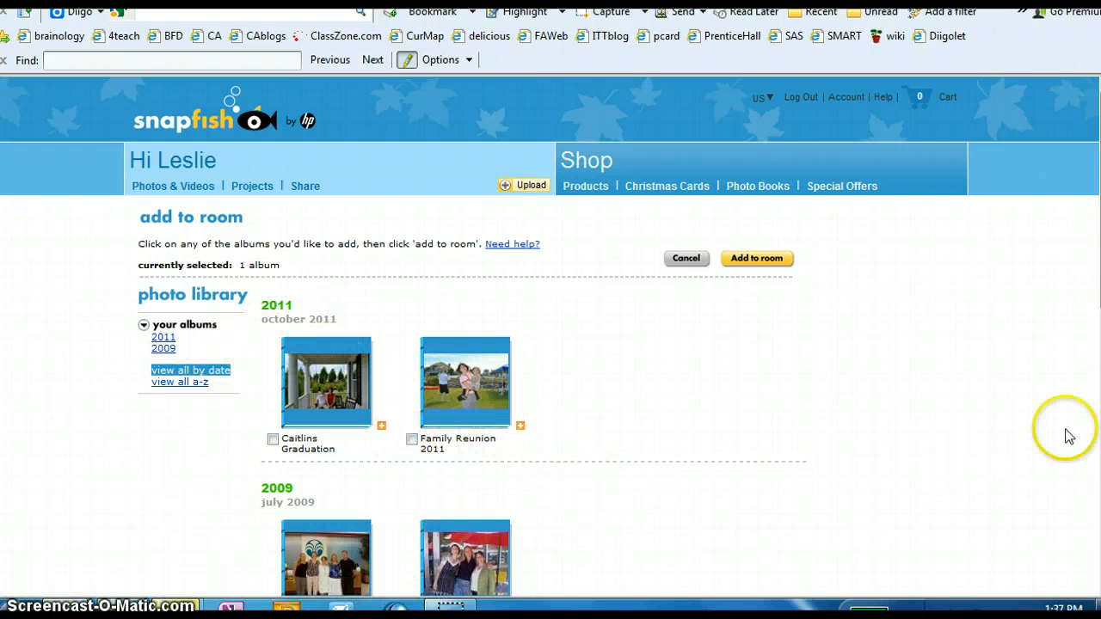
pyautogui.scroll(-3)
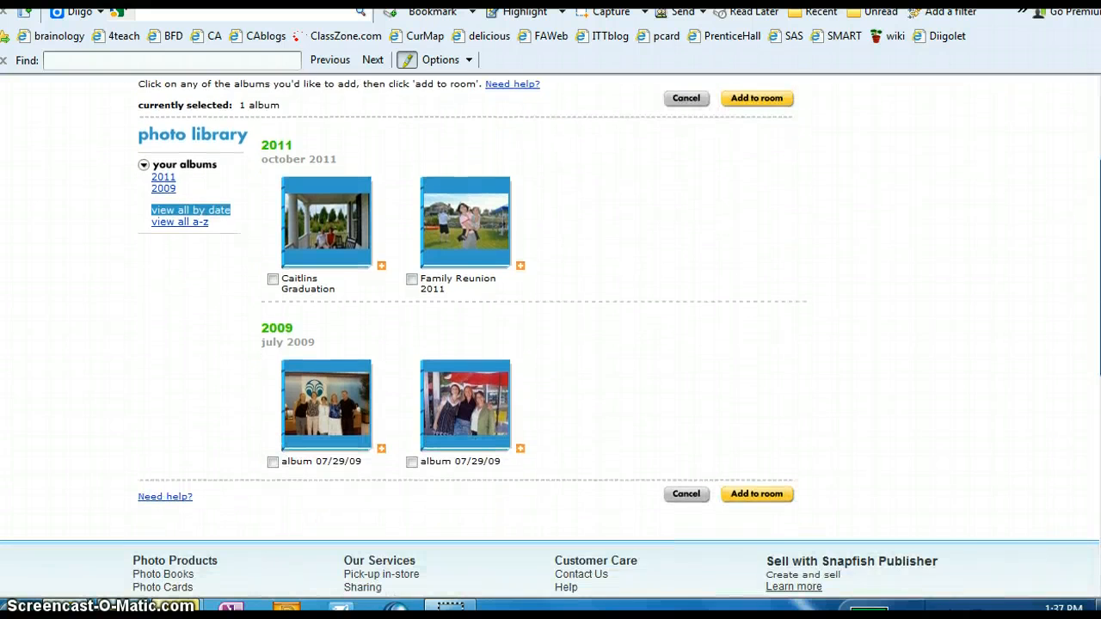
pyautogui.scroll(-3)
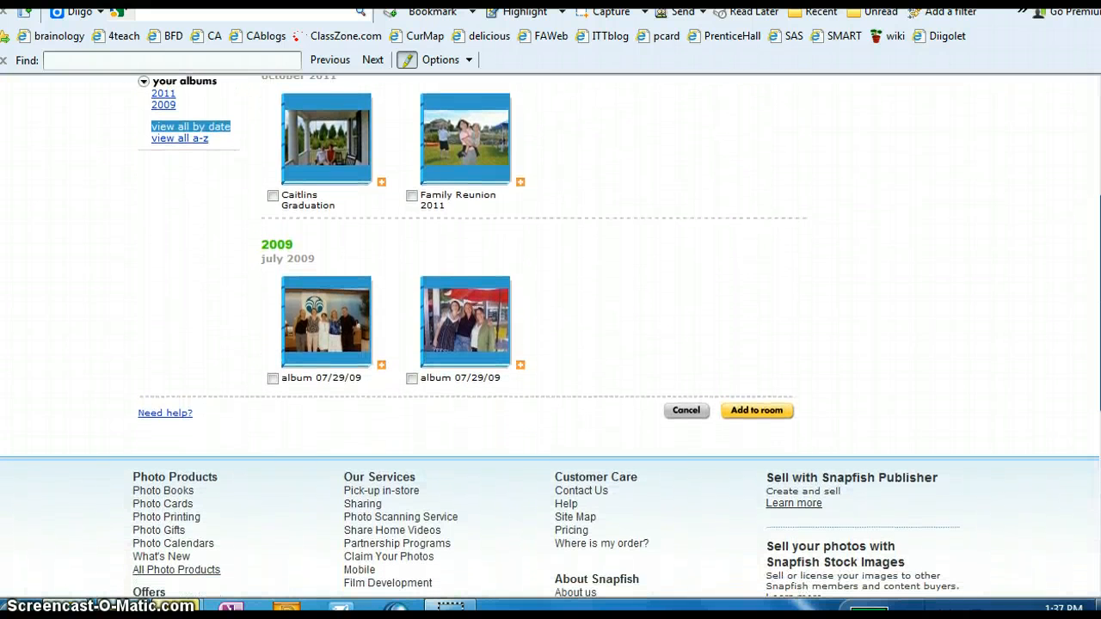
pyautogui.click(413, 380)
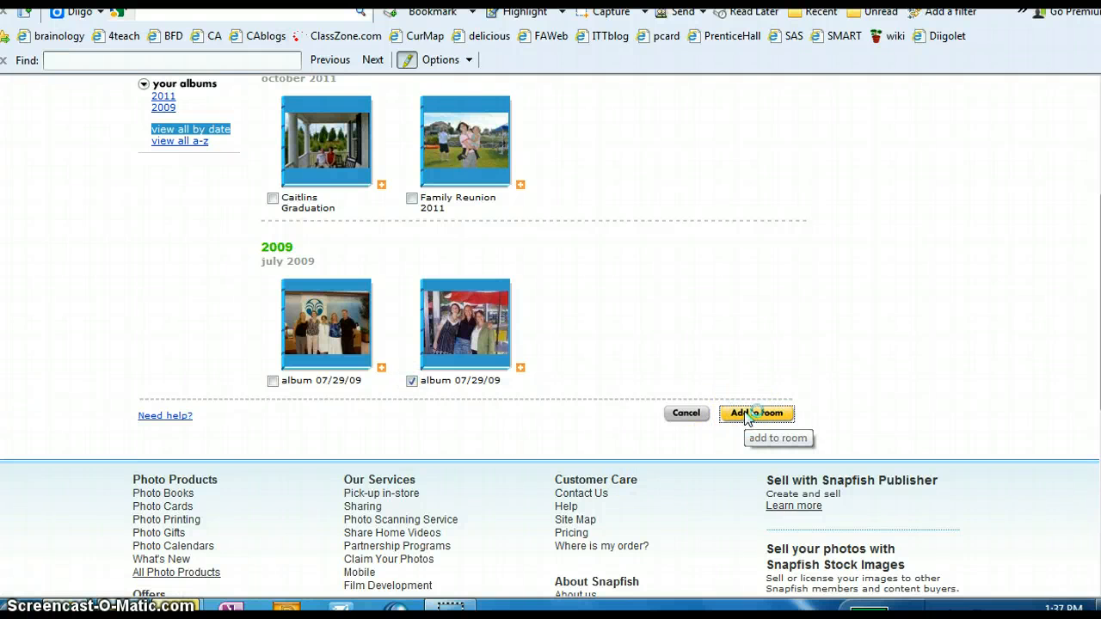
# Add the July 2009 album to the room beside Caitlins Graduation and reopen the albums' options list.
pyautogui.click(757, 412)
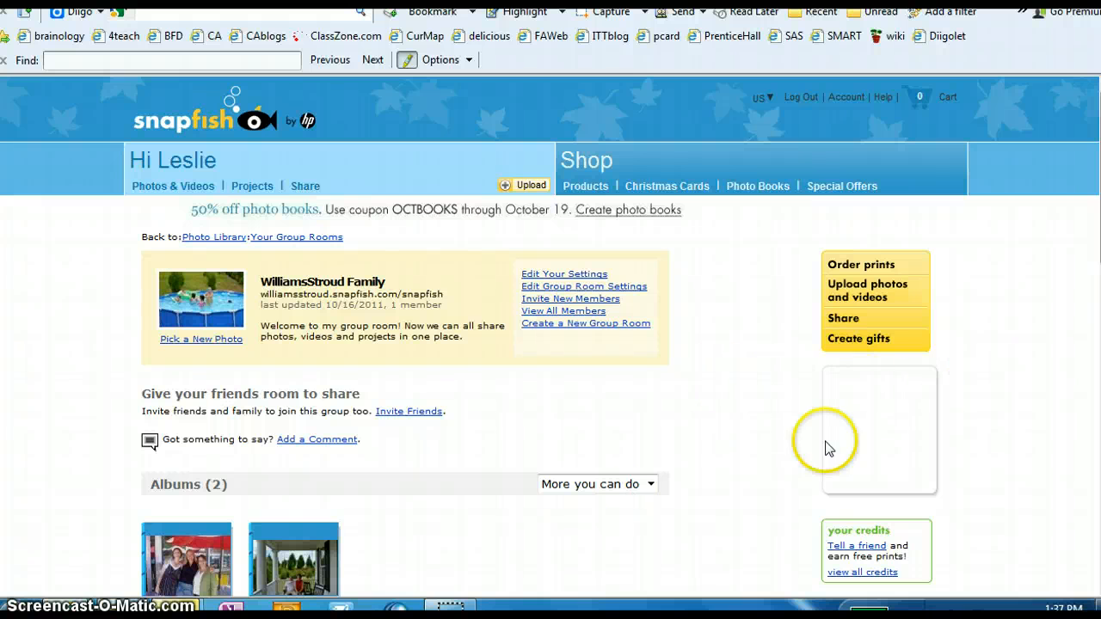
pyautogui.moveTo(371, 549)
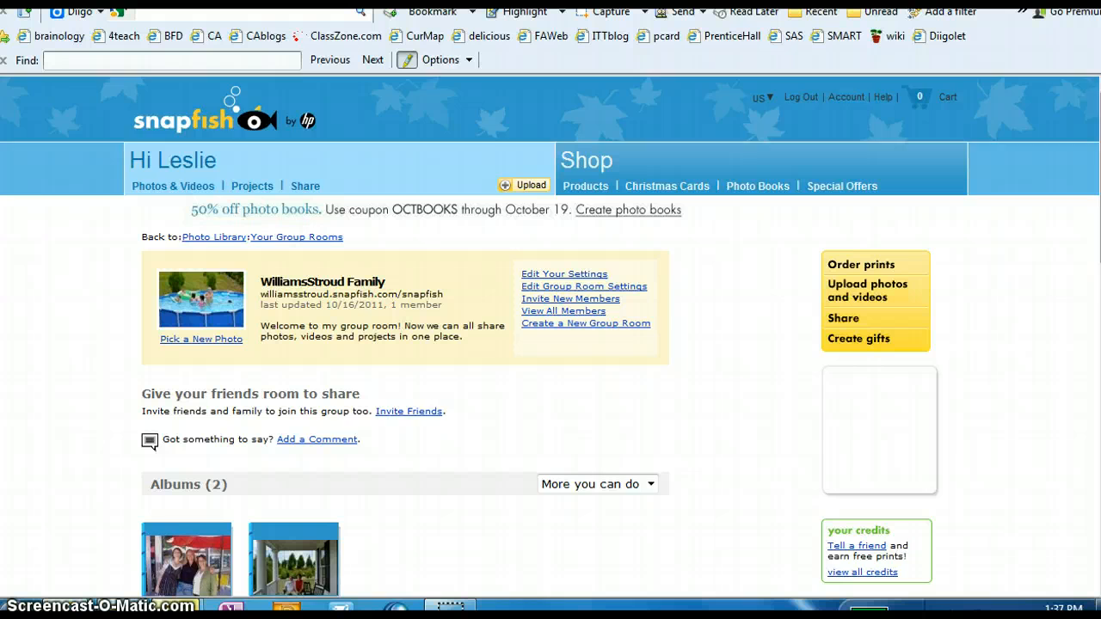
pyautogui.scroll(-3)
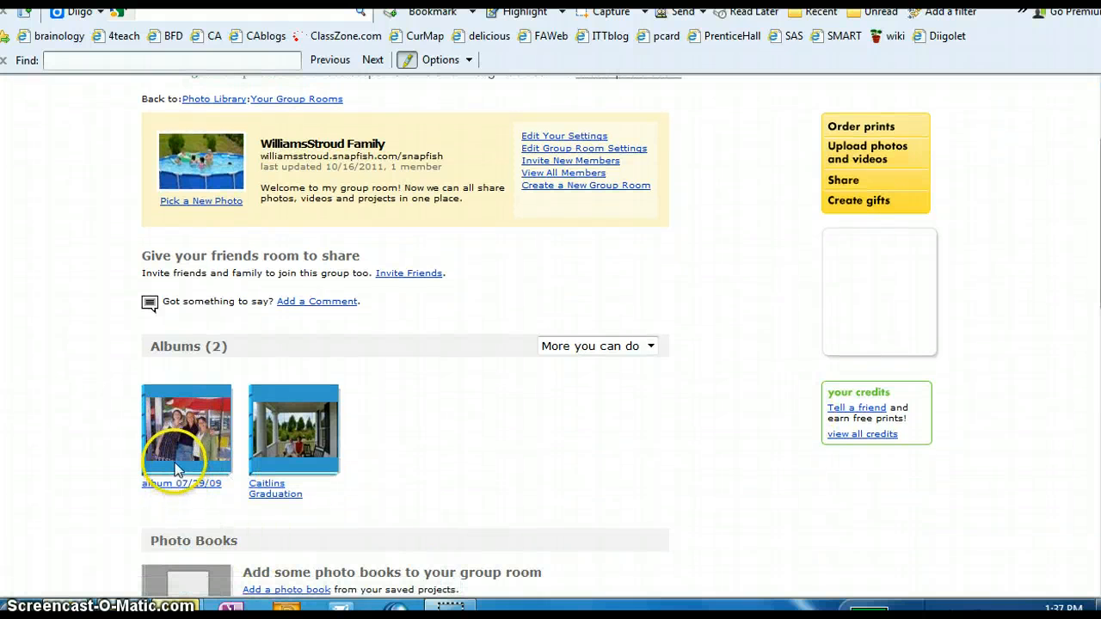
pyautogui.click(648, 346)
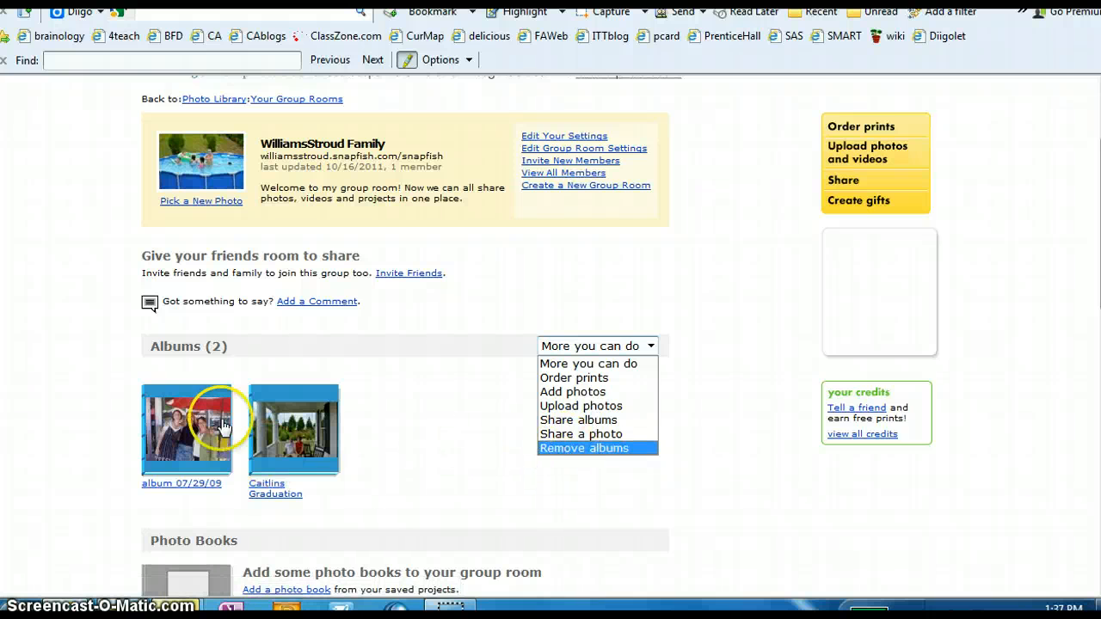
pyautogui.moveTo(577, 420)
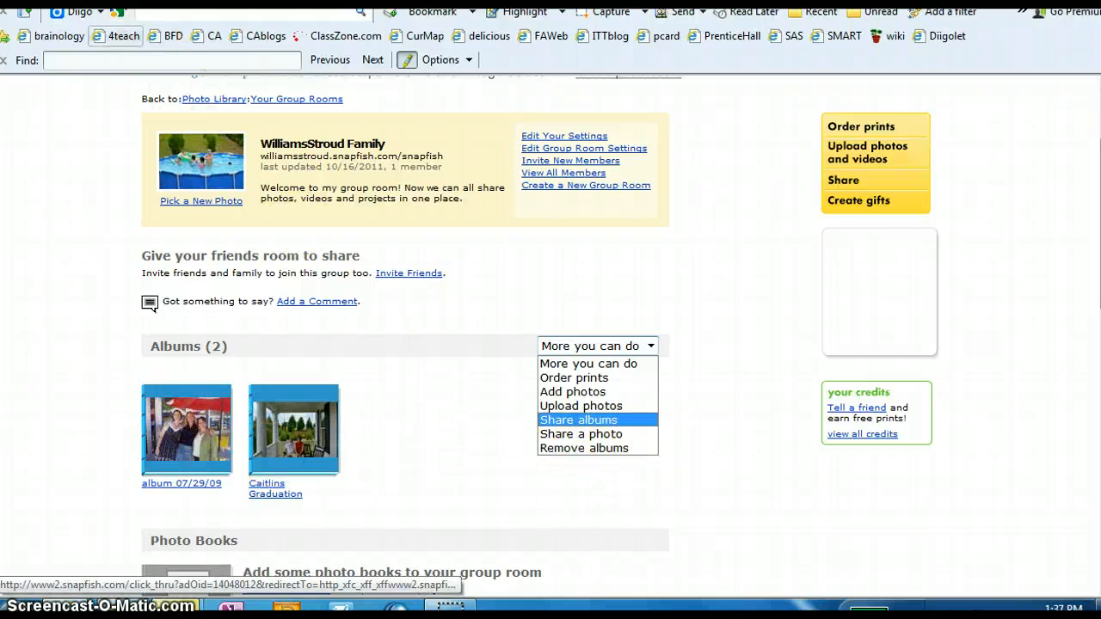
# Remove album 07/29/09 from the WilliamsStroud Family room, leaving just one album.
pyautogui.click(585, 447)
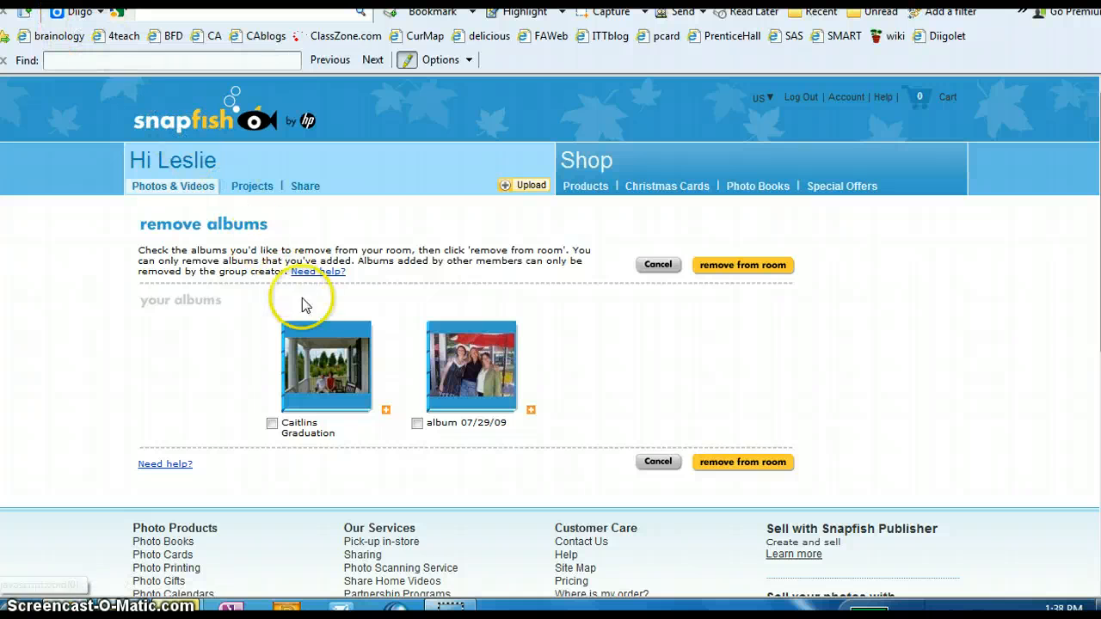
pyautogui.moveTo(386, 450)
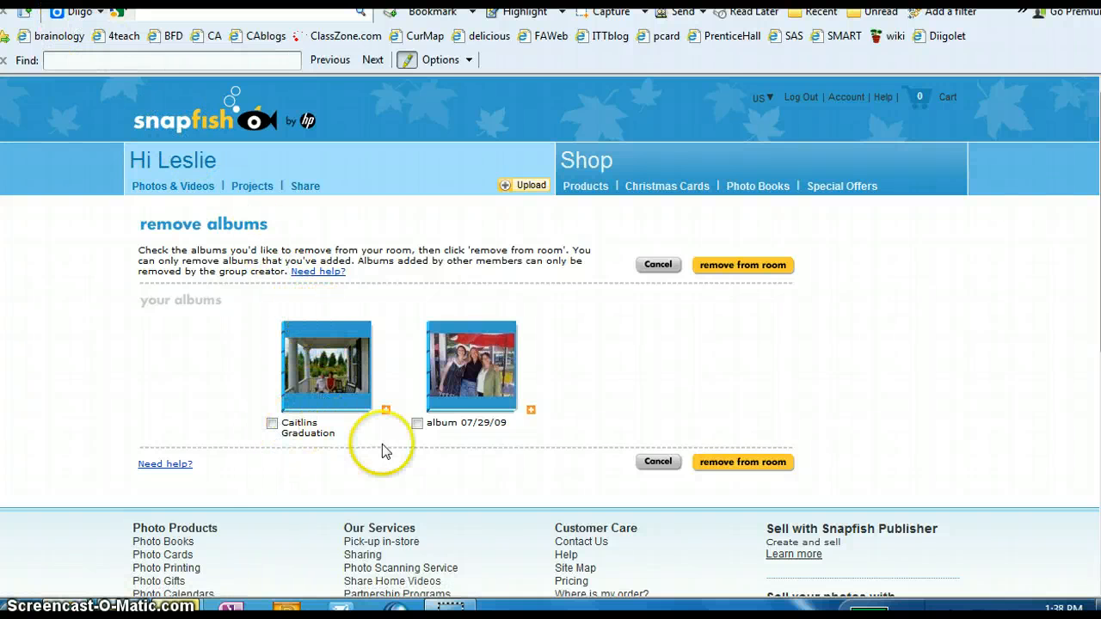
pyautogui.click(416, 423)
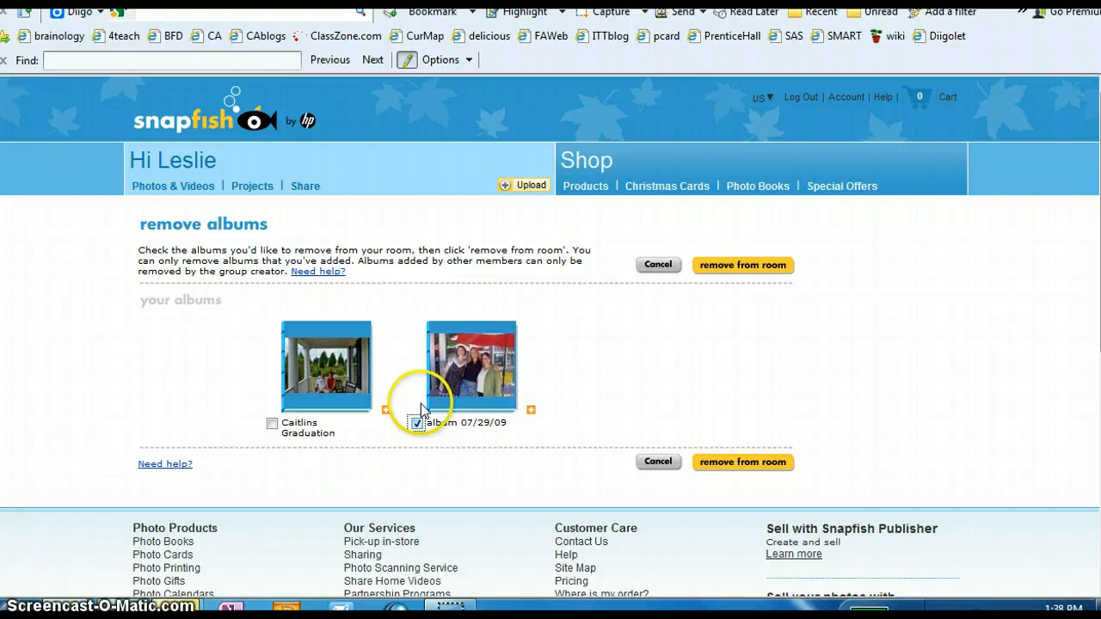
pyautogui.moveTo(720, 468)
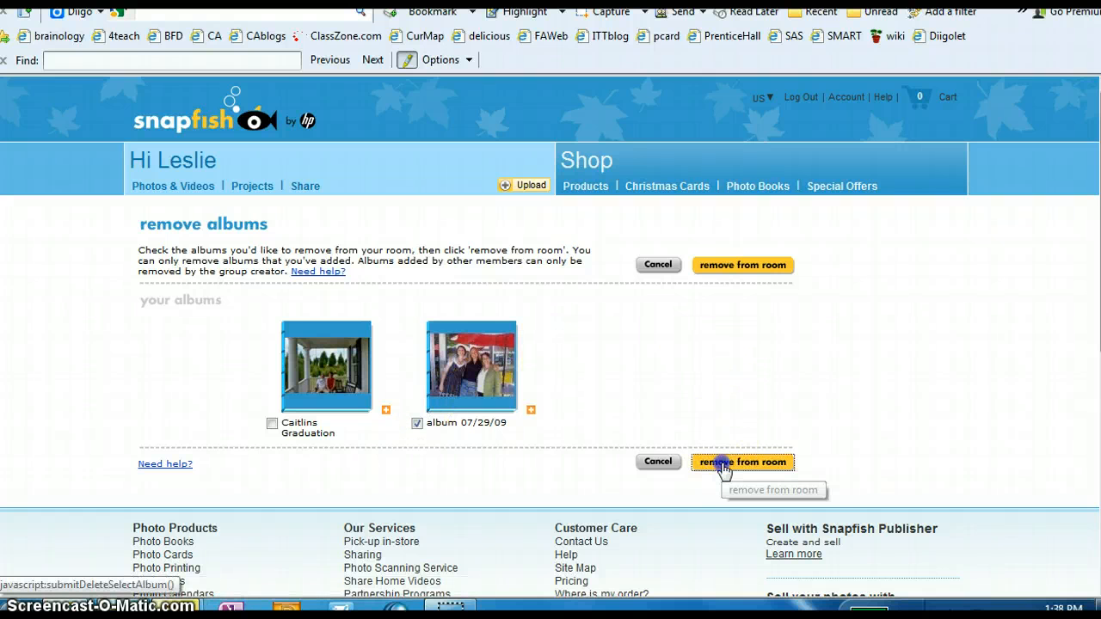
pyautogui.click(742, 460)
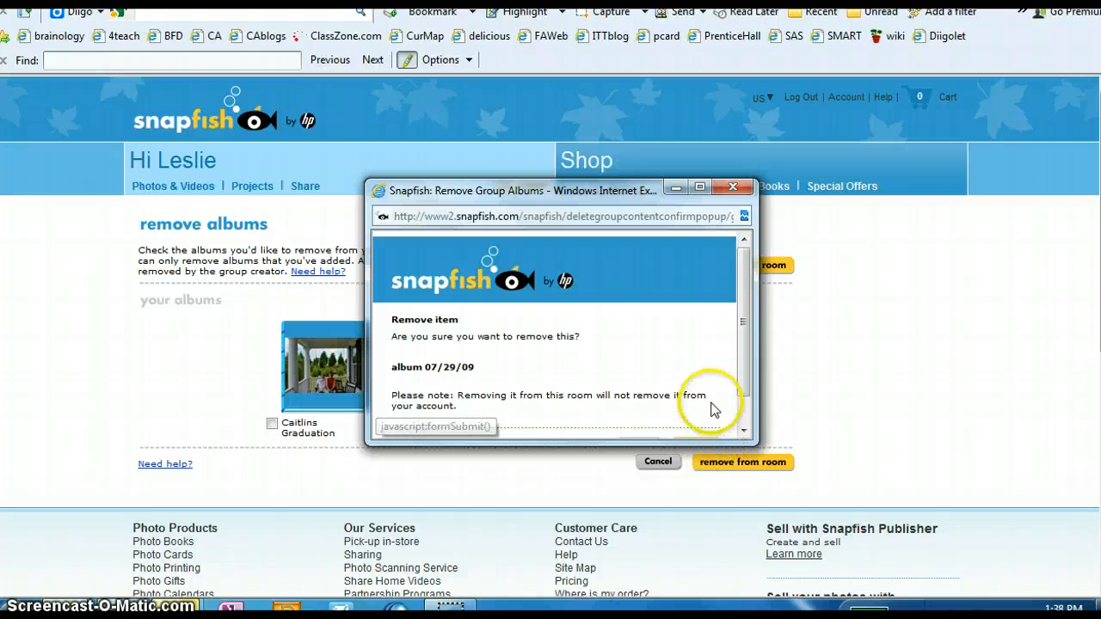
pyautogui.scroll(-3)
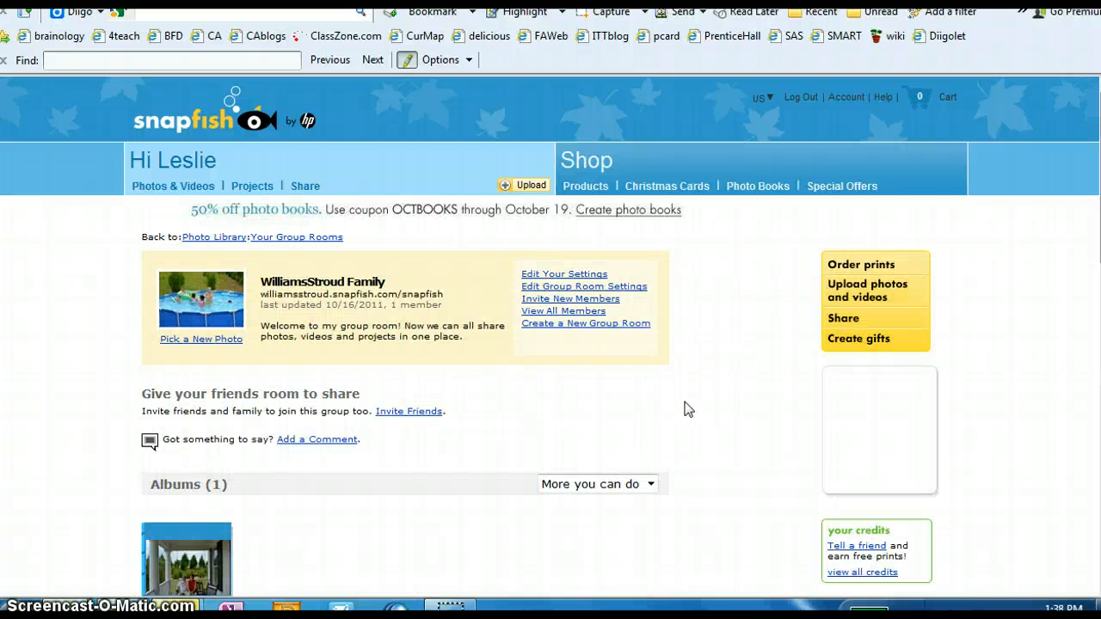
pyautogui.moveTo(454, 468)
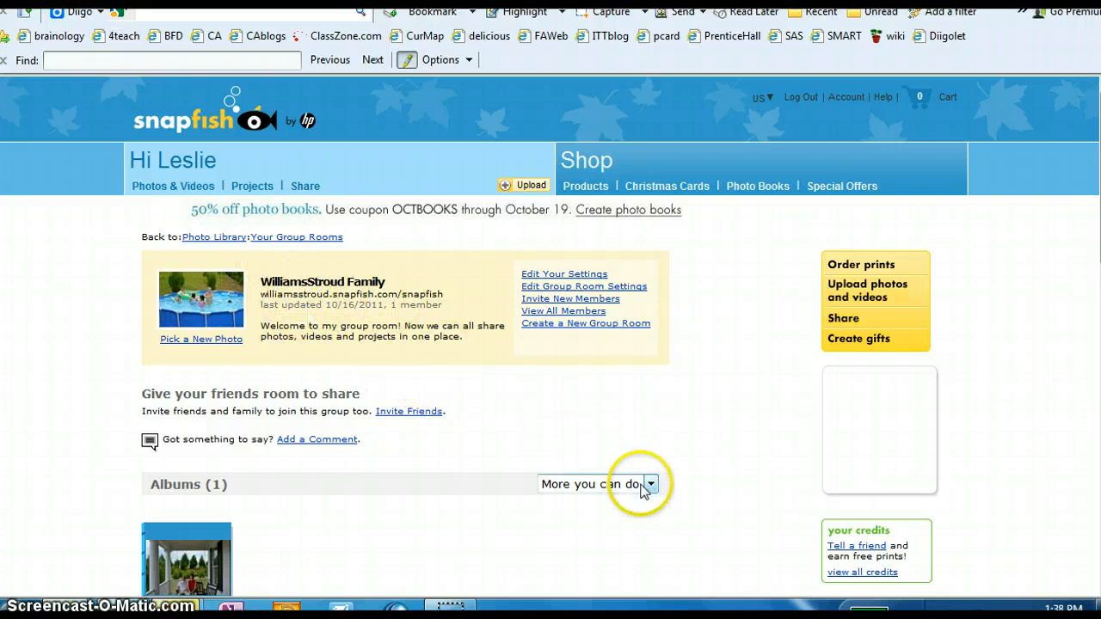
# Choose Add photos, then Upload from your computer, opening an upload into new album 10/16/2011.
pyautogui.click(654, 483)
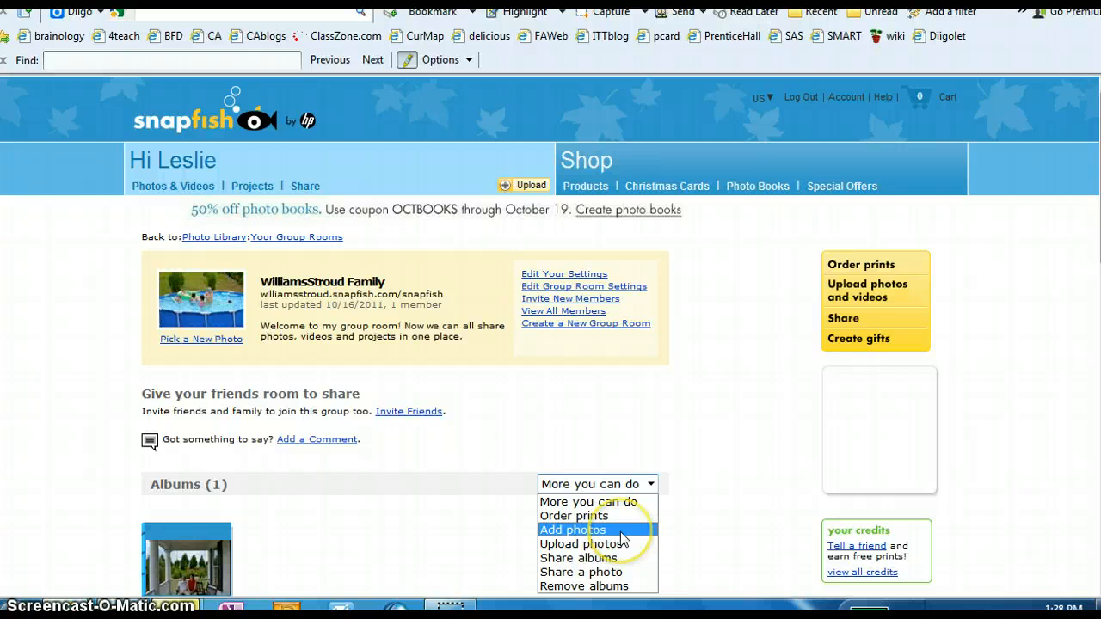
pyautogui.click(572, 530)
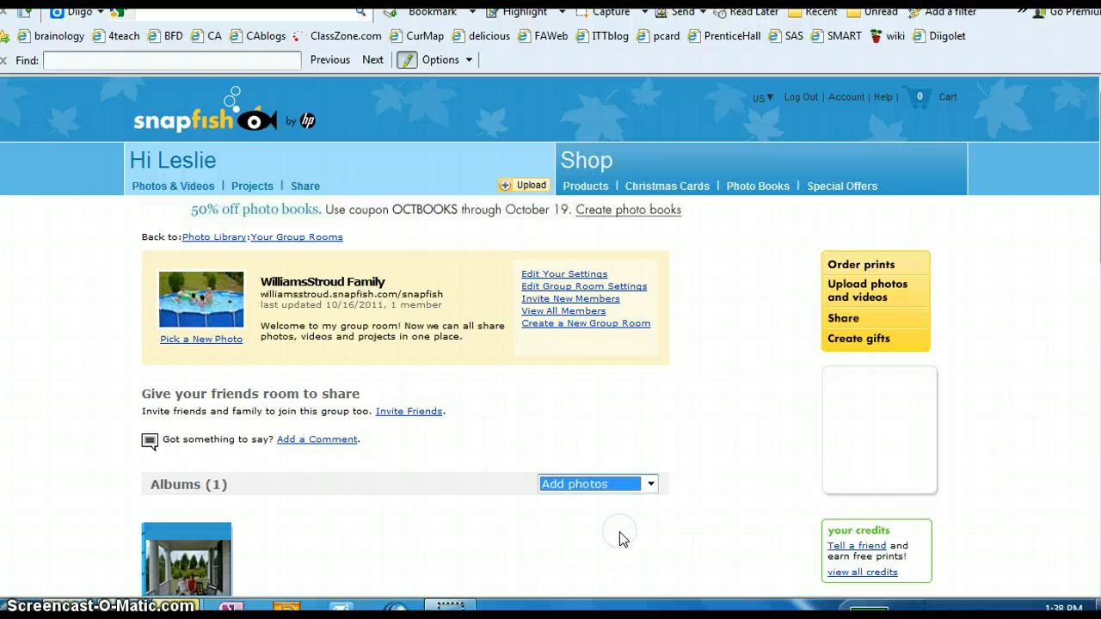
pyautogui.click(586, 484)
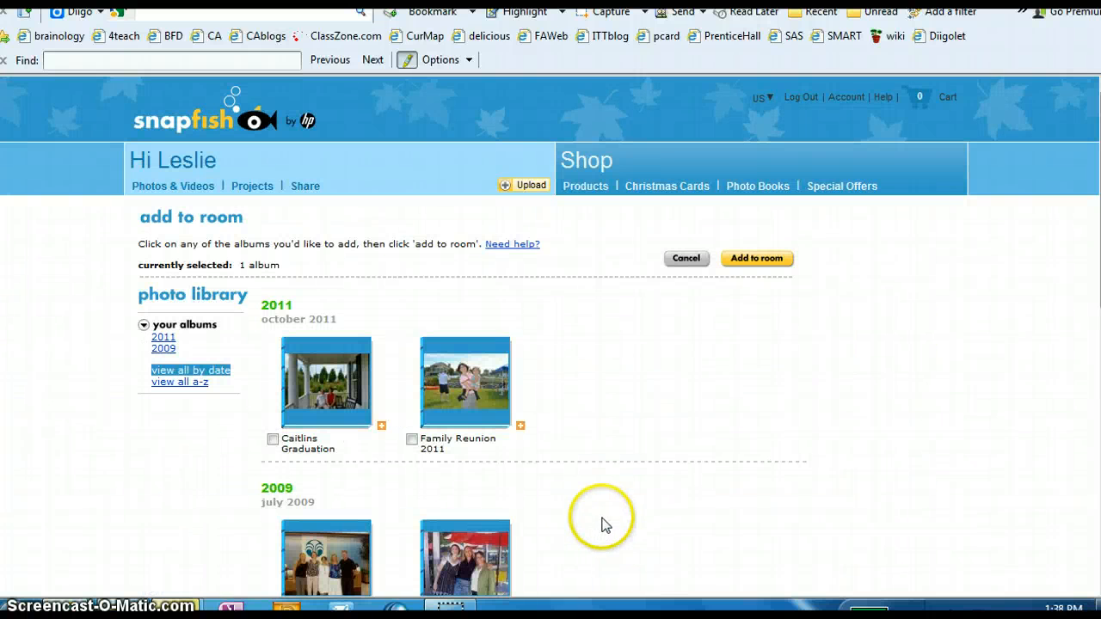
pyautogui.moveTo(267, 523)
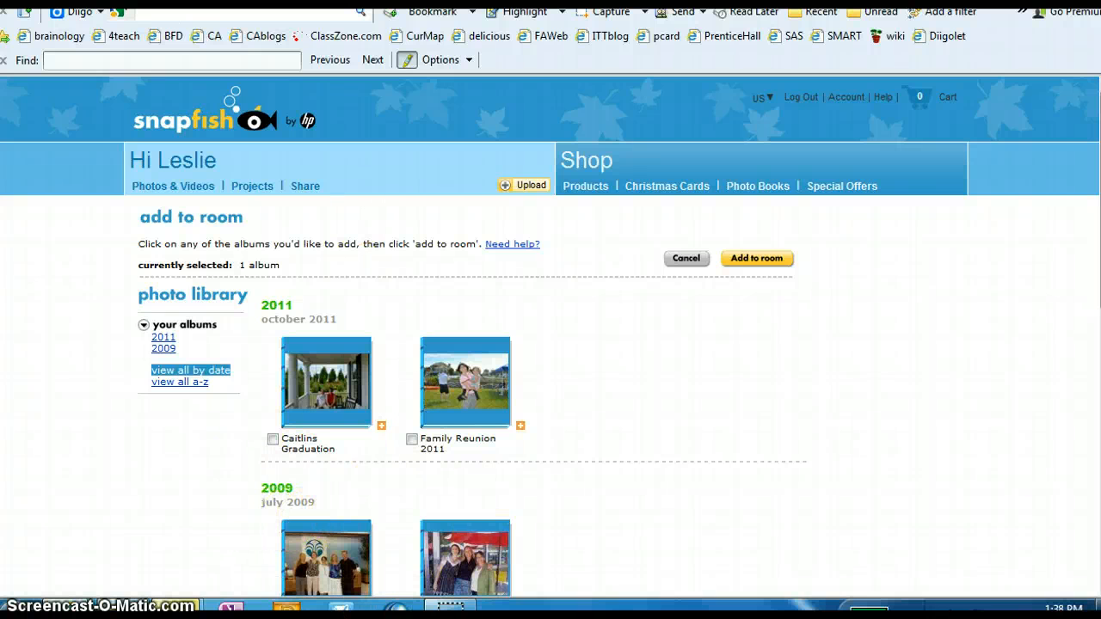
pyautogui.moveTo(525, 185)
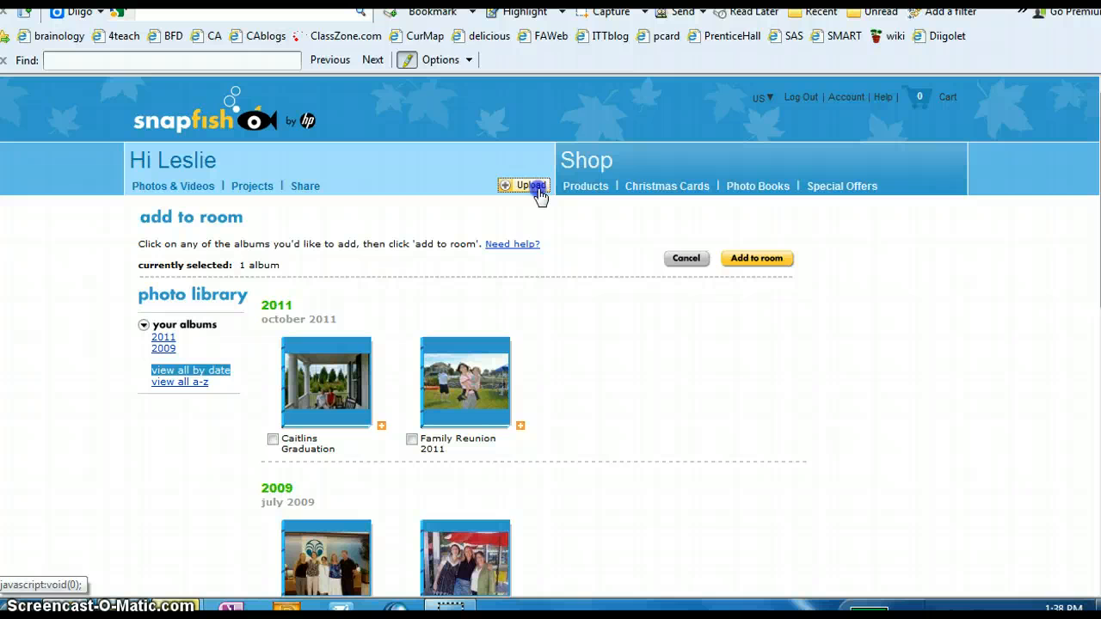
pyautogui.click(524, 185)
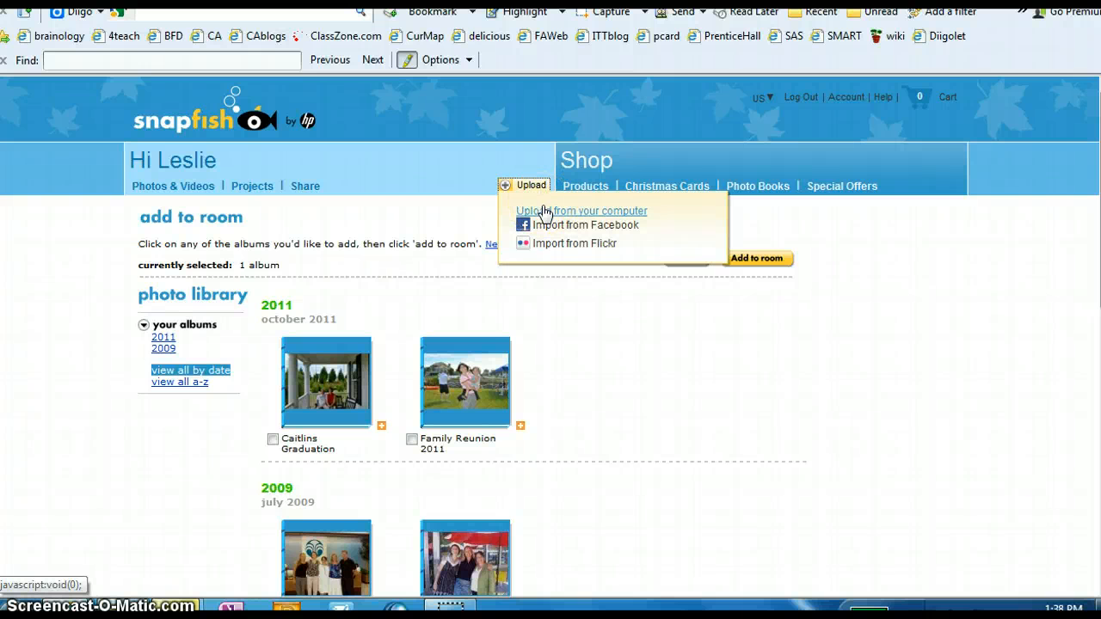
pyautogui.click(581, 209)
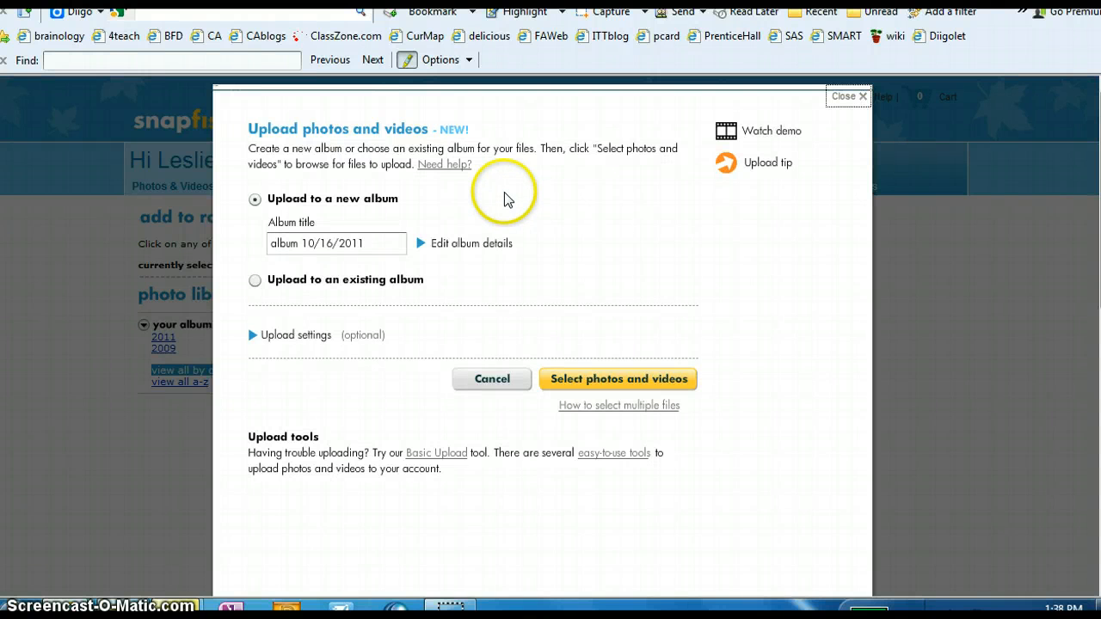
# Choose Upload to a new album, title it 'pretend', and start selecting photos and videos.
pyautogui.click(254, 280)
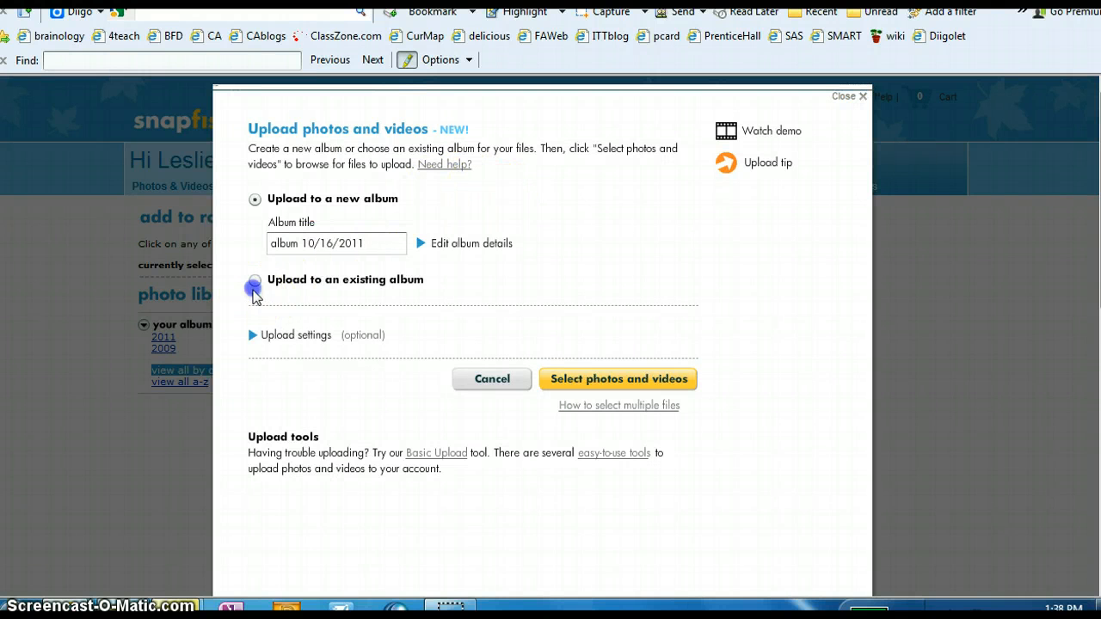
pyautogui.click(254, 279)
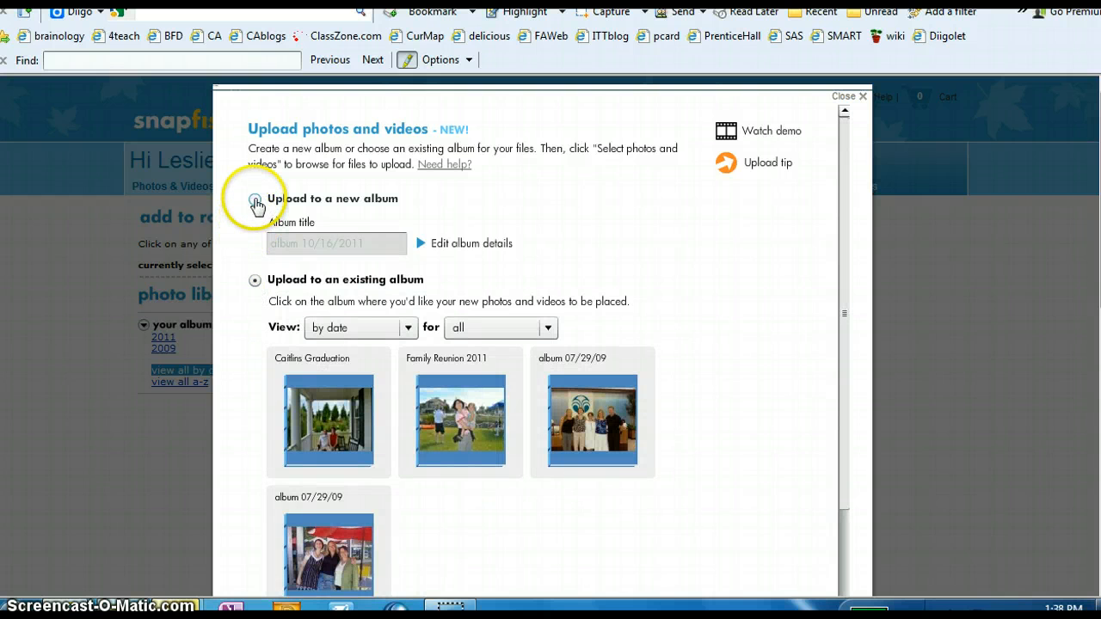
pyautogui.click(254, 199)
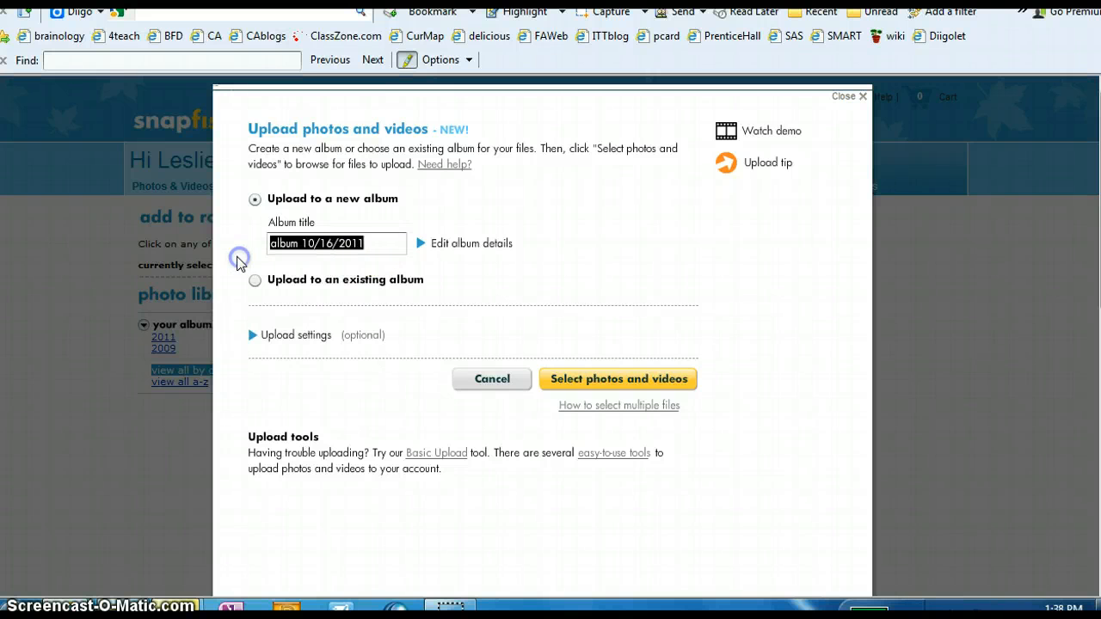
pyautogui.write('pretend')
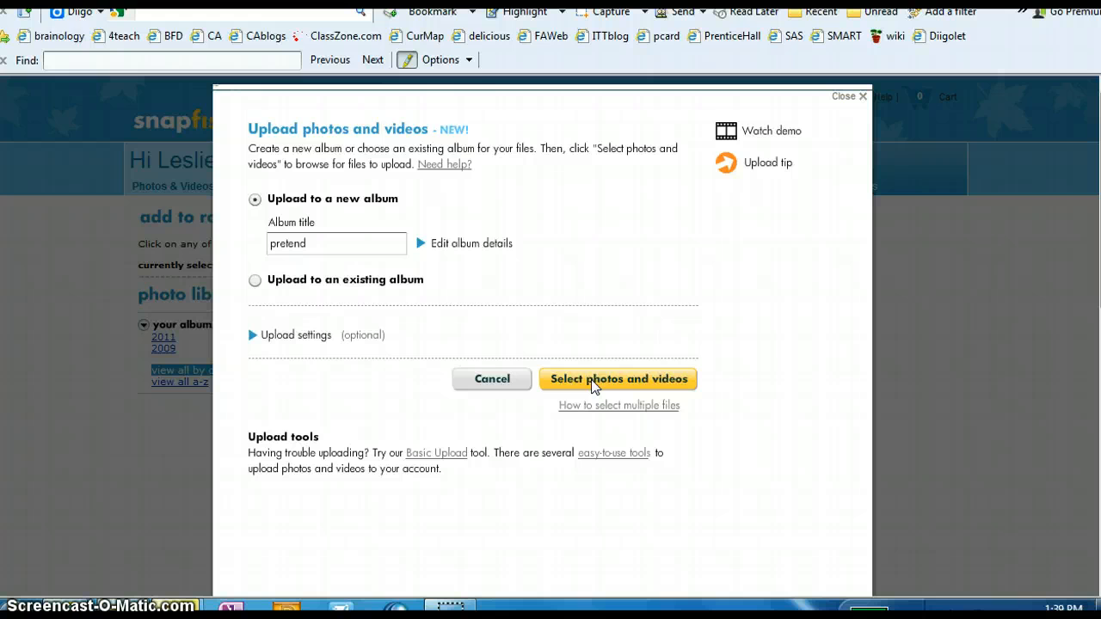
pyautogui.click(617, 378)
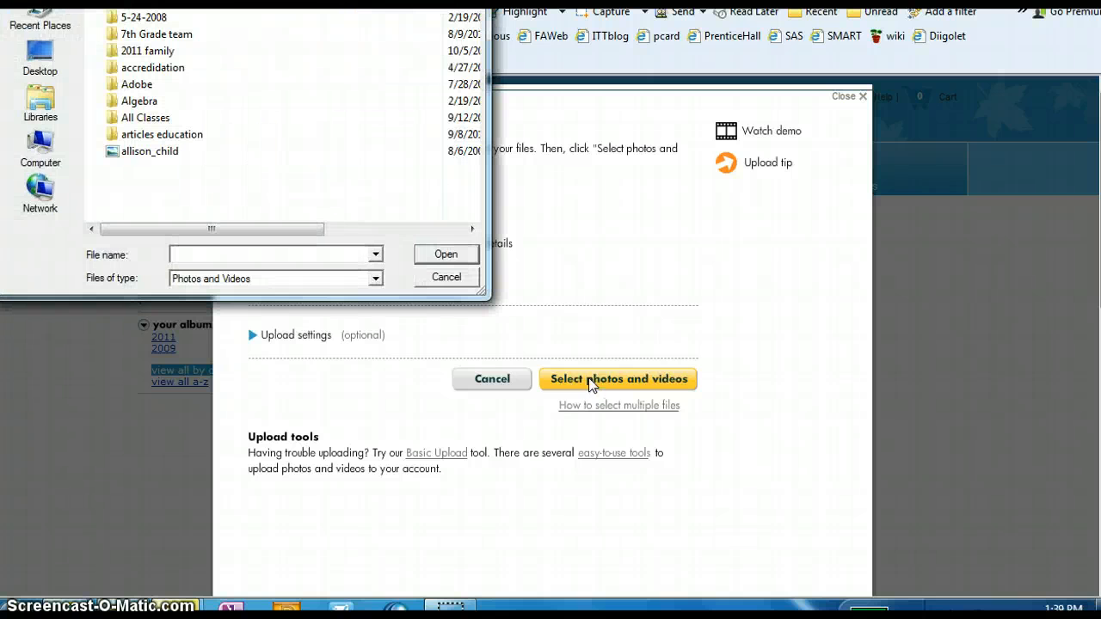
# Browse Libraries > Pictures > Family > best_family, pick several photos and confirm with Open.
pyautogui.scroll(-3)
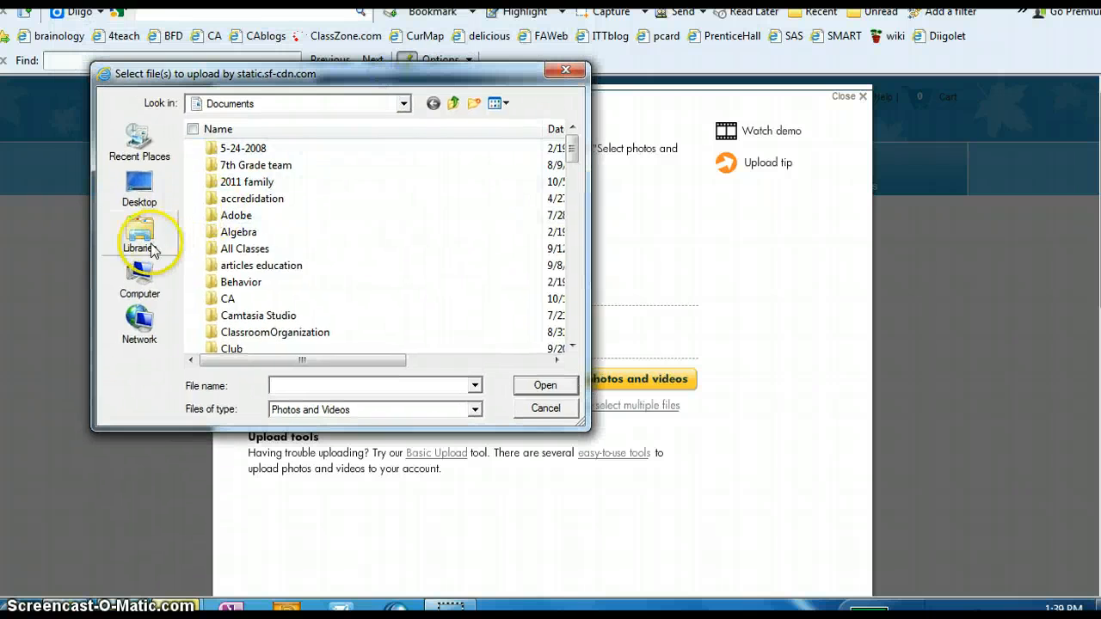
pyautogui.click(138, 232)
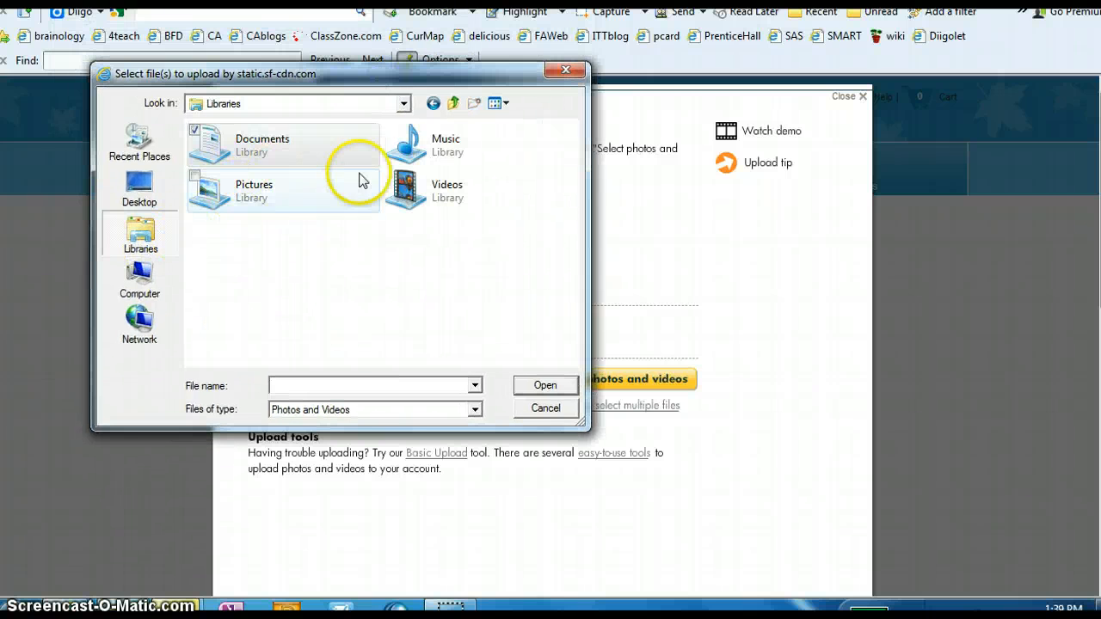
pyautogui.click(255, 189)
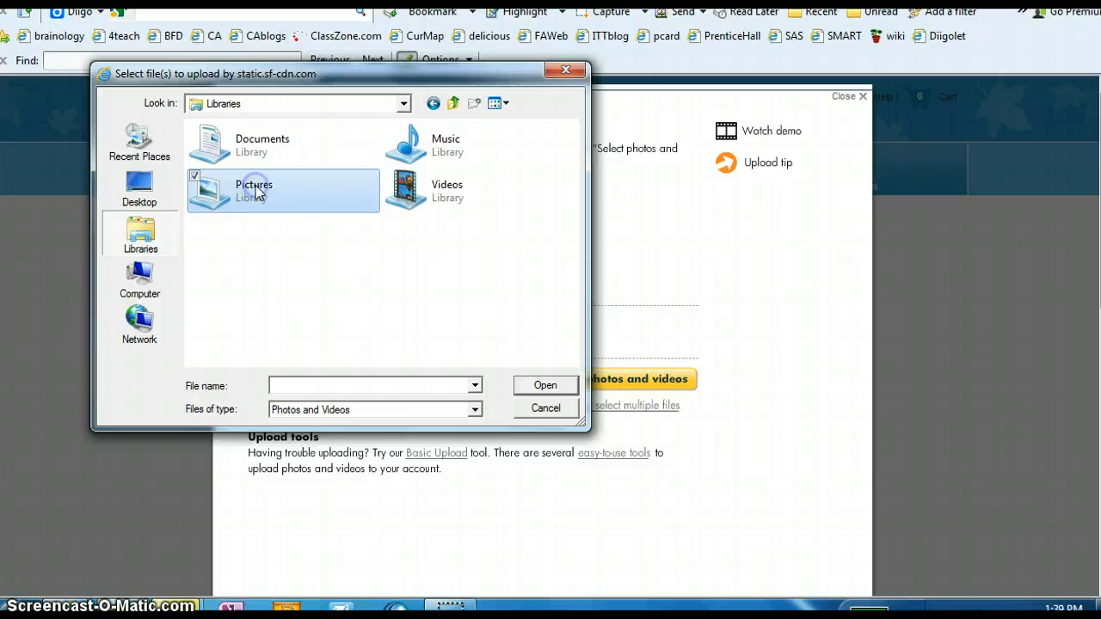
pyautogui.doubleClick(254, 189)
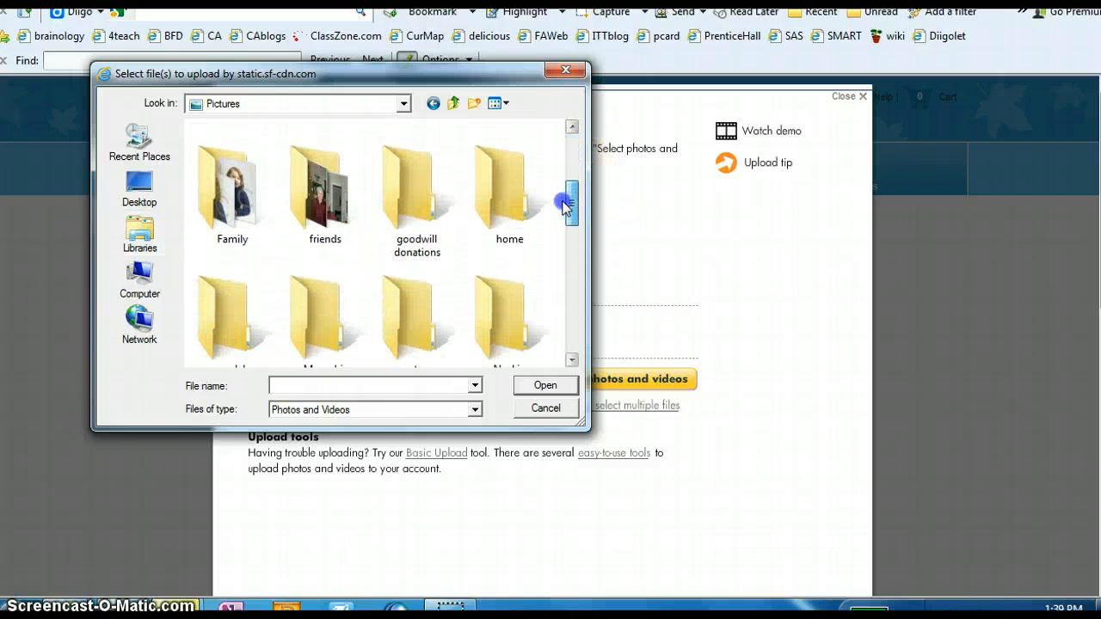
pyautogui.doubleClick(230, 181)
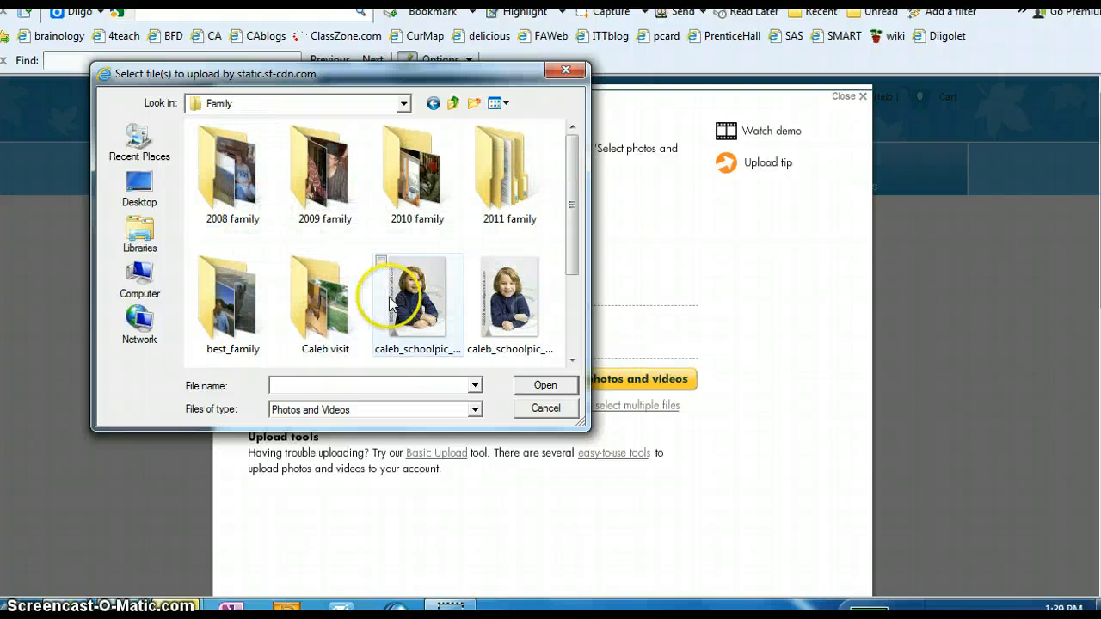
pyautogui.doubleClick(230, 296)
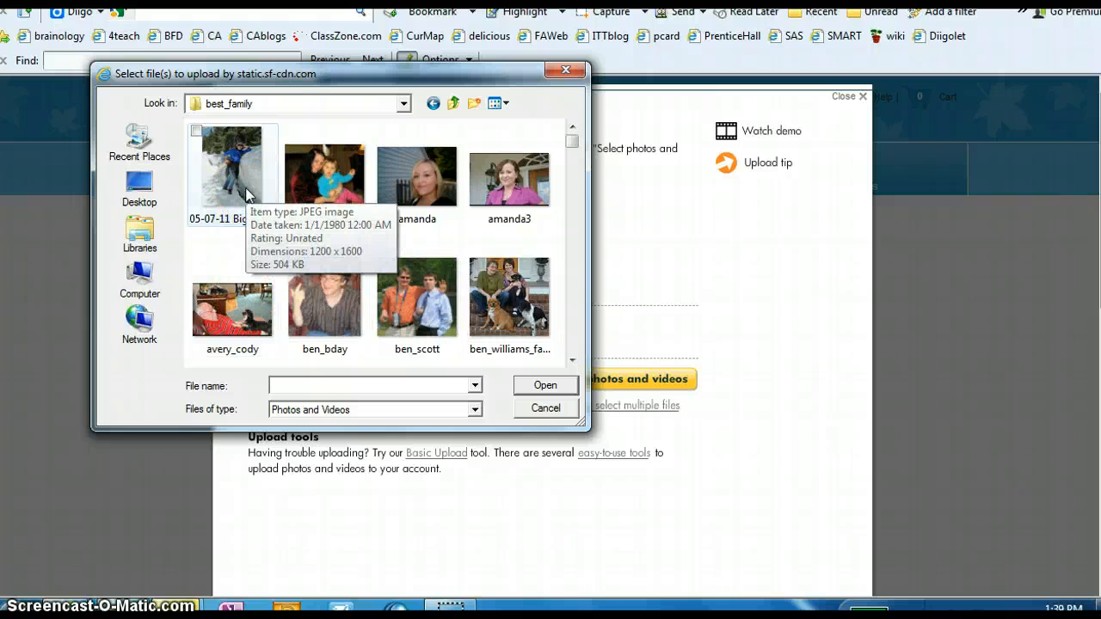
pyautogui.click(233, 172)
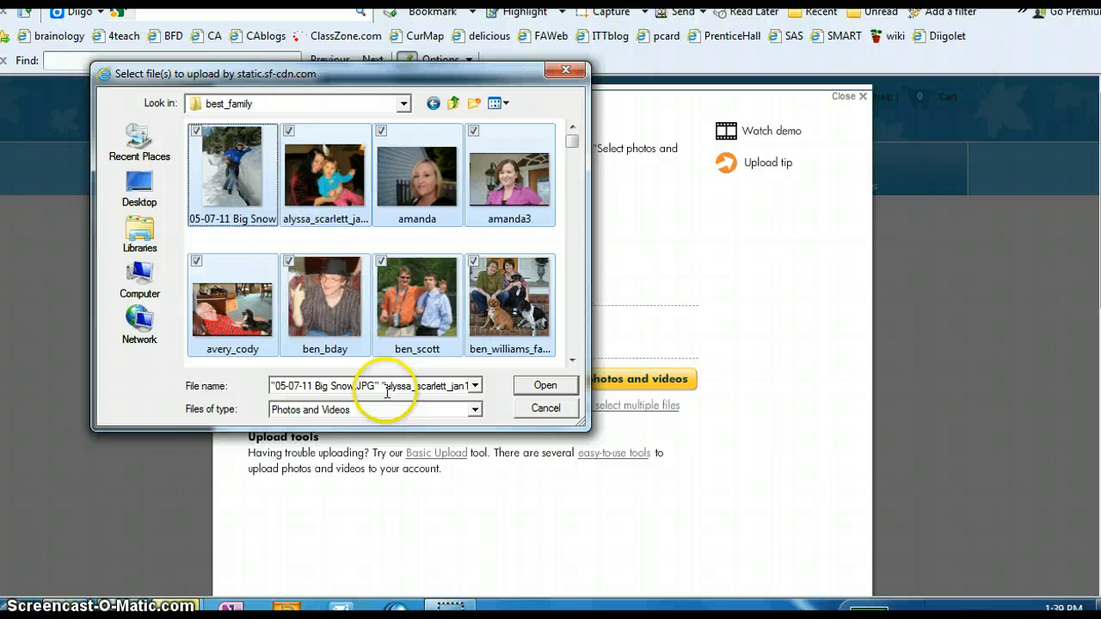
pyautogui.click(545, 386)
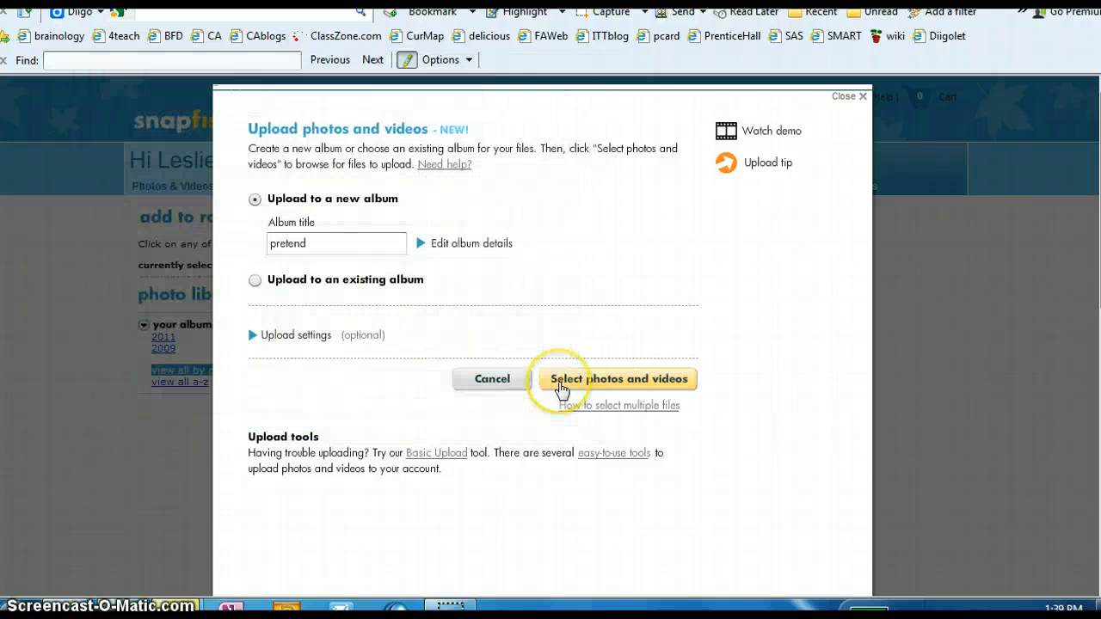
# Upload the chosen photos into the 'pretend' album and close the upload confirmation.
pyautogui.click(618, 379)
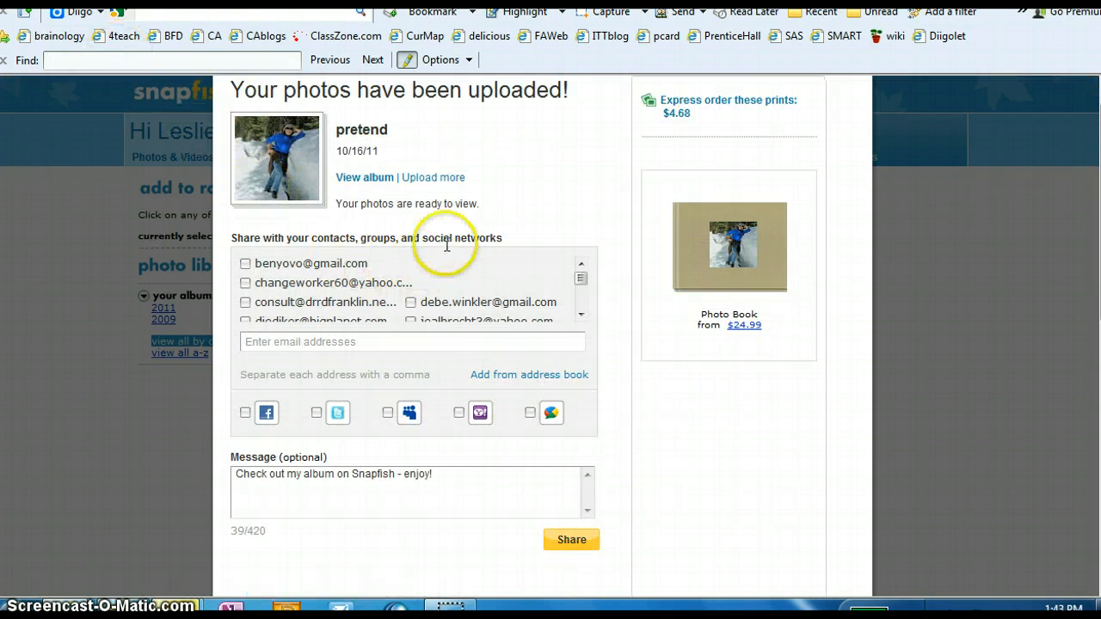
pyautogui.moveTo(406, 156)
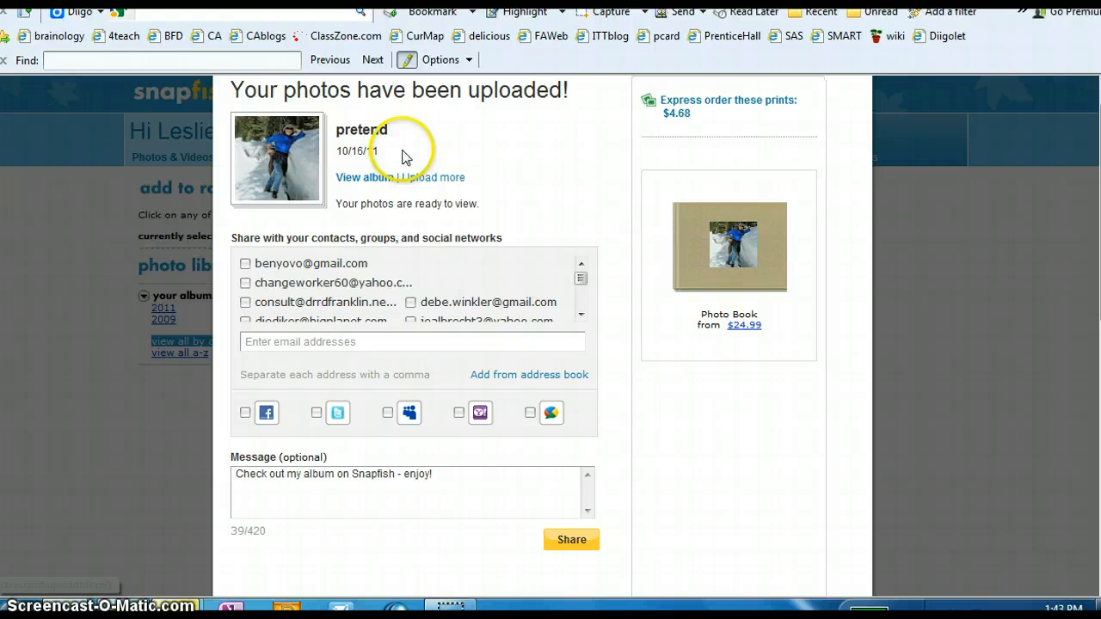
pyautogui.moveTo(334, 161)
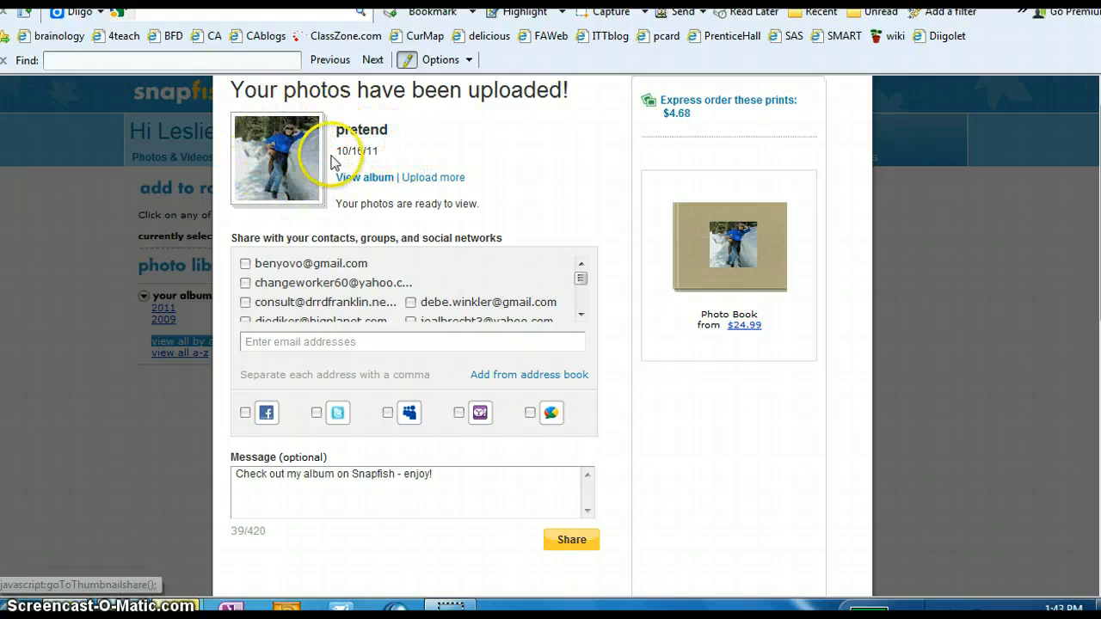
pyautogui.moveTo(292, 169)
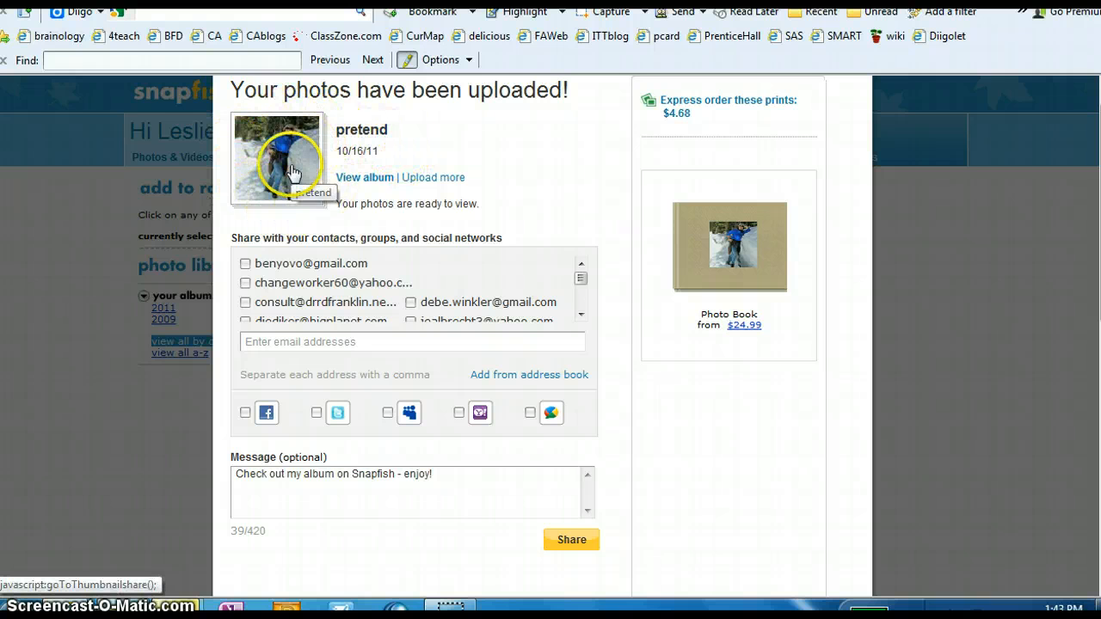
pyautogui.moveTo(433, 215)
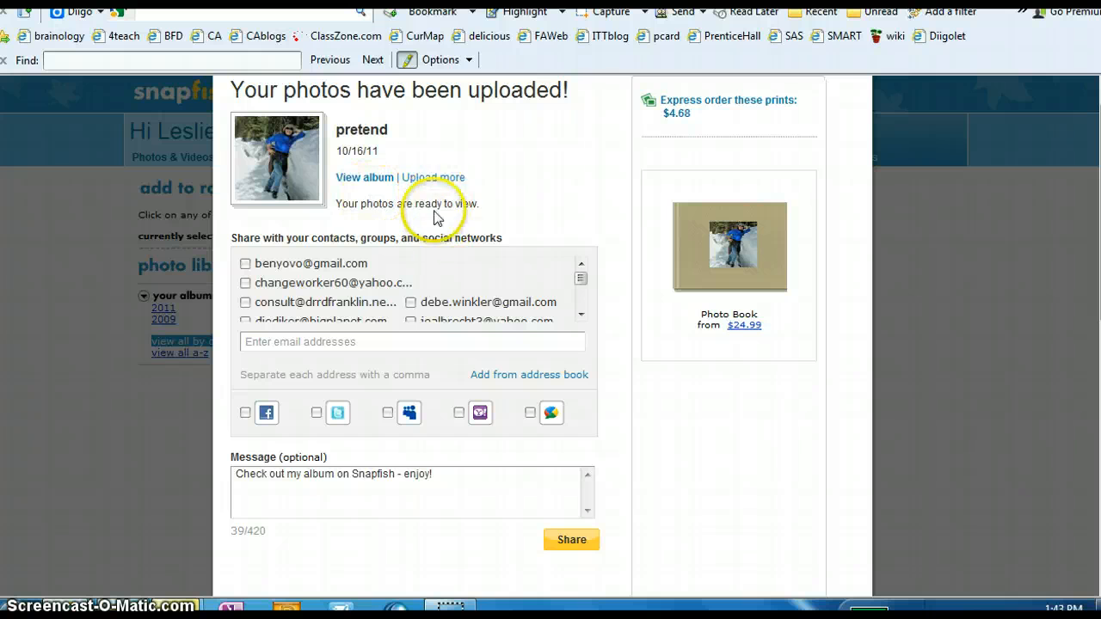
pyautogui.moveTo(1032, 192)
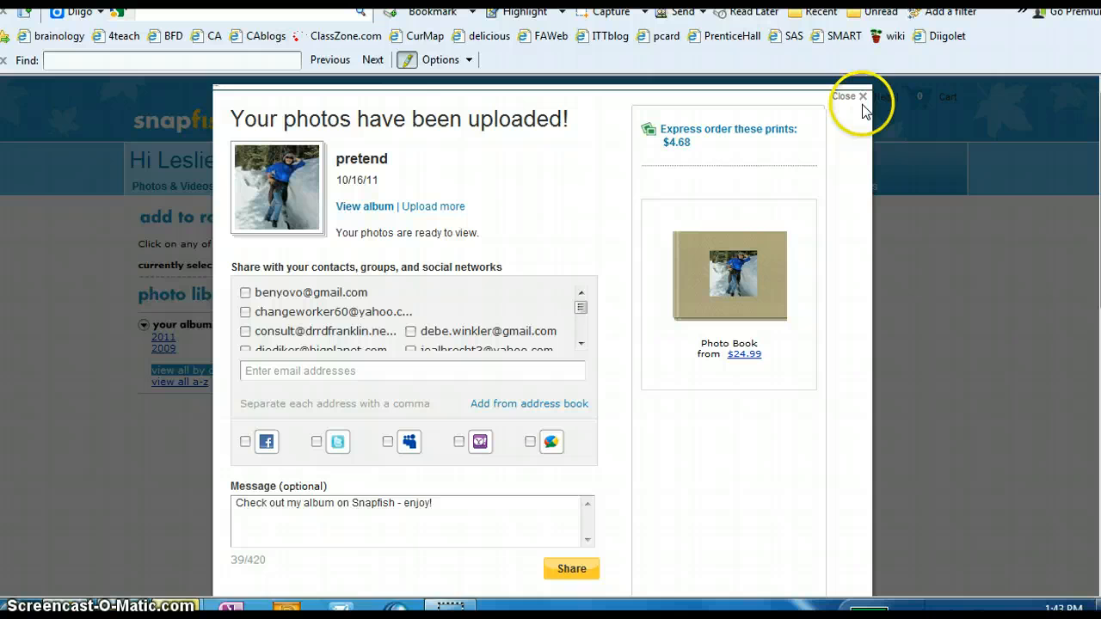
pyautogui.click(860, 96)
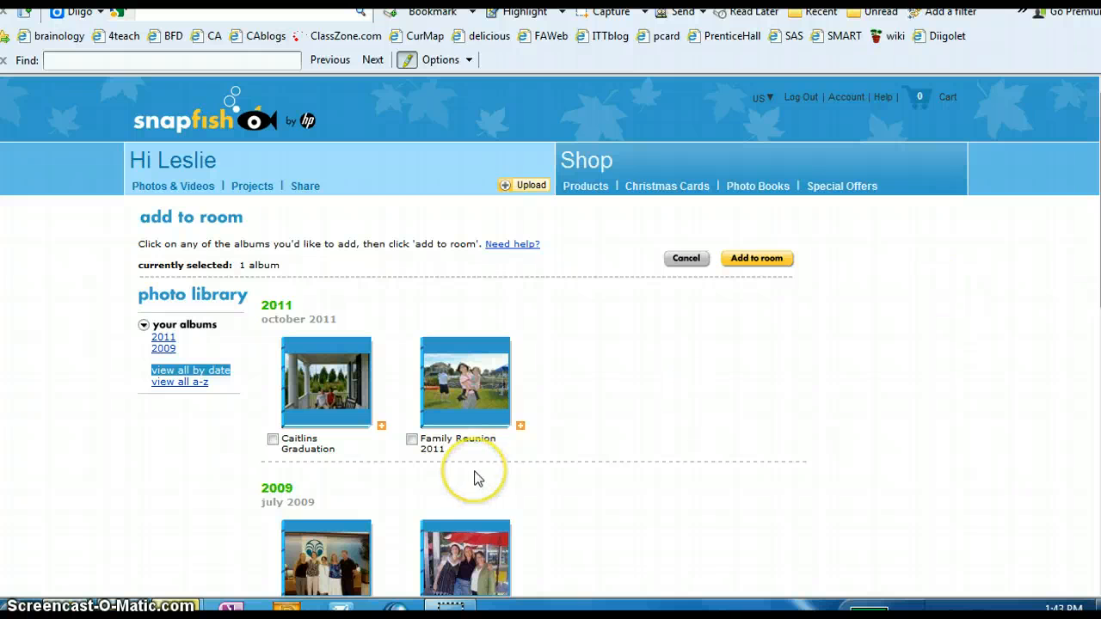
pyautogui.moveTo(1047, 73)
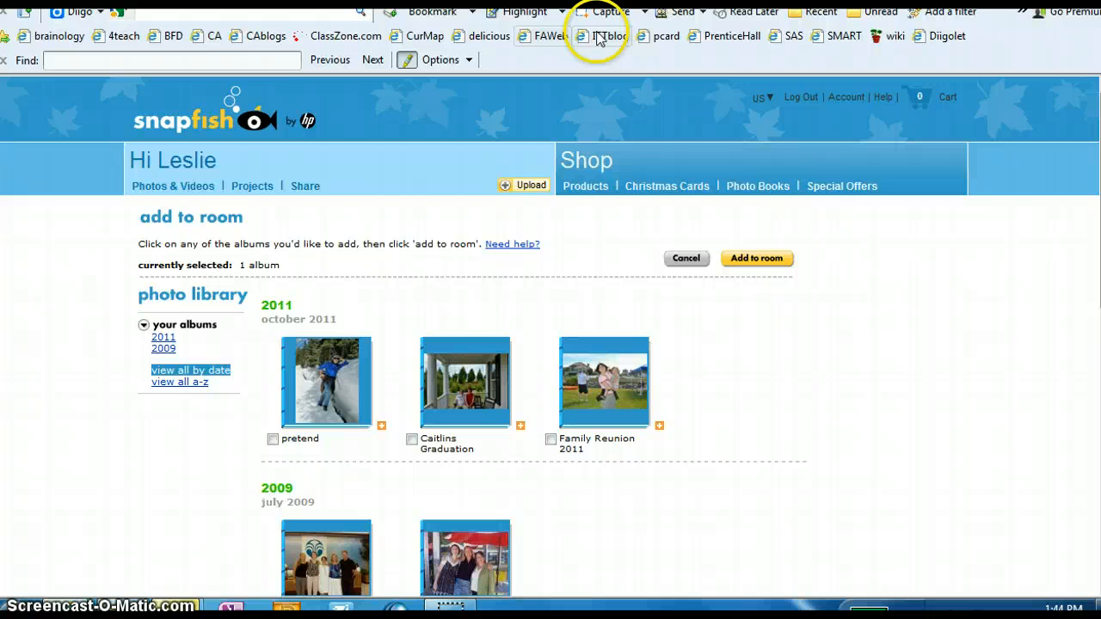
pyautogui.moveTo(599, 36)
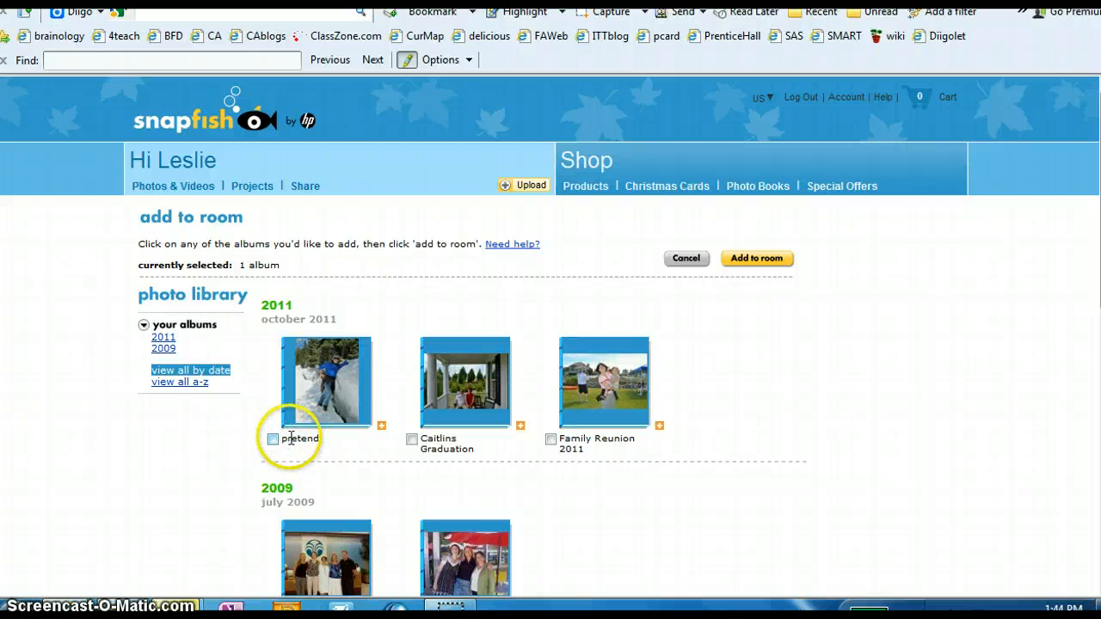
pyautogui.moveTo(438, 308)
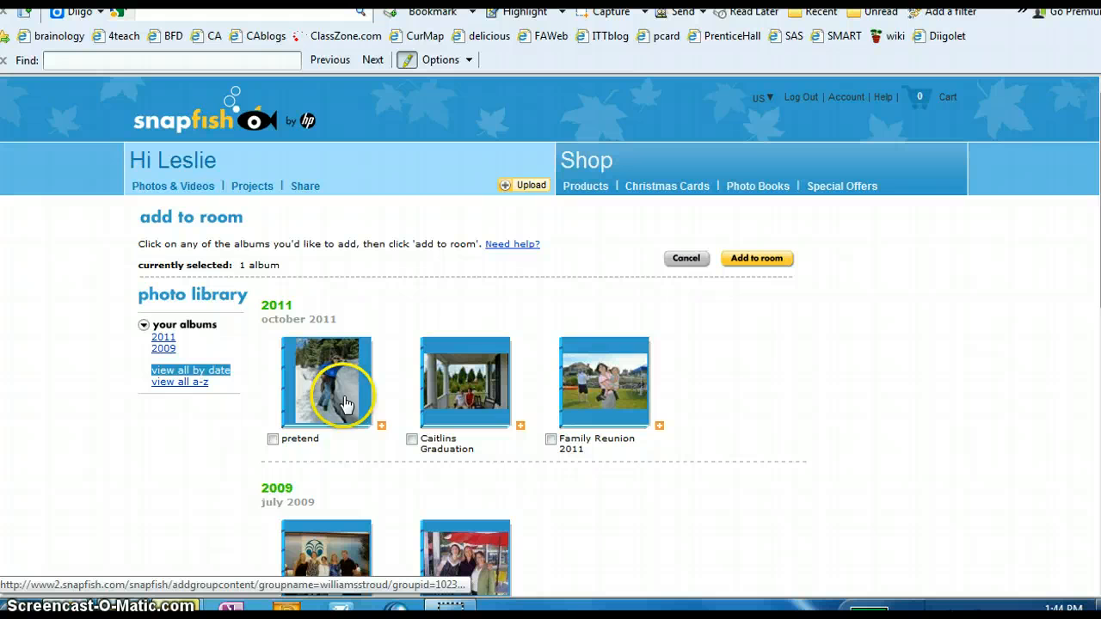
pyautogui.moveTo(294, 394)
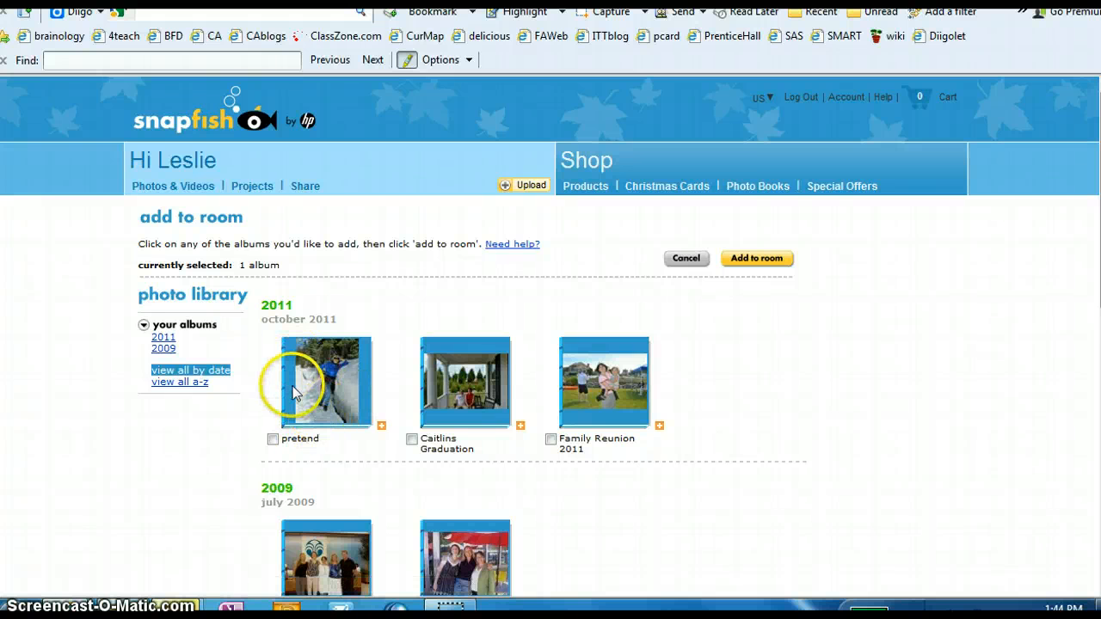
# Show the Share menu with its group-room options.
pyautogui.click(306, 186)
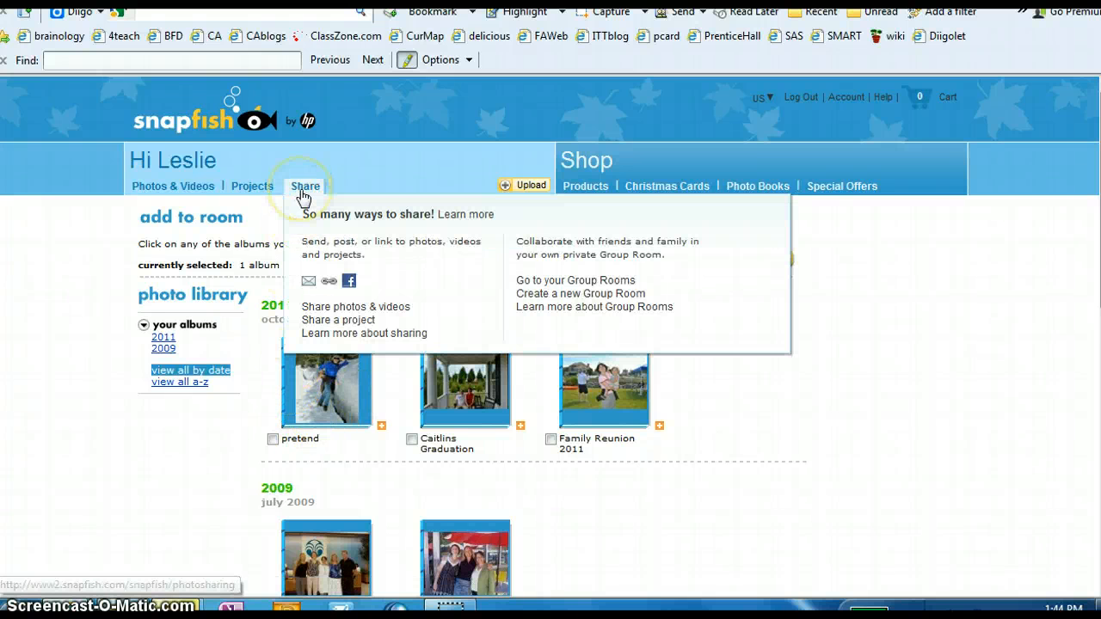
pyautogui.moveTo(595, 280)
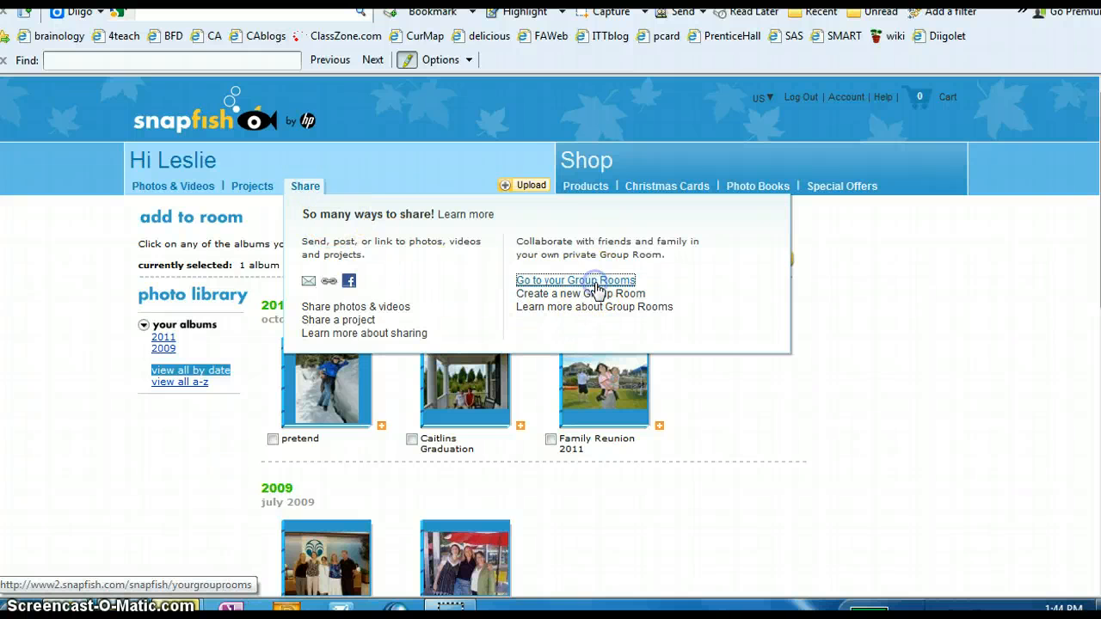
pyautogui.click(574, 280)
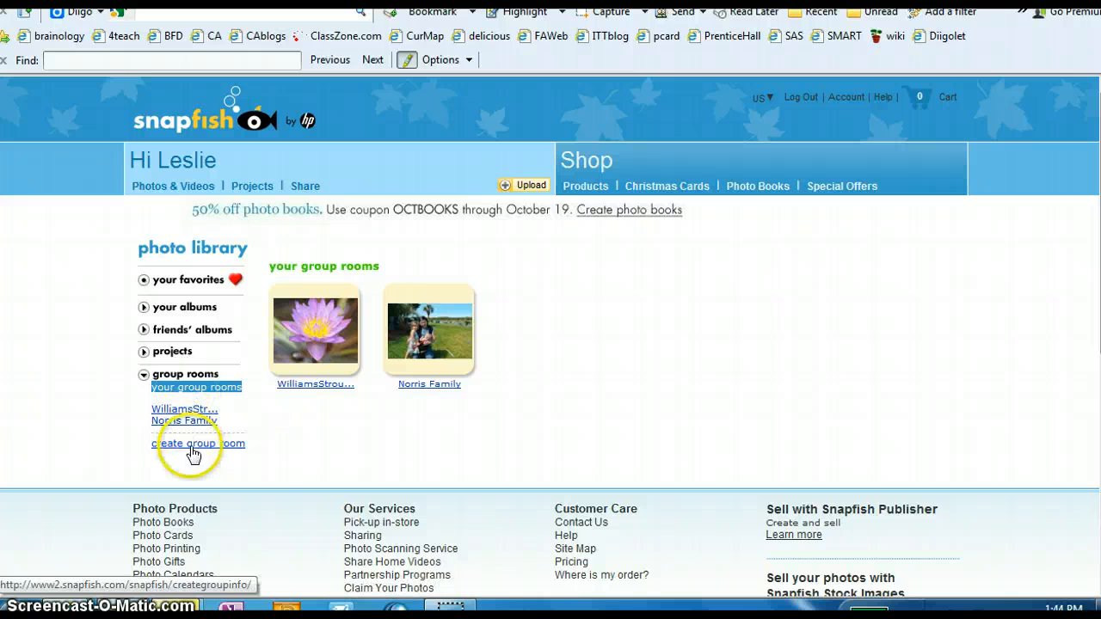
pyautogui.moveTo(196, 444)
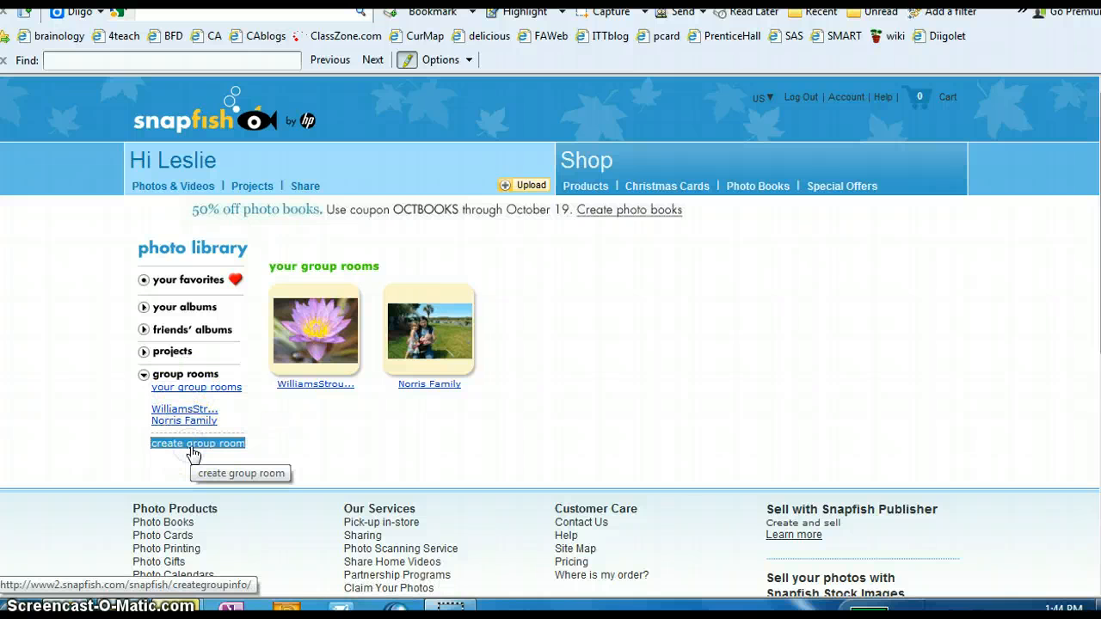
pyautogui.click(196, 444)
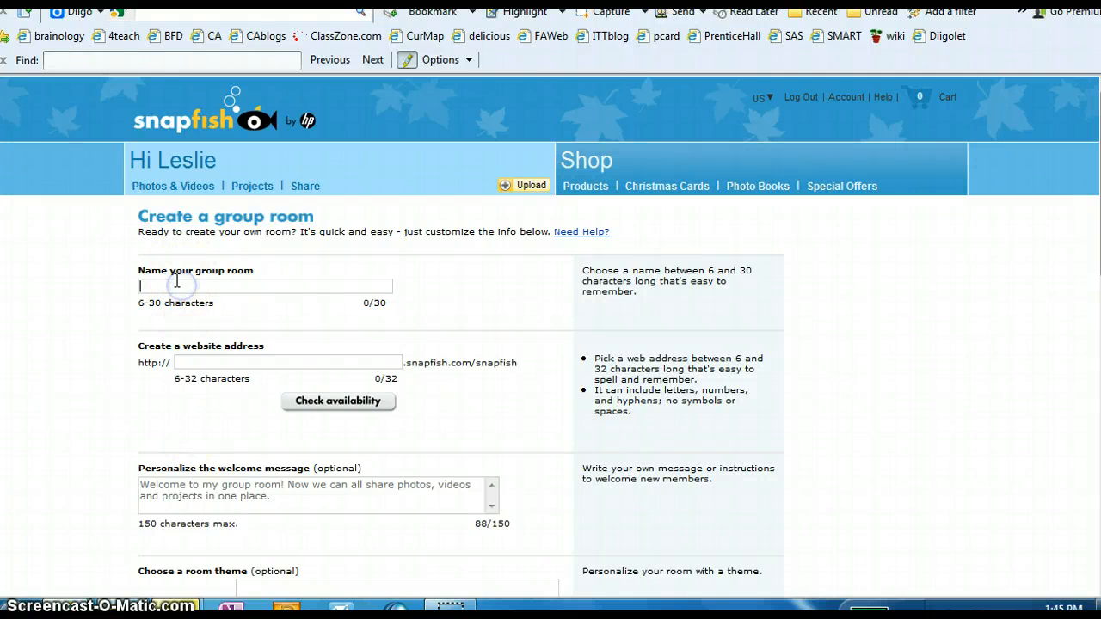
pyautogui.write('f')
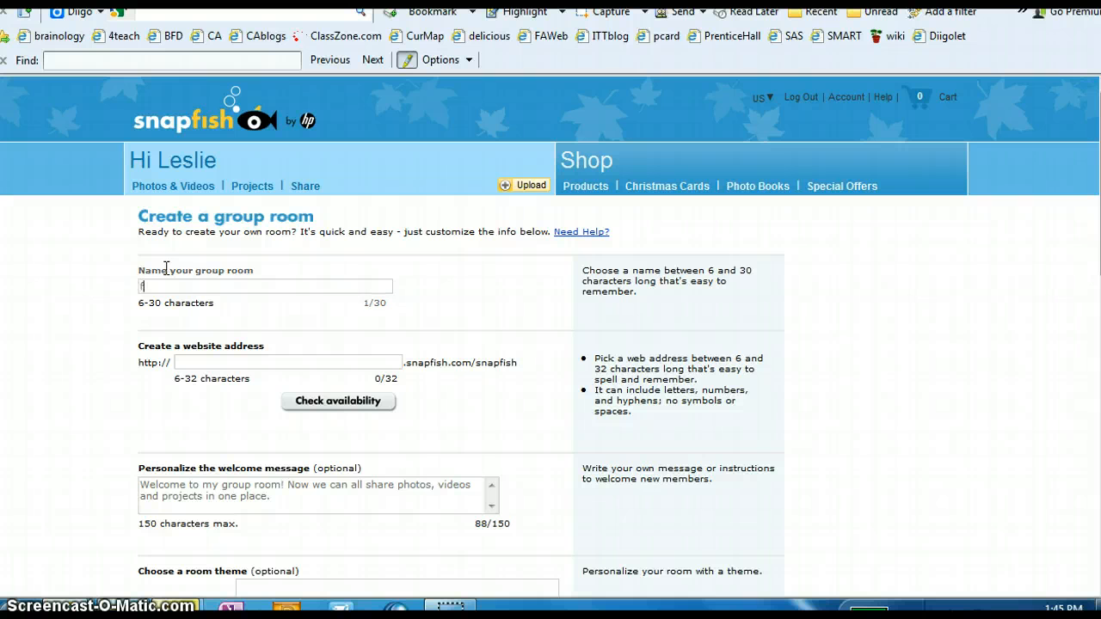
pyautogui.write('friends')
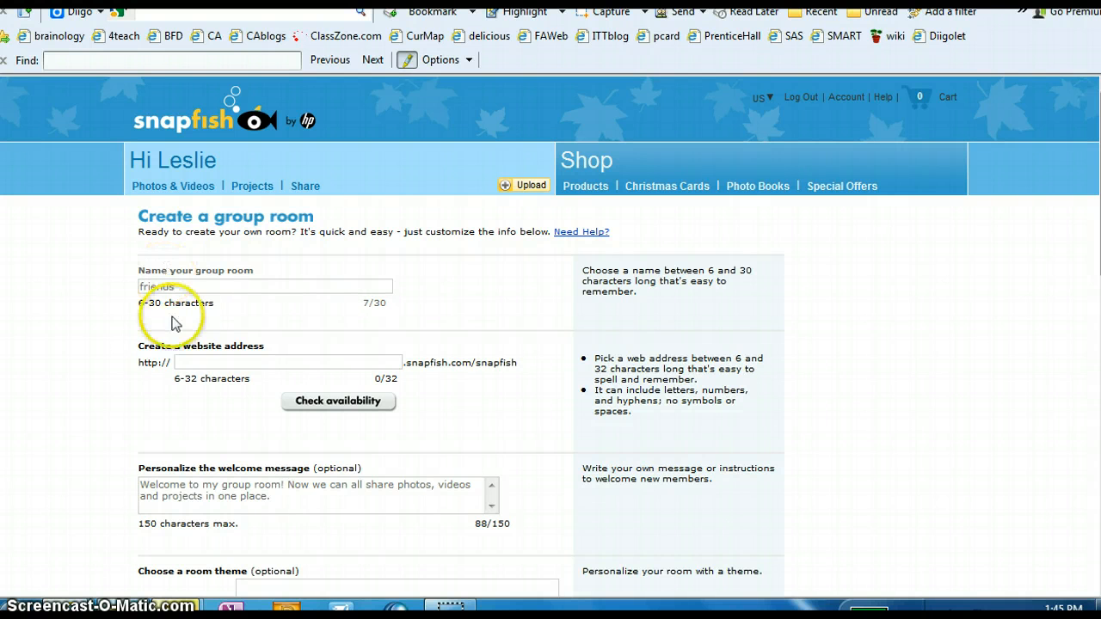
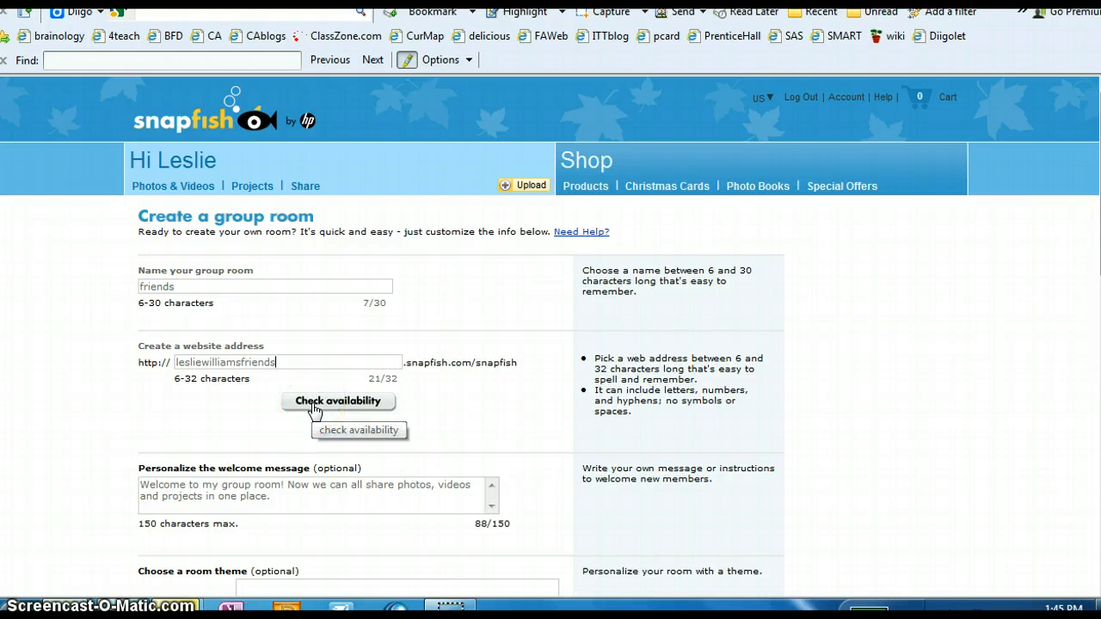
pyautogui.click(338, 401)
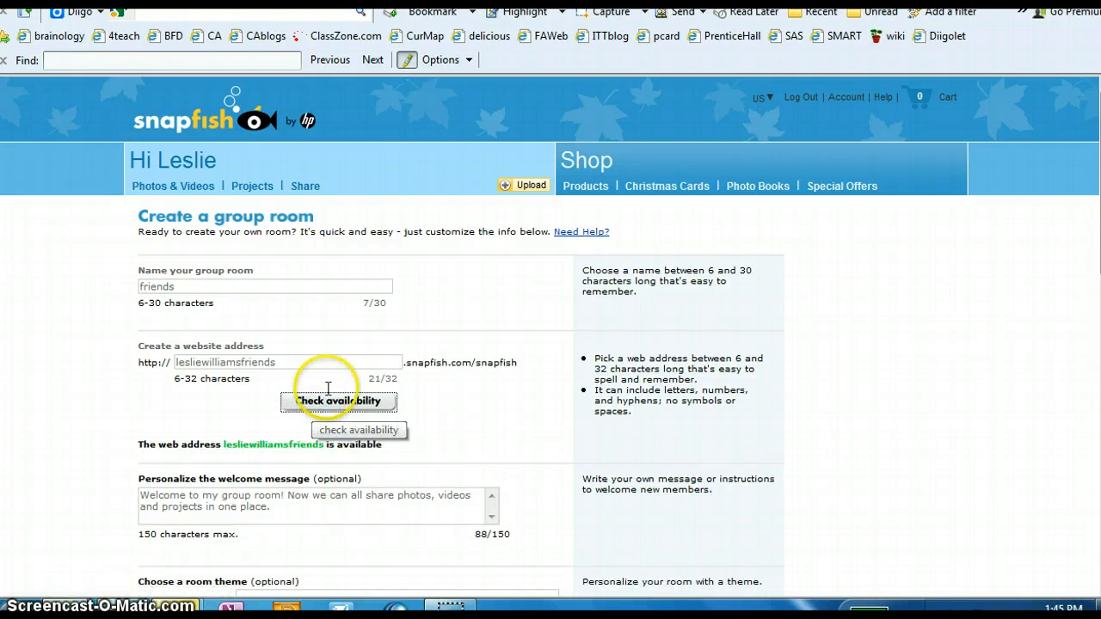
pyautogui.moveTo(58, 498)
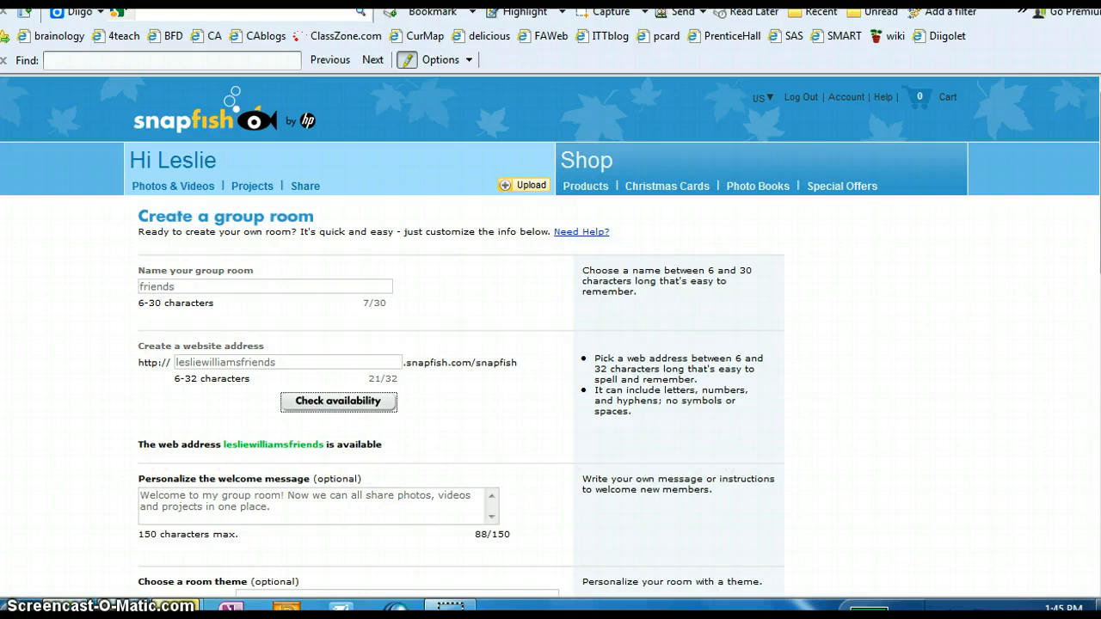
pyautogui.scroll(-3)
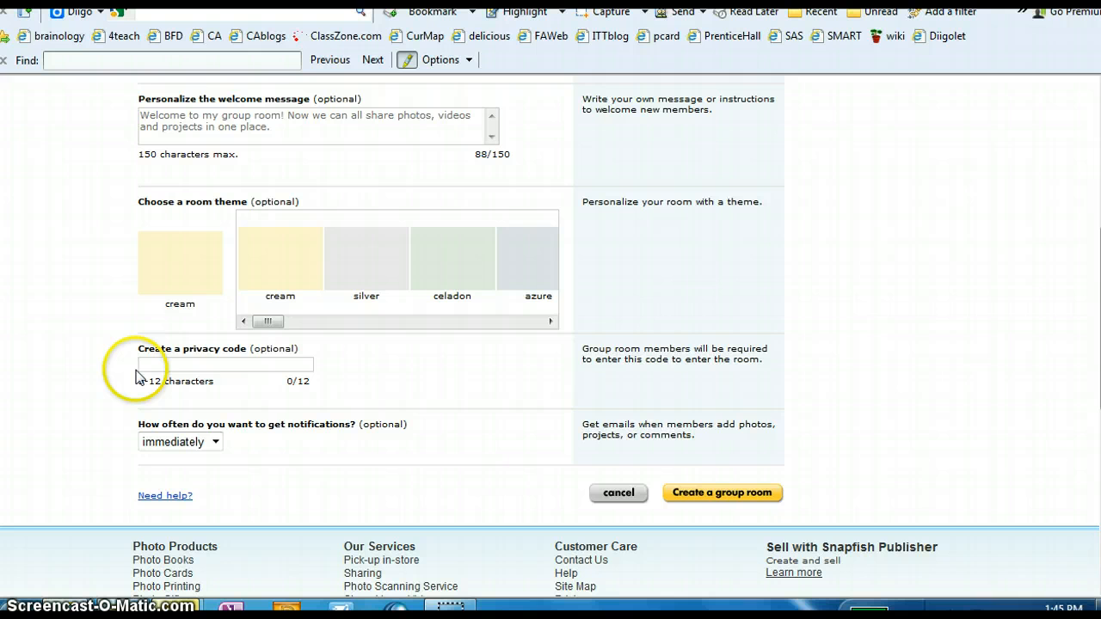
pyautogui.moveTo(210, 380)
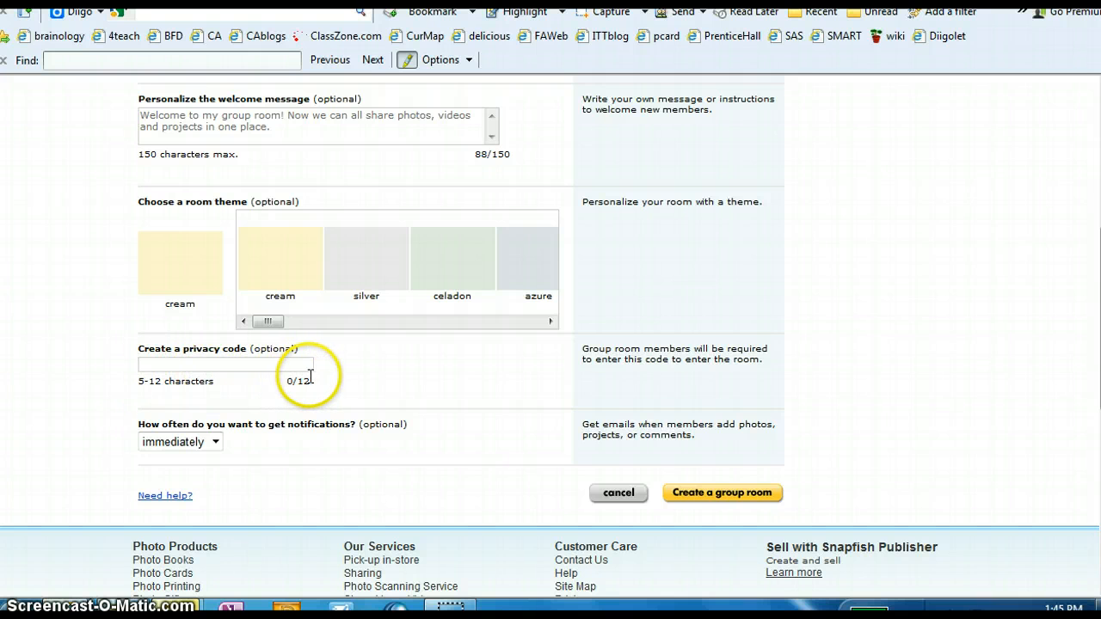
pyautogui.moveTo(710, 499)
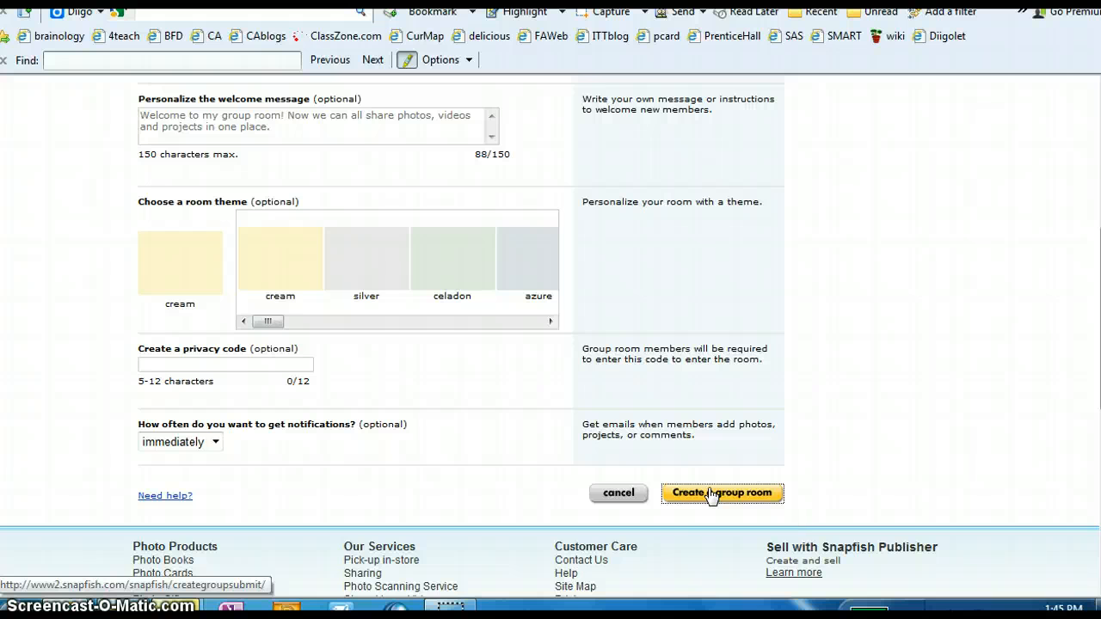
pyautogui.click(722, 492)
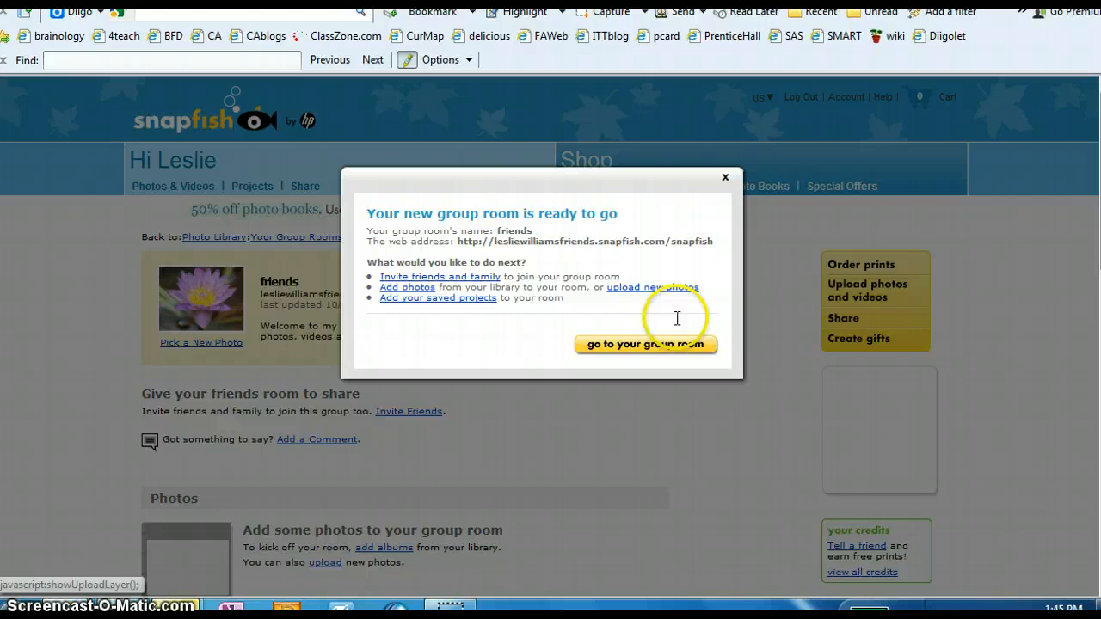
# Enter the new friends room and bring up the album library via 'add albums'.
pyautogui.click(645, 344)
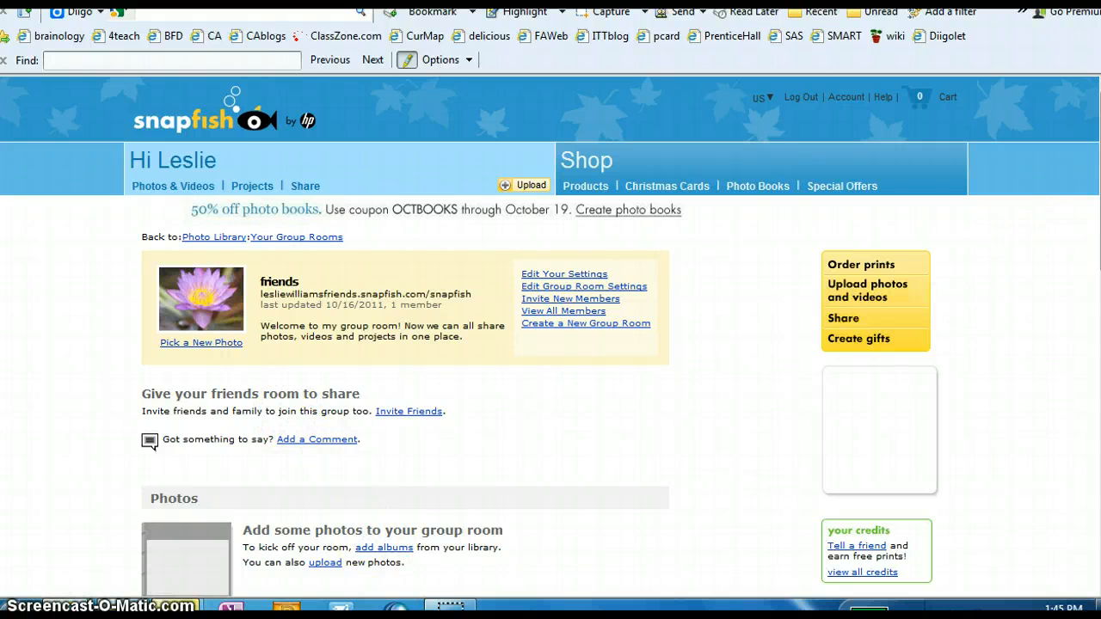
pyautogui.scroll(-3)
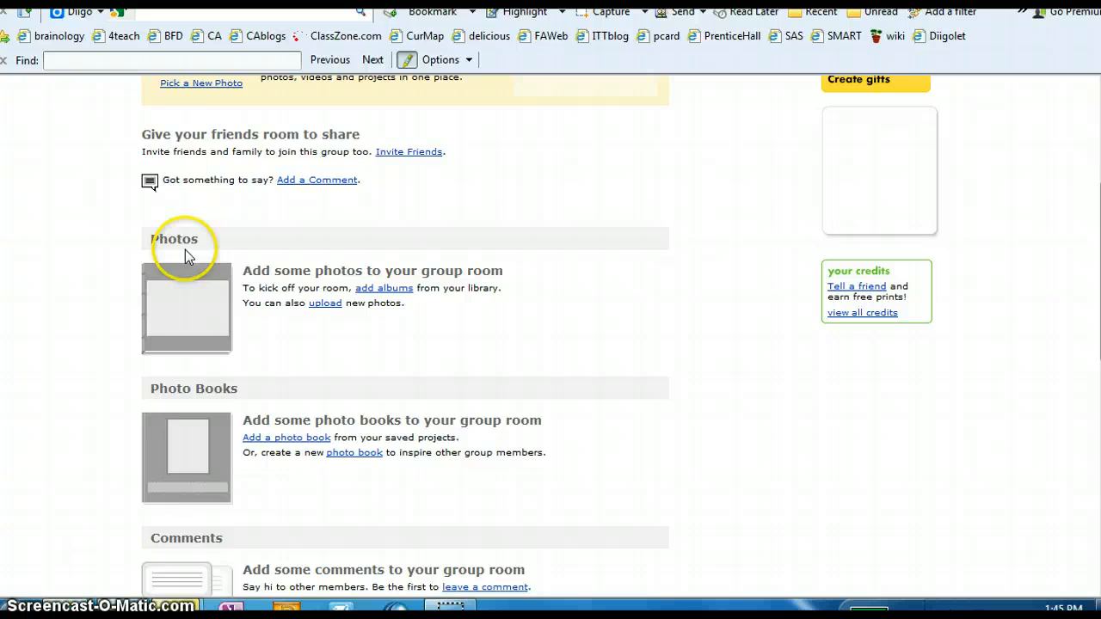
pyautogui.moveTo(416, 433)
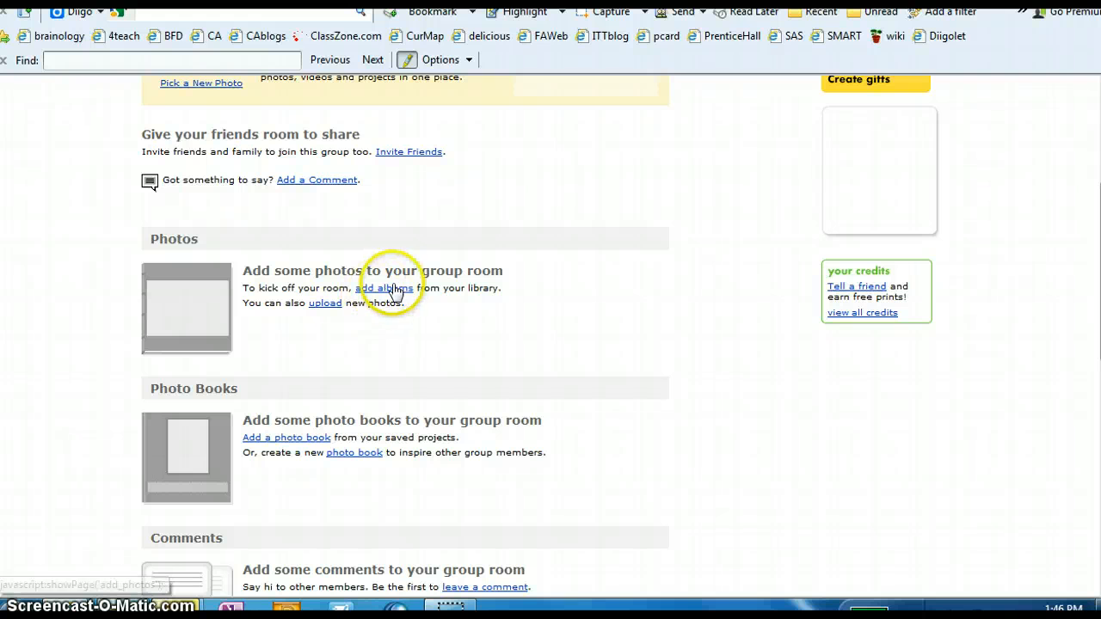
pyautogui.moveTo(283, 440)
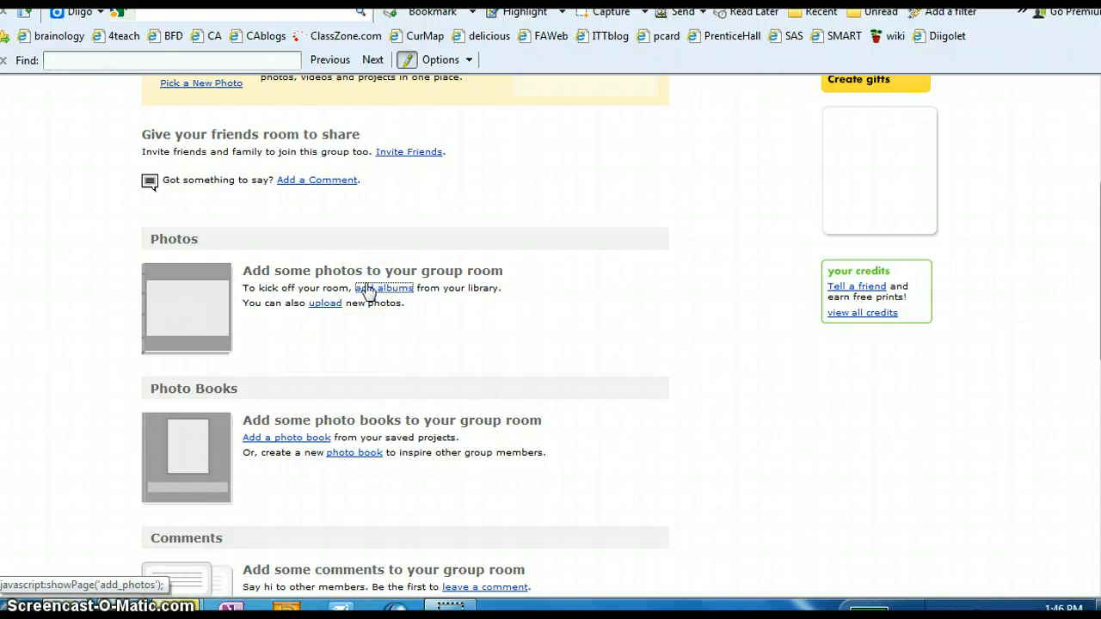
pyautogui.click(385, 289)
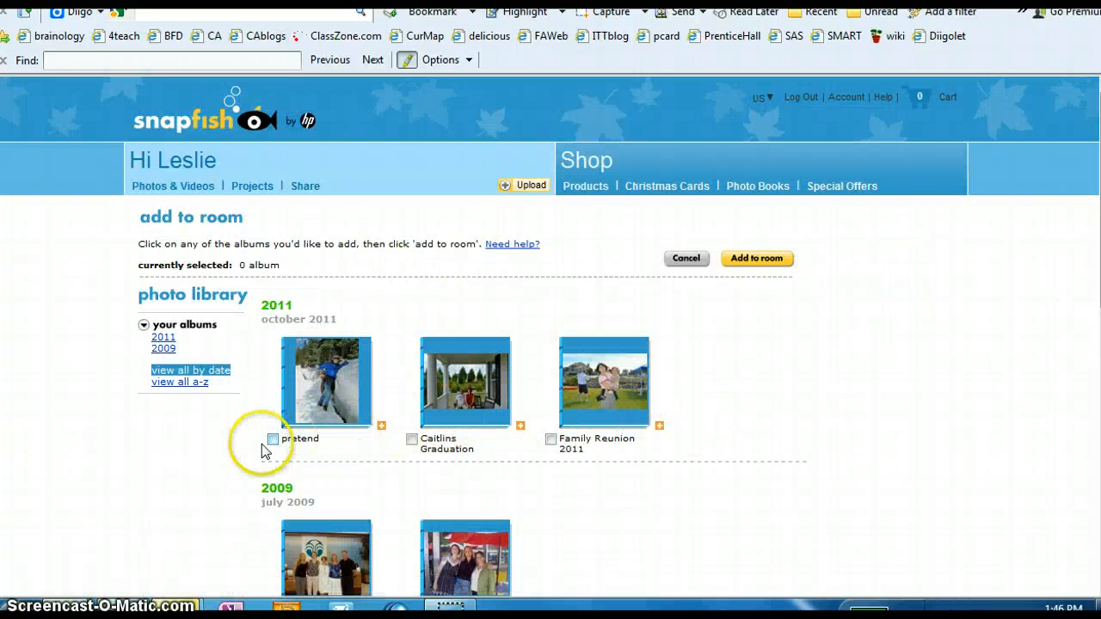
# Tick the 'pretend' album and add it to the friends room.
pyautogui.click(273, 439)
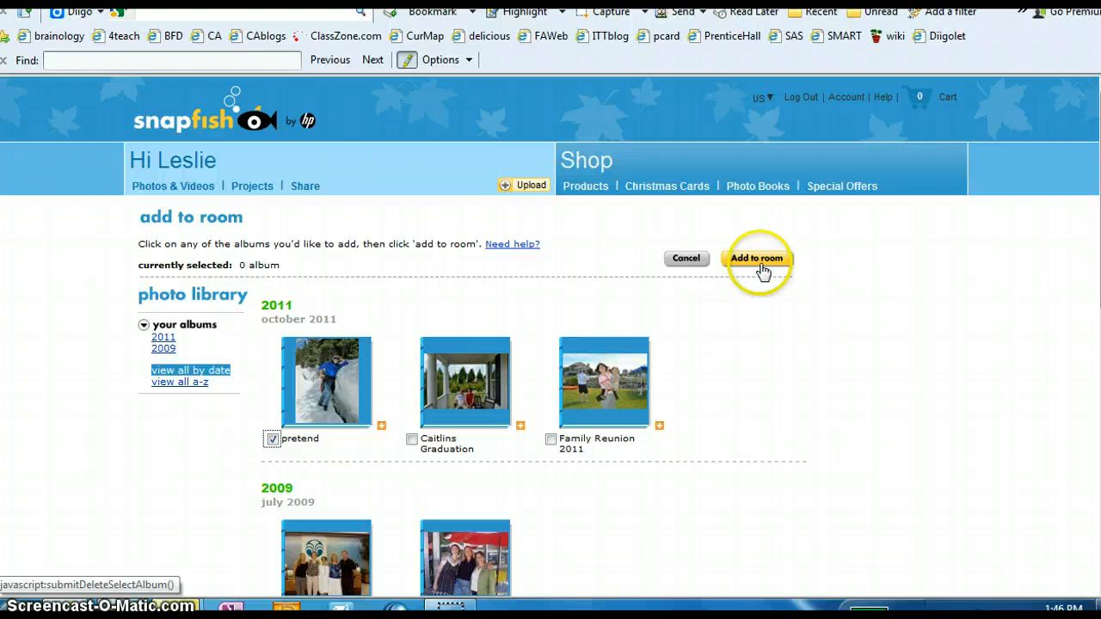
pyautogui.moveTo(757, 258)
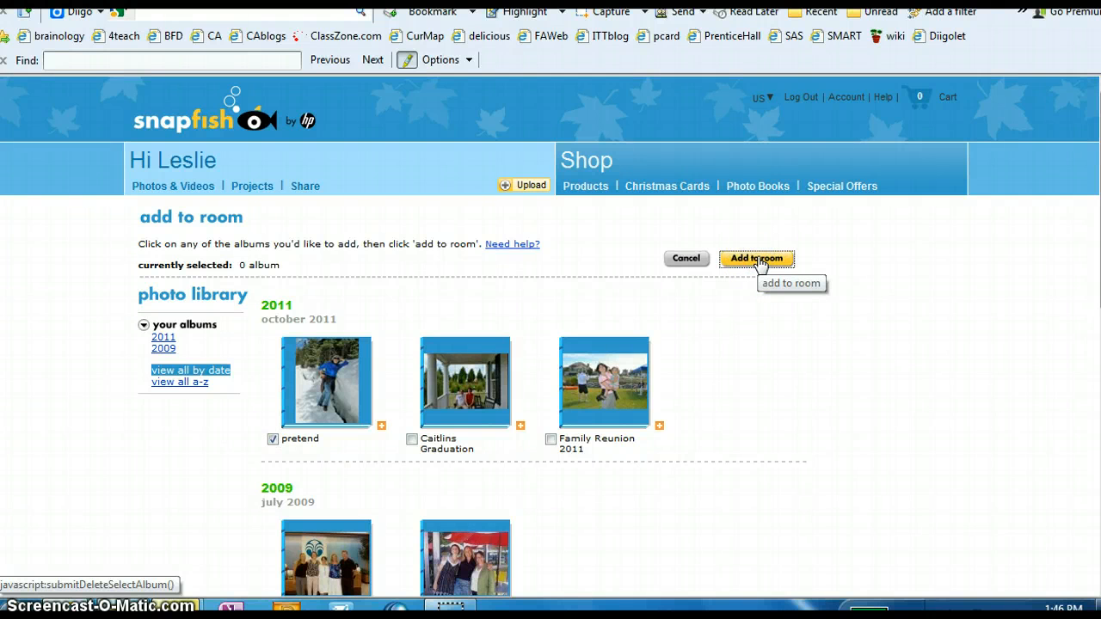
pyautogui.click(757, 258)
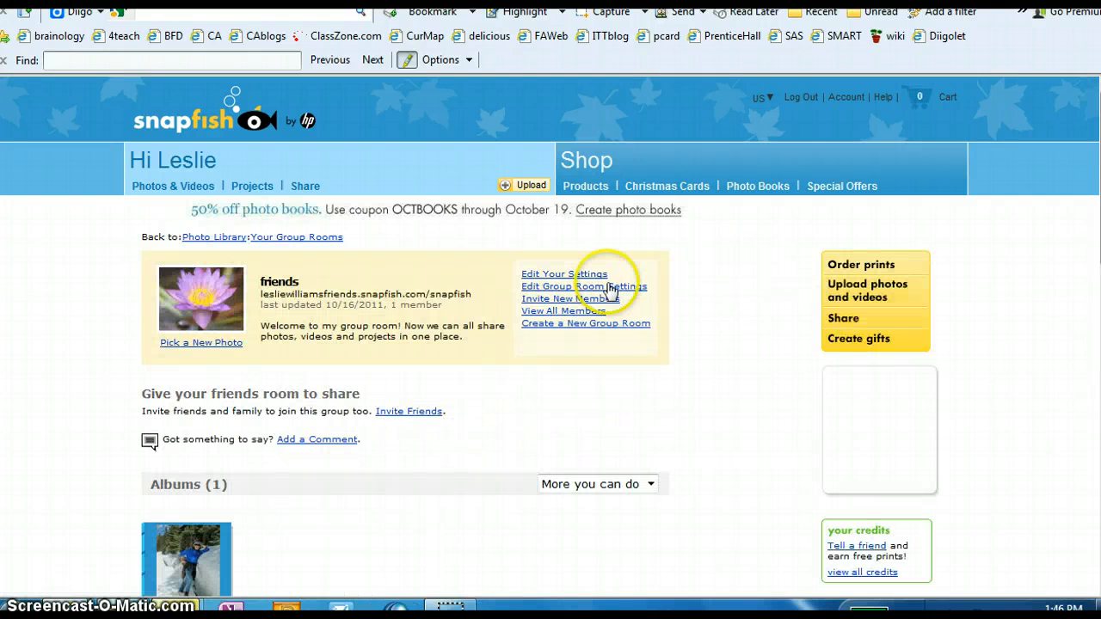
pyautogui.moveTo(199, 342)
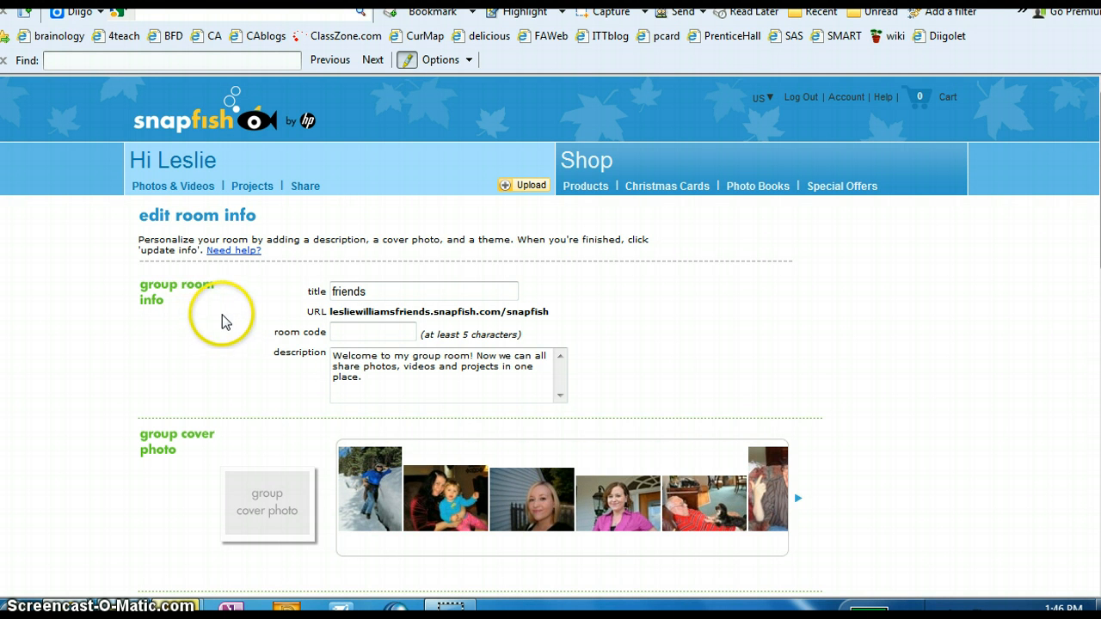
pyautogui.moveTo(471, 519)
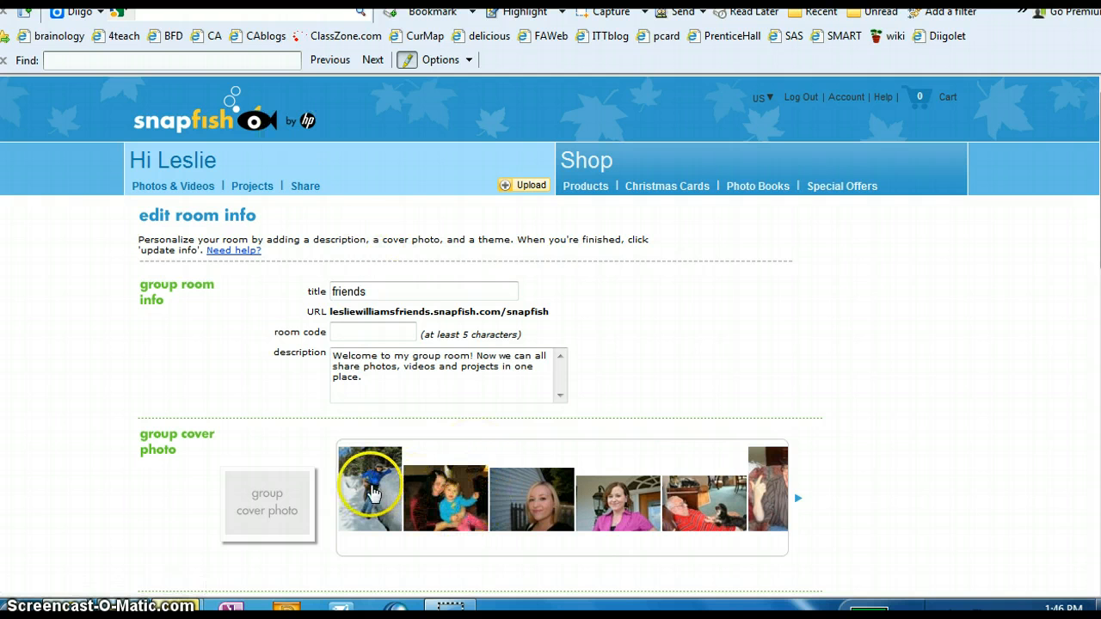
# Keep the snowy cover photo and save the room settings with 'update info'.
pyautogui.click(370, 485)
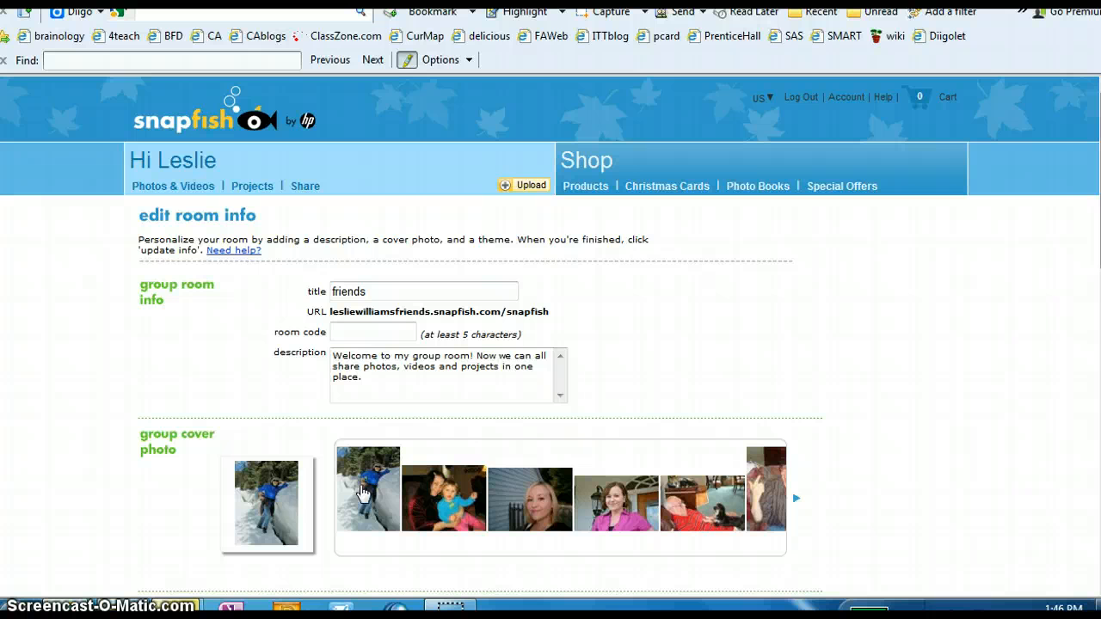
pyautogui.moveTo(881, 239)
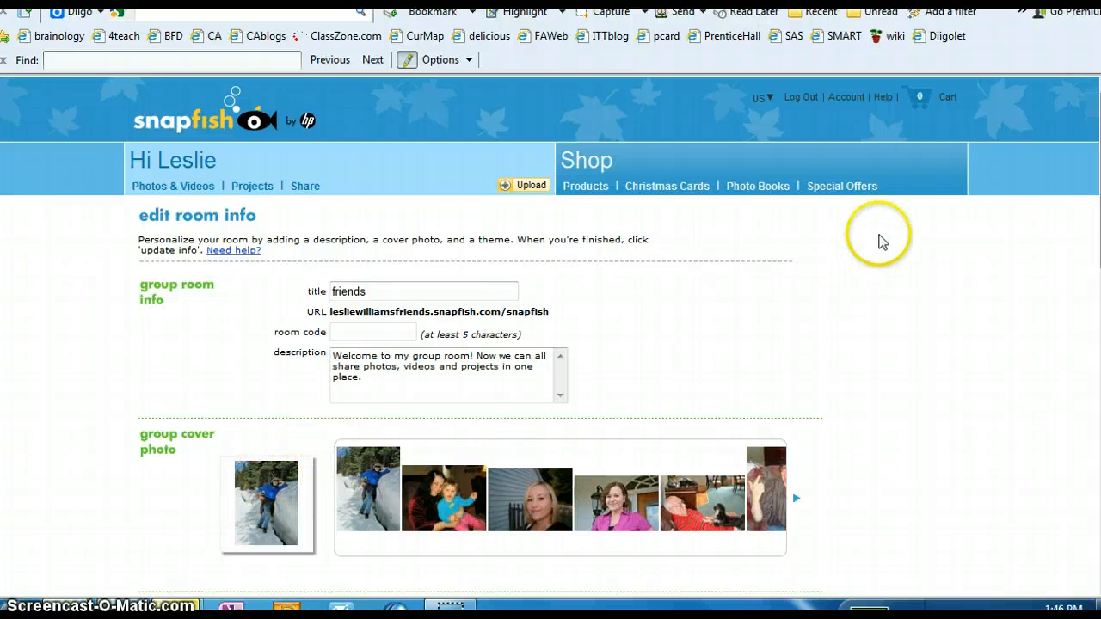
pyautogui.scroll(-3)
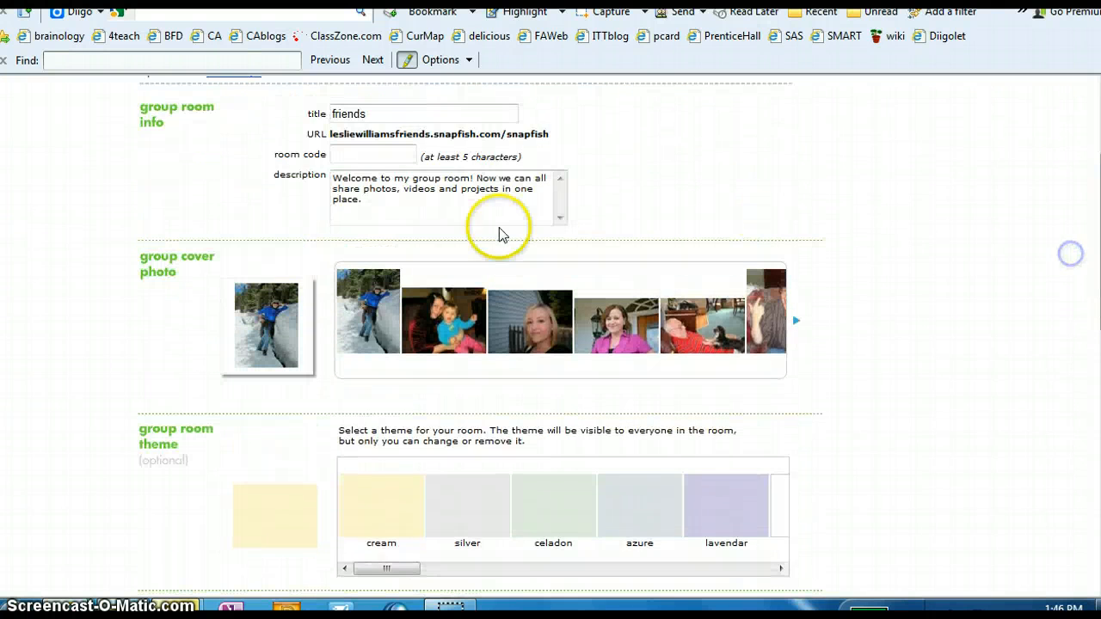
pyautogui.scroll(-3)
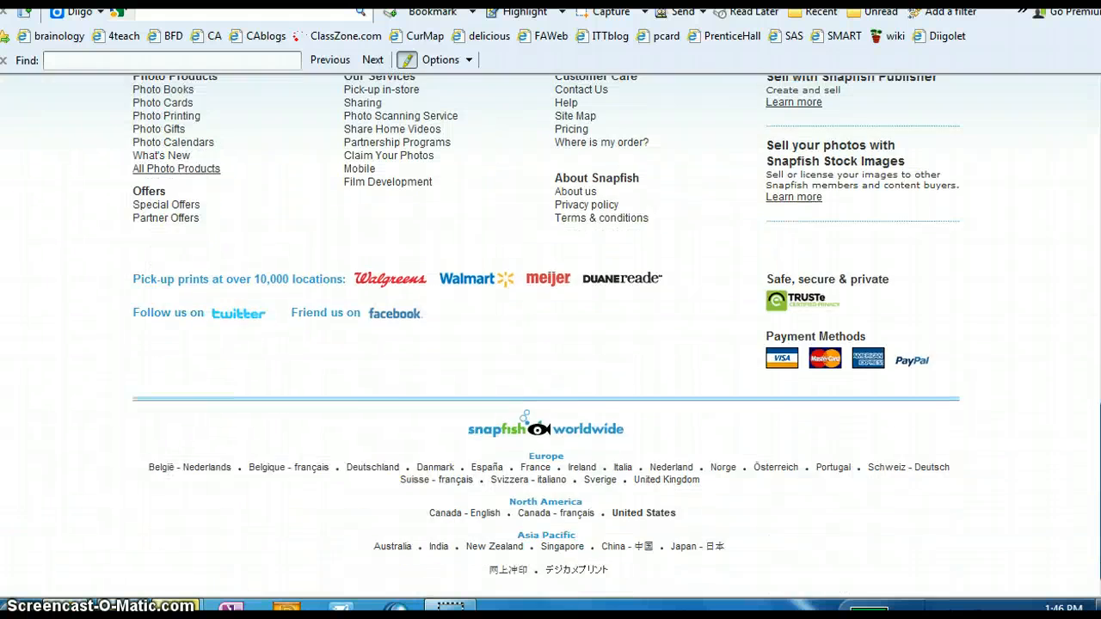
pyautogui.scroll(3)
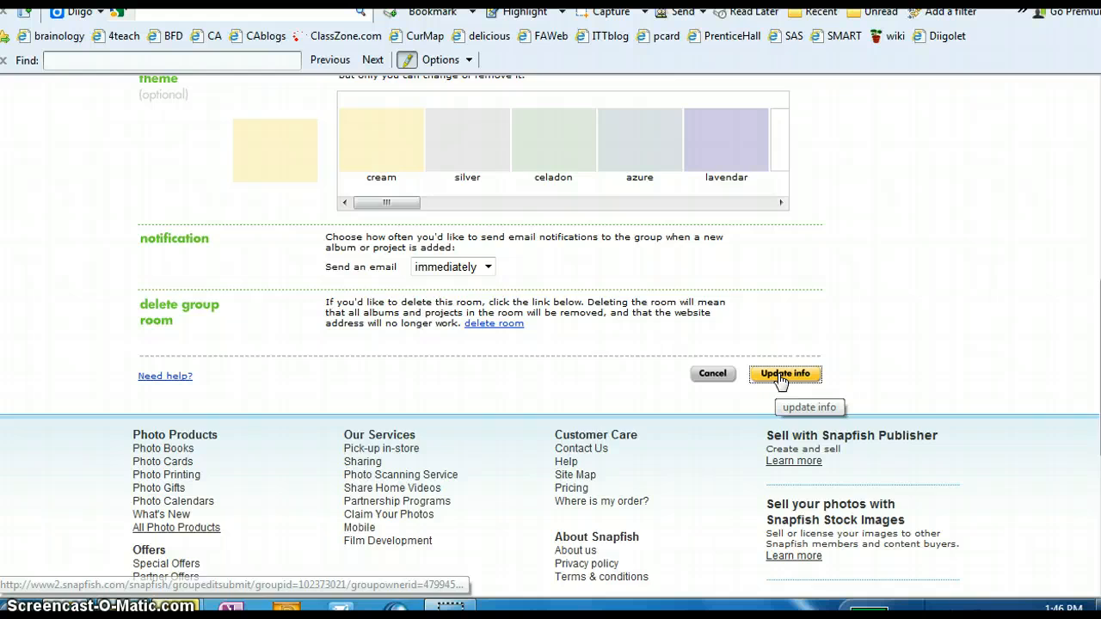
pyautogui.click(785, 373)
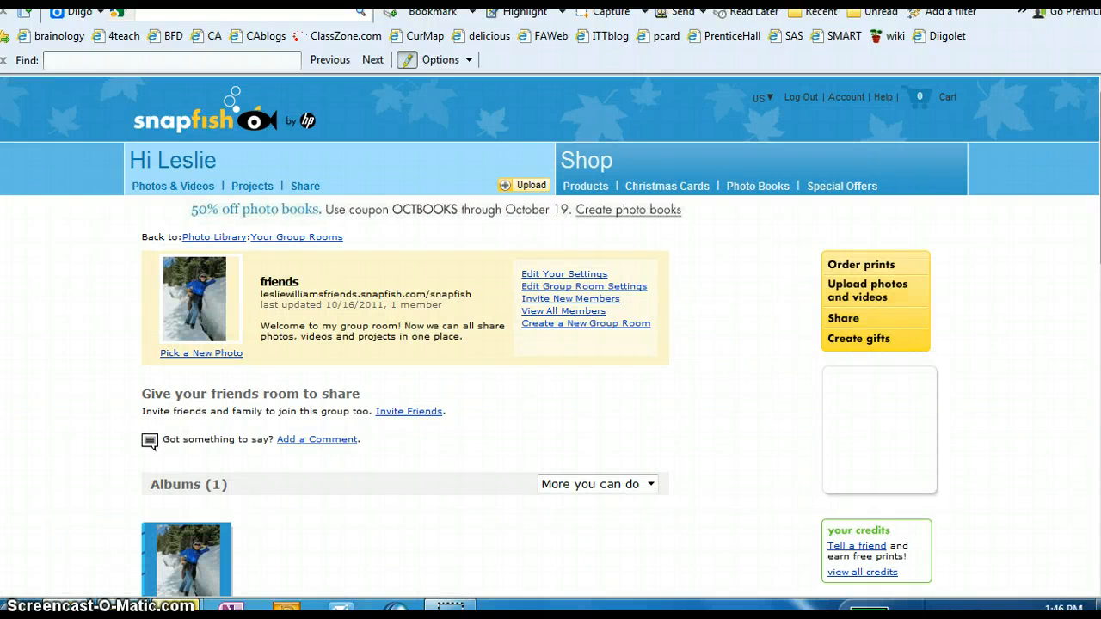
# Add the Family Reunion 2011 album to the friends room, then begin inviting members.
pyautogui.scroll(-3)
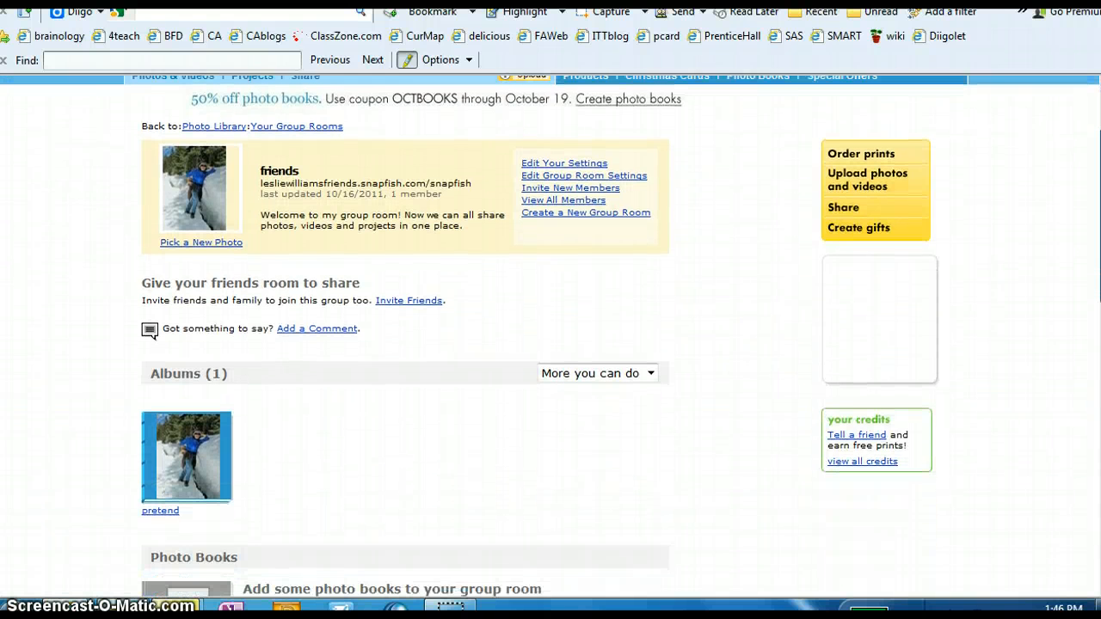
pyautogui.scroll(3)
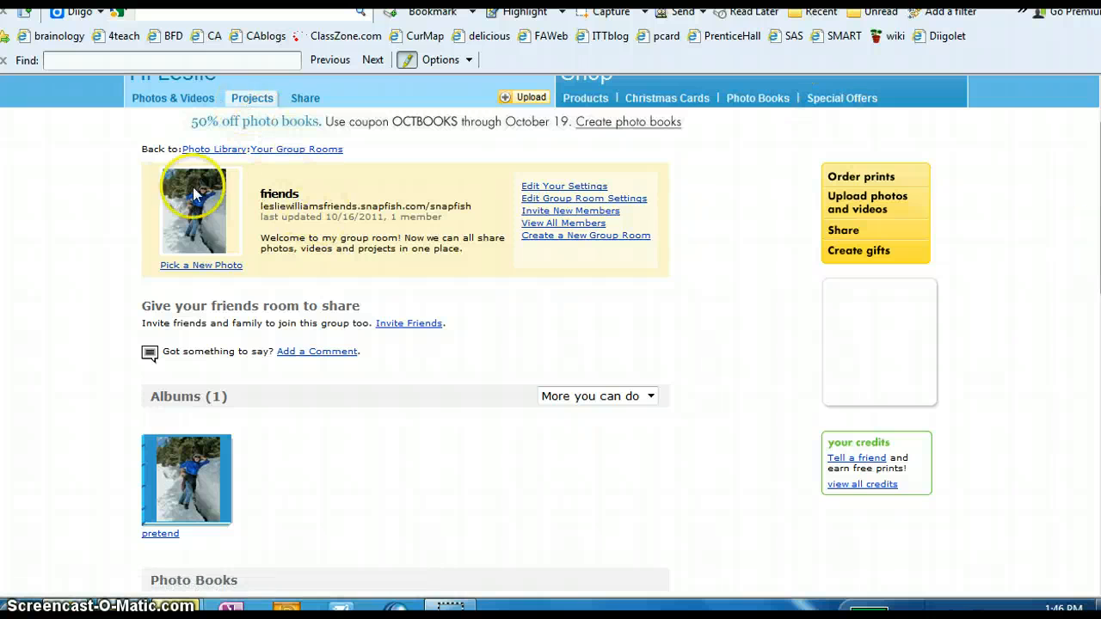
pyautogui.moveTo(185, 478)
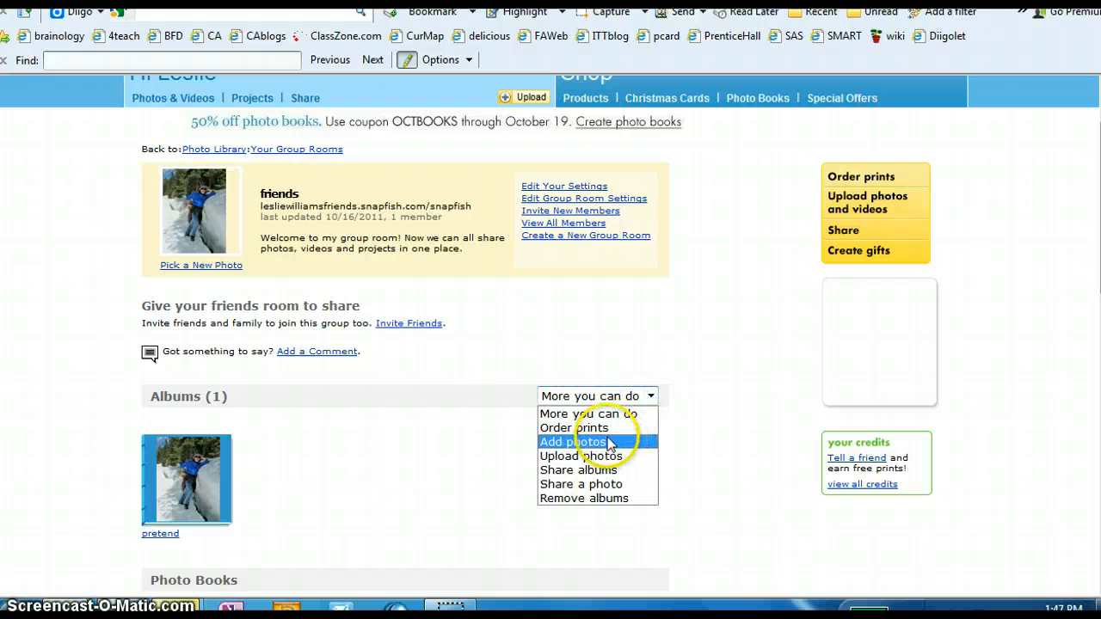
pyautogui.click(571, 440)
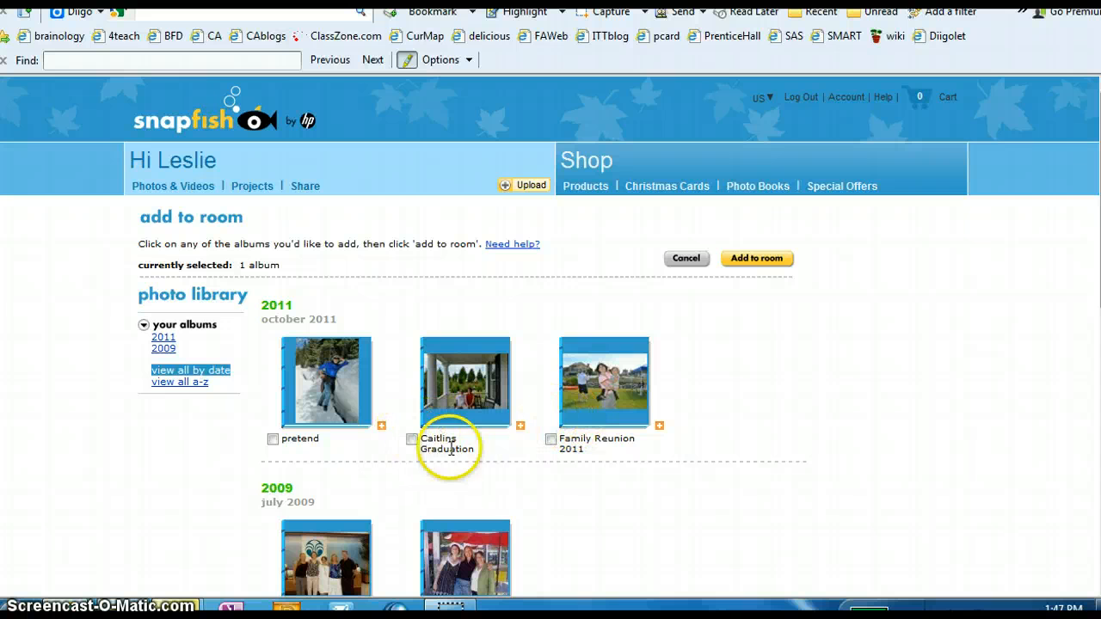
pyautogui.click(550, 439)
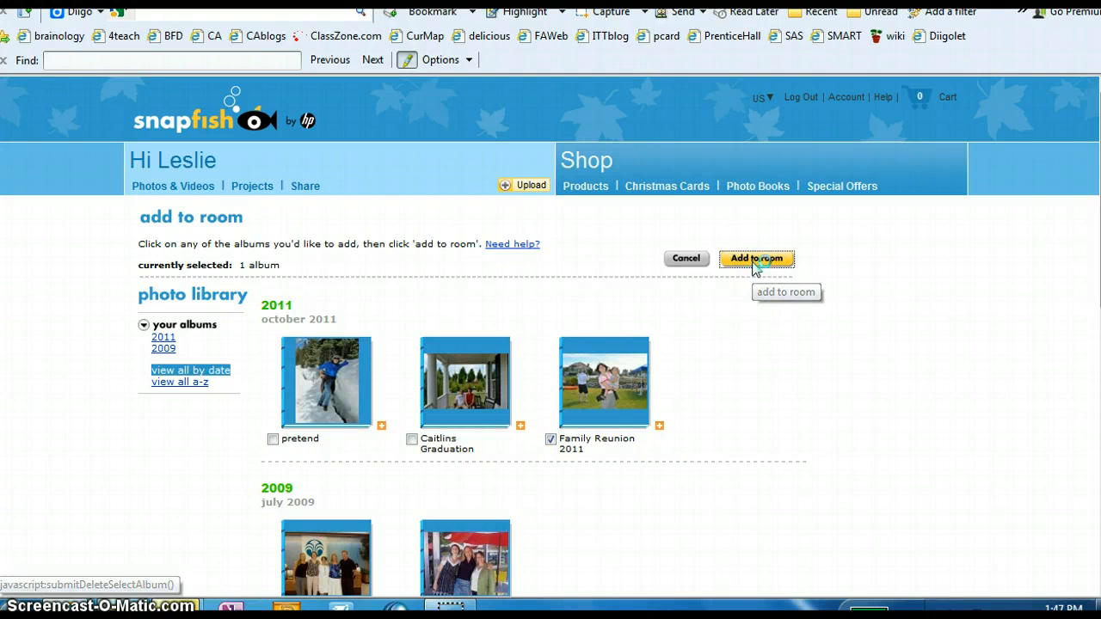
pyautogui.click(756, 258)
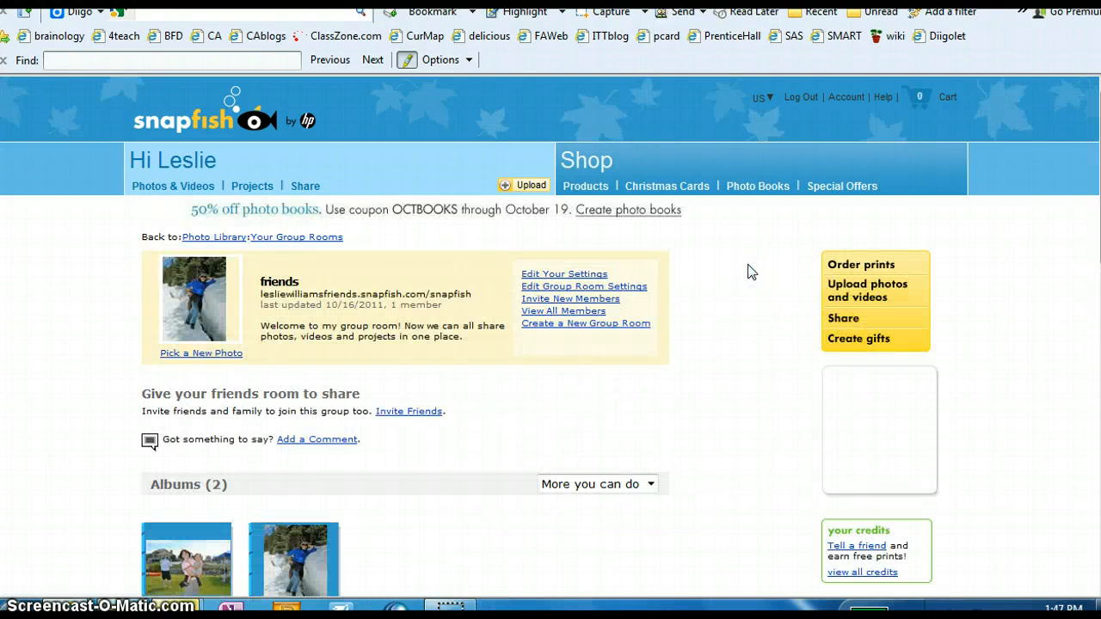
pyautogui.scroll(-3)
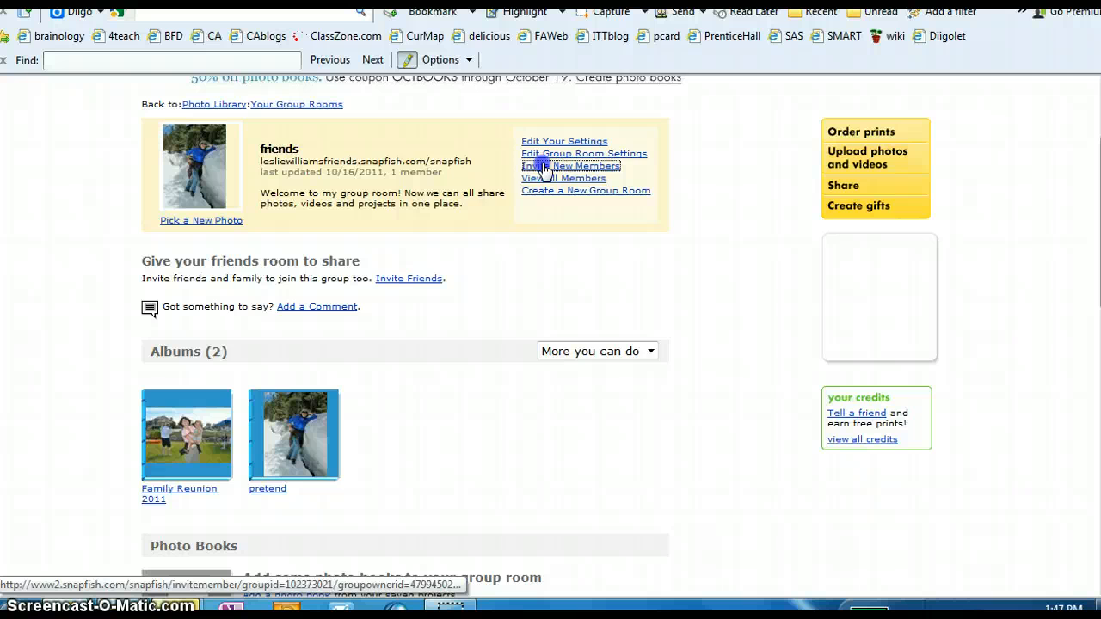
pyautogui.click(571, 165)
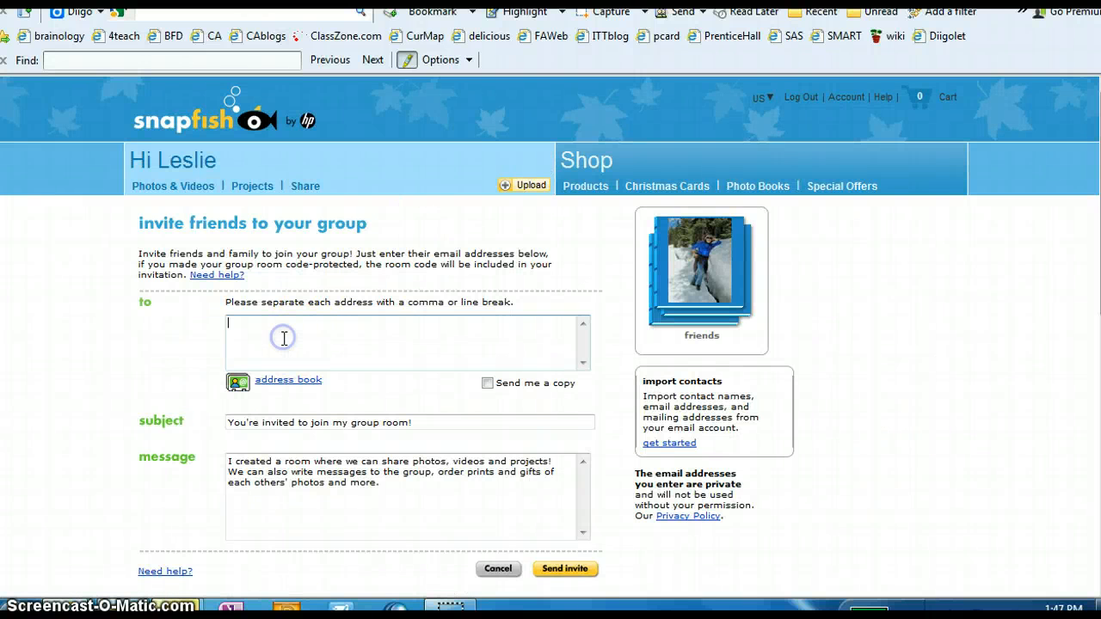
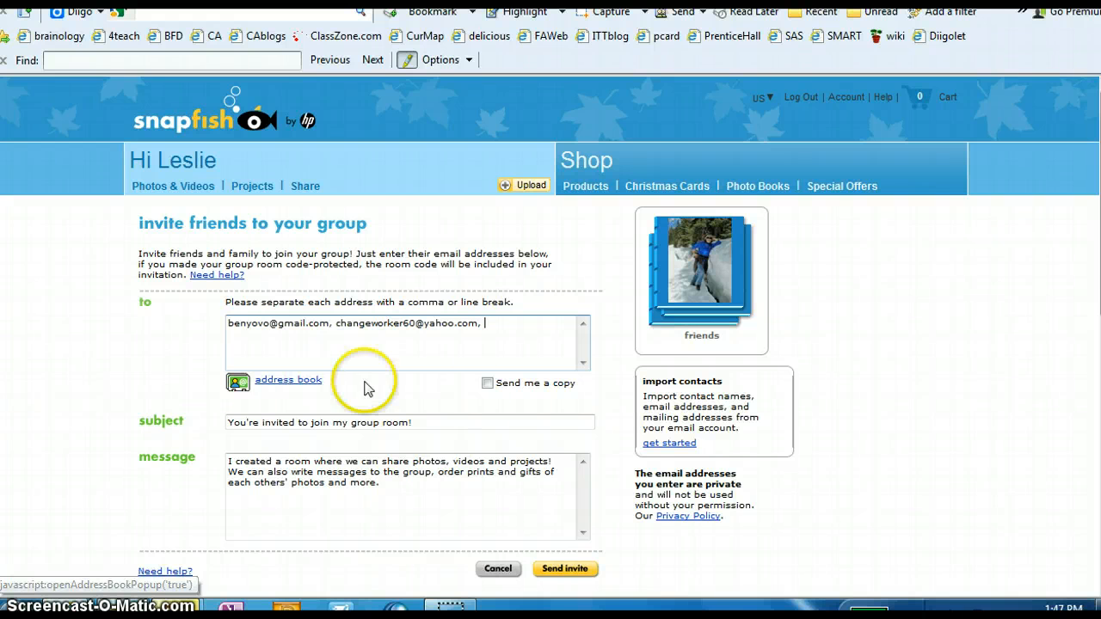
pyautogui.scroll(-3)
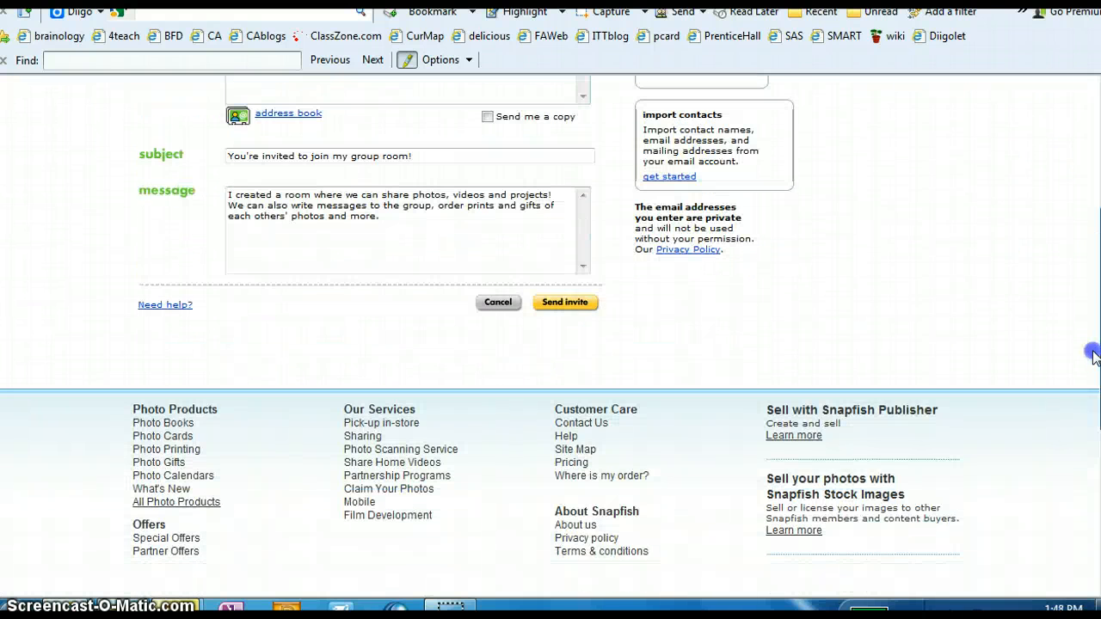
pyautogui.moveTo(564, 302)
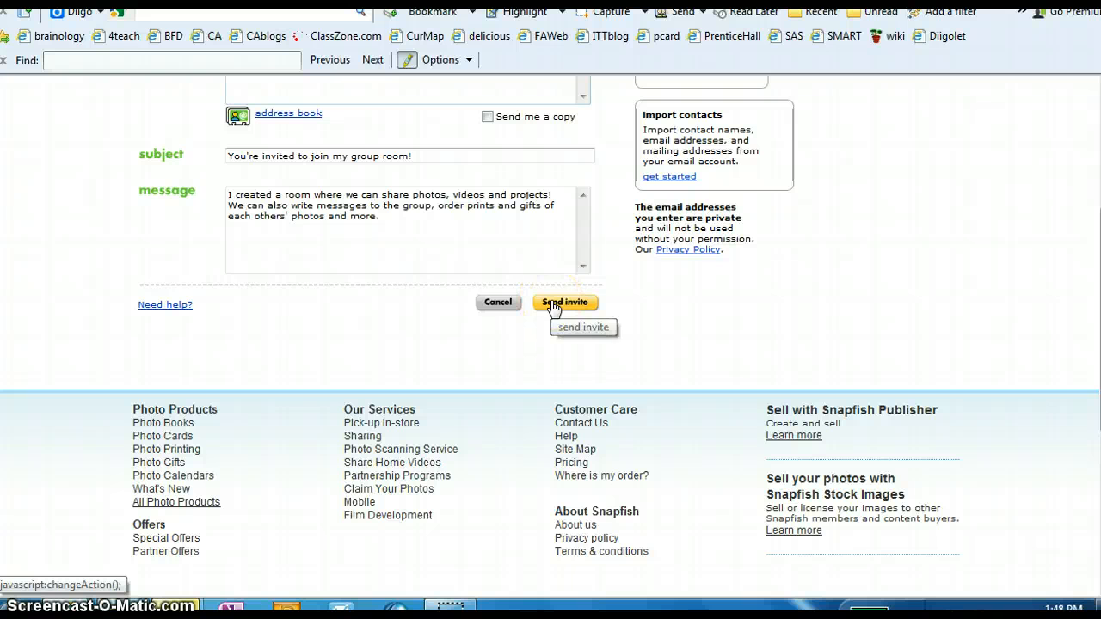
pyautogui.scroll(3)
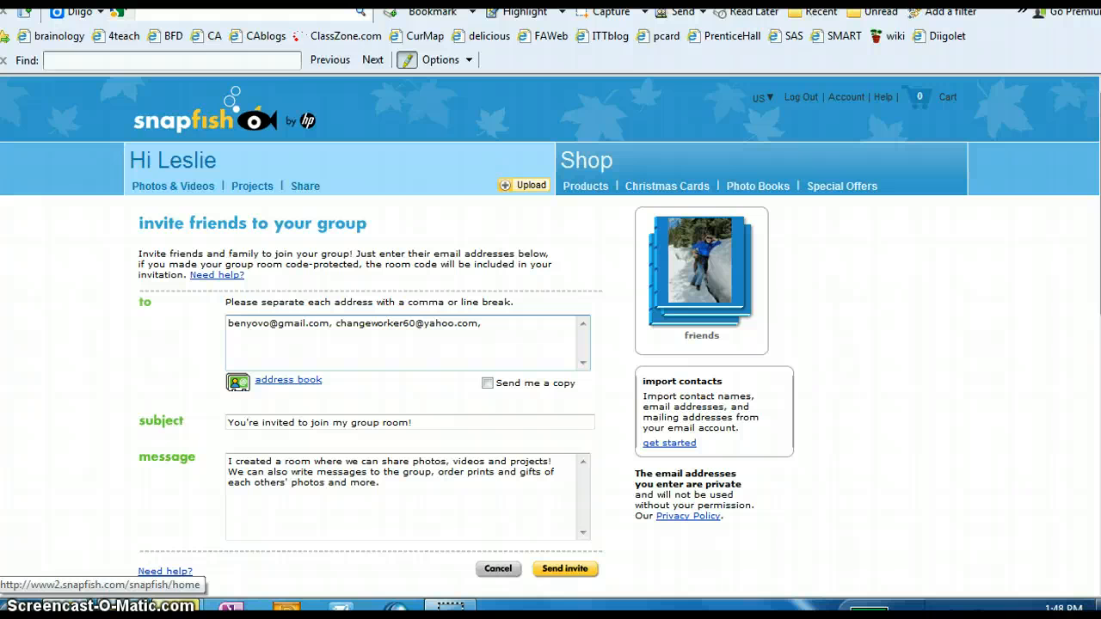
pyautogui.moveTo(684, 348)
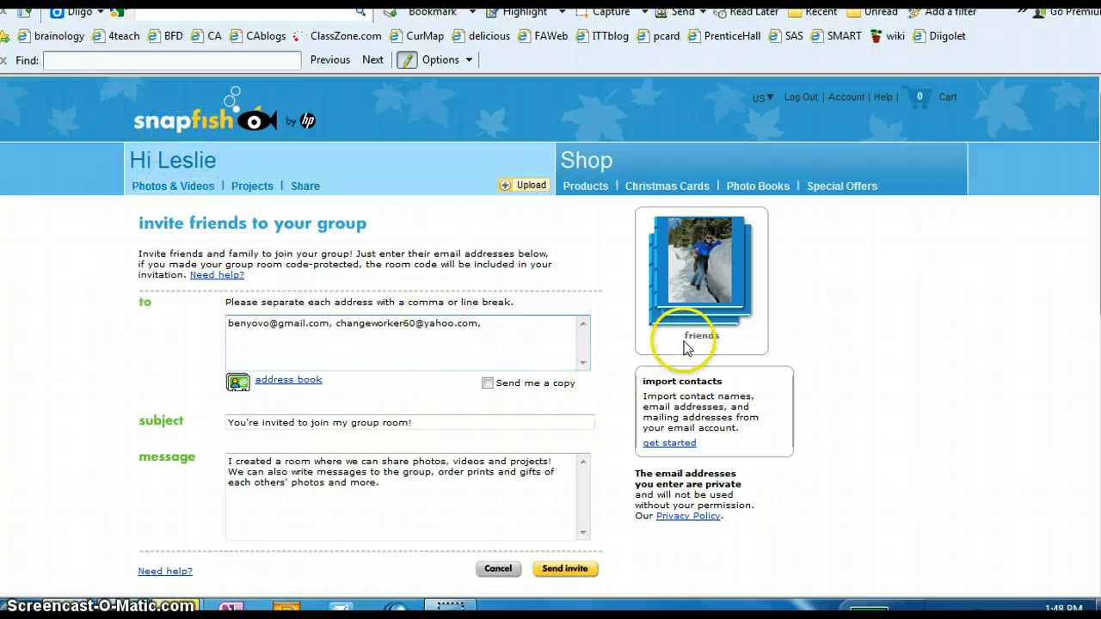
pyautogui.moveTo(557, 409)
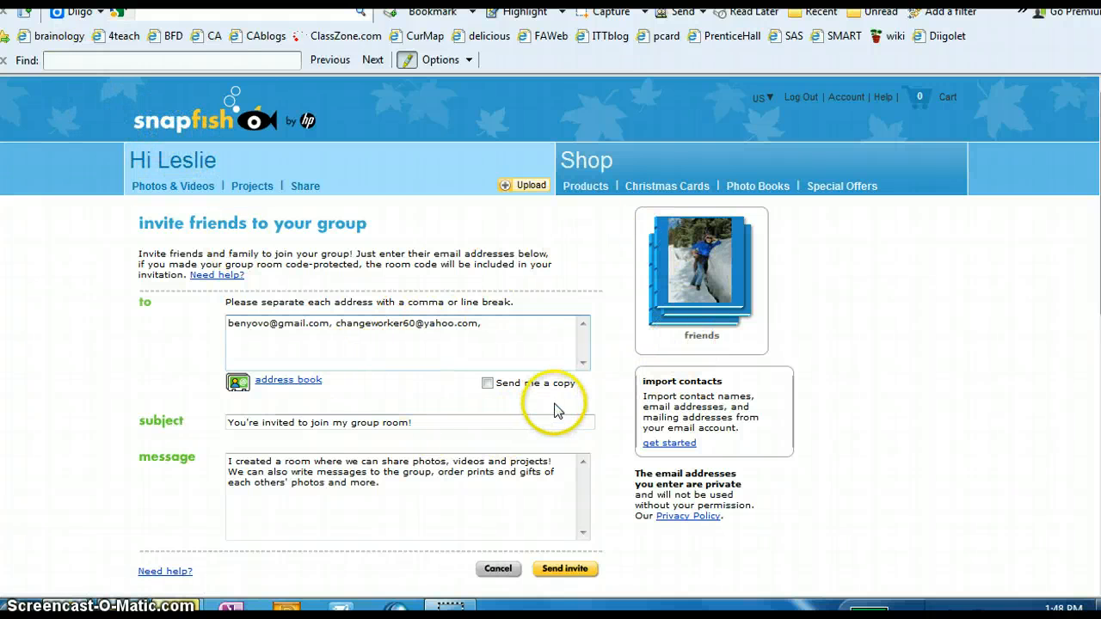
pyautogui.moveTo(558, 306)
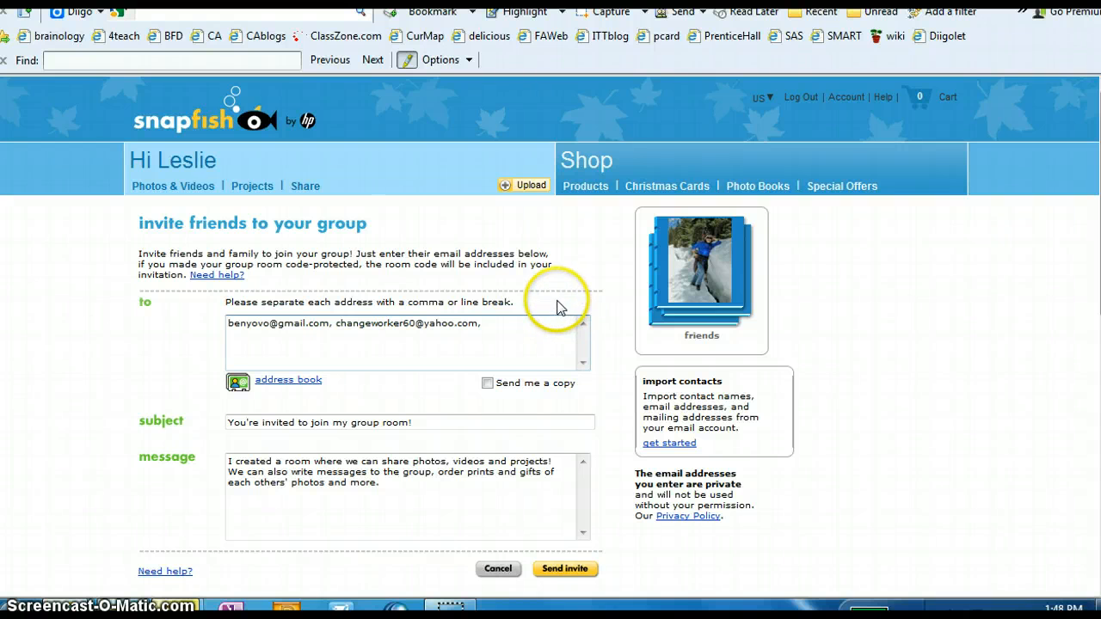
pyautogui.moveTo(554, 295)
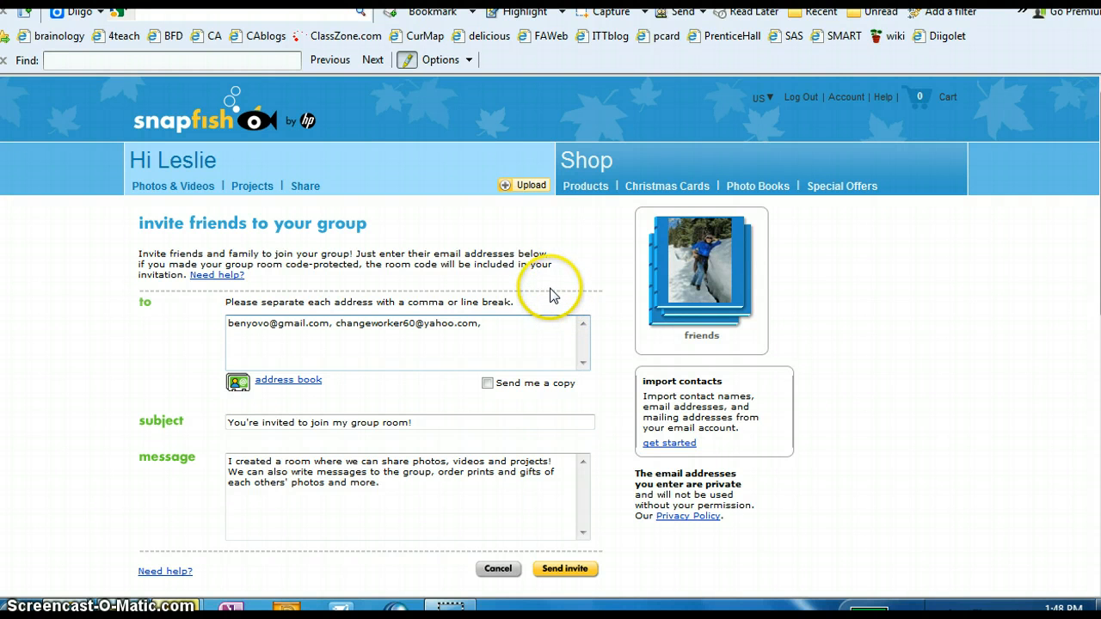
pyautogui.moveTo(553, 294)
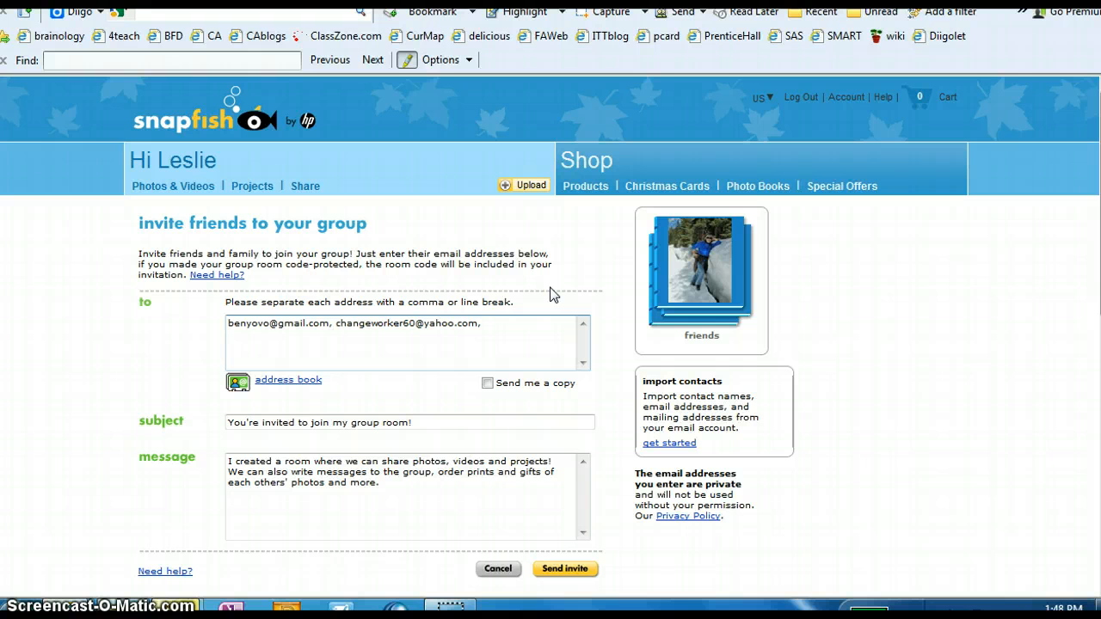
pyautogui.moveTo(413, 289)
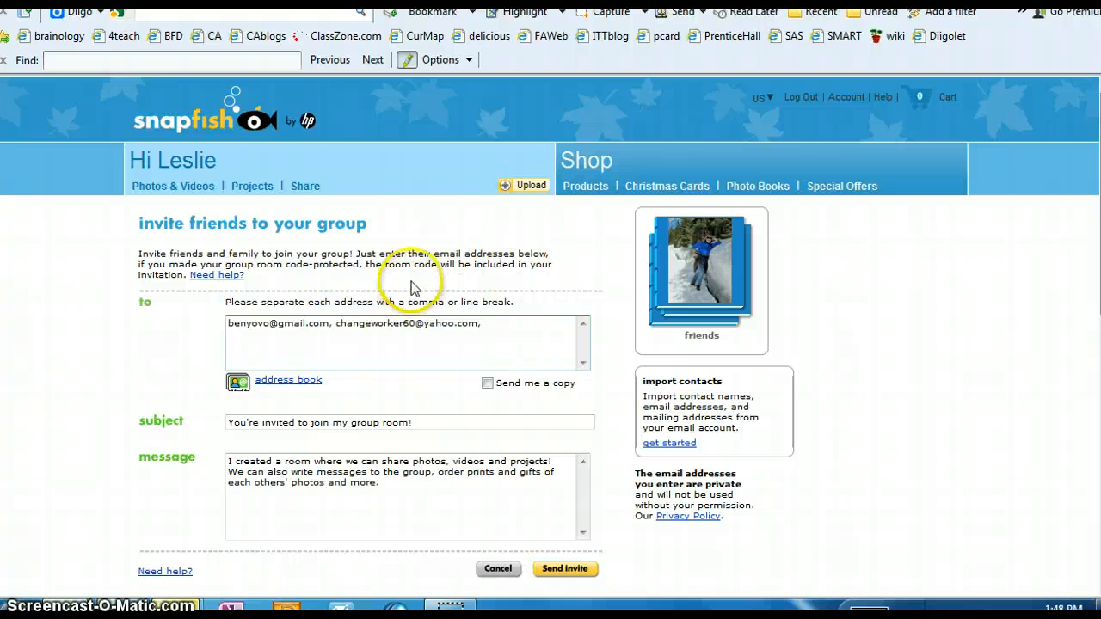